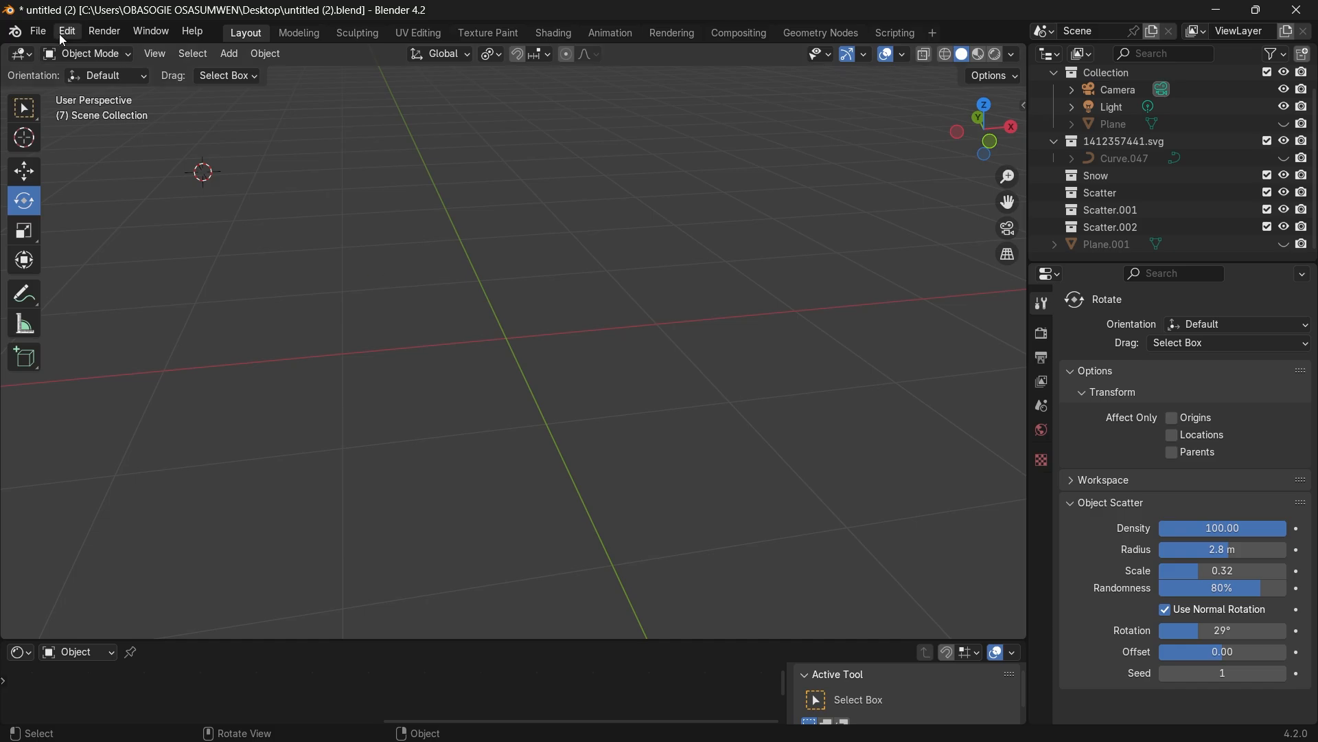
# - Search Preferences add-ons for 'sn' and 'scatter', then close the window
pyautogui.click(66, 31)
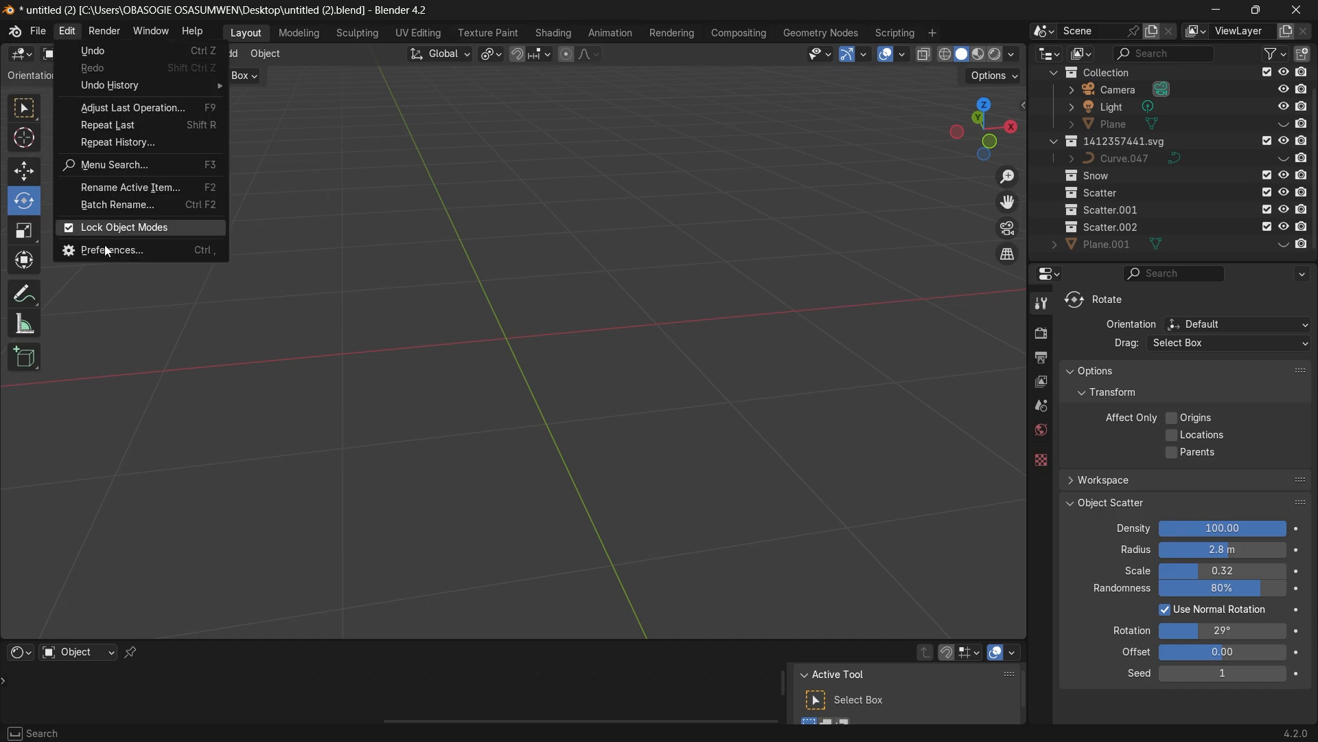
pyautogui.click(111, 250)
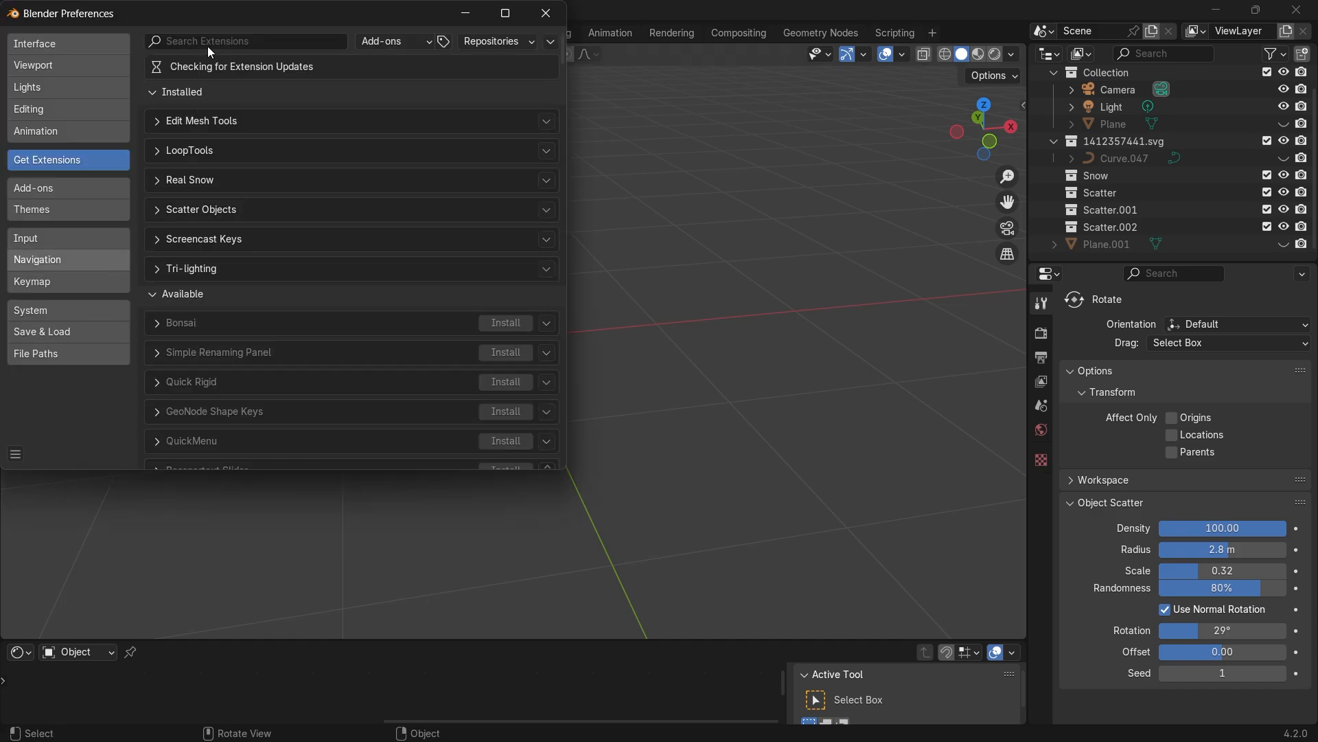
pyautogui.write('snow')
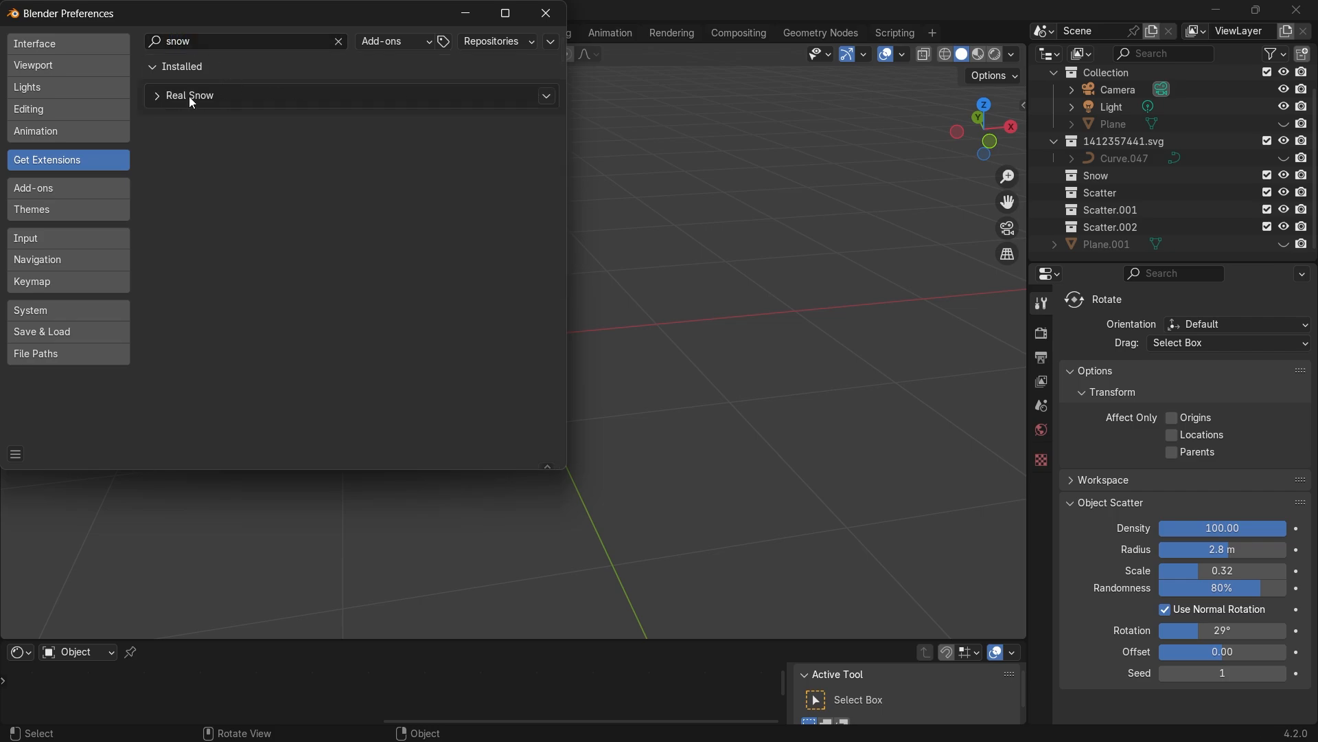
pyautogui.click(338, 41)
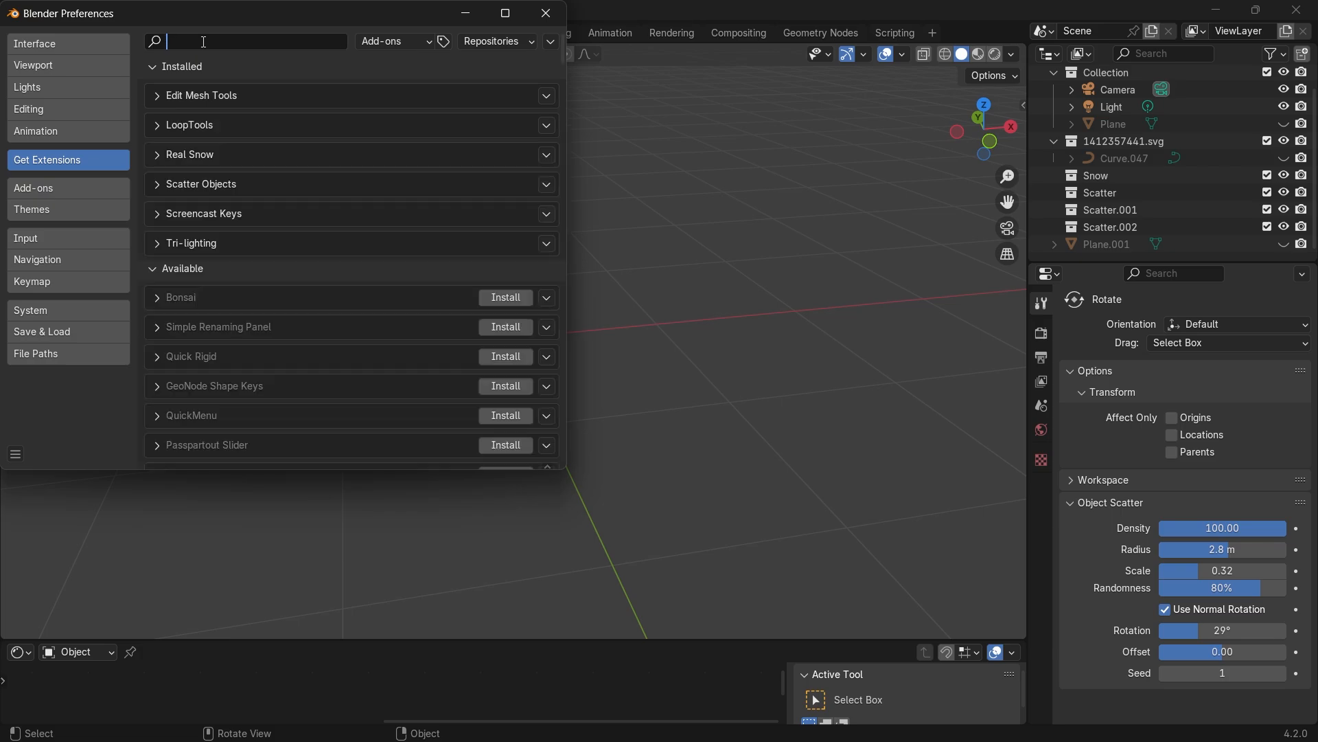
pyautogui.write('s')
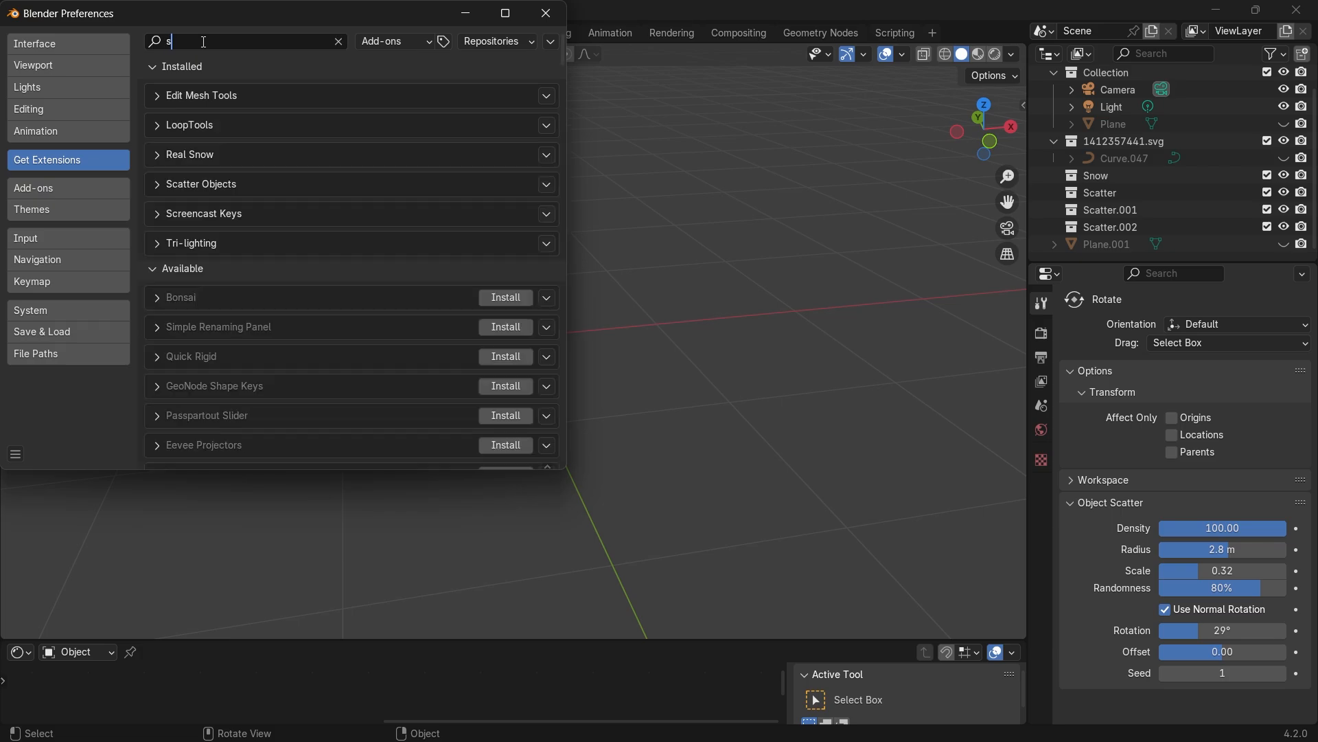
pyautogui.write('catter')
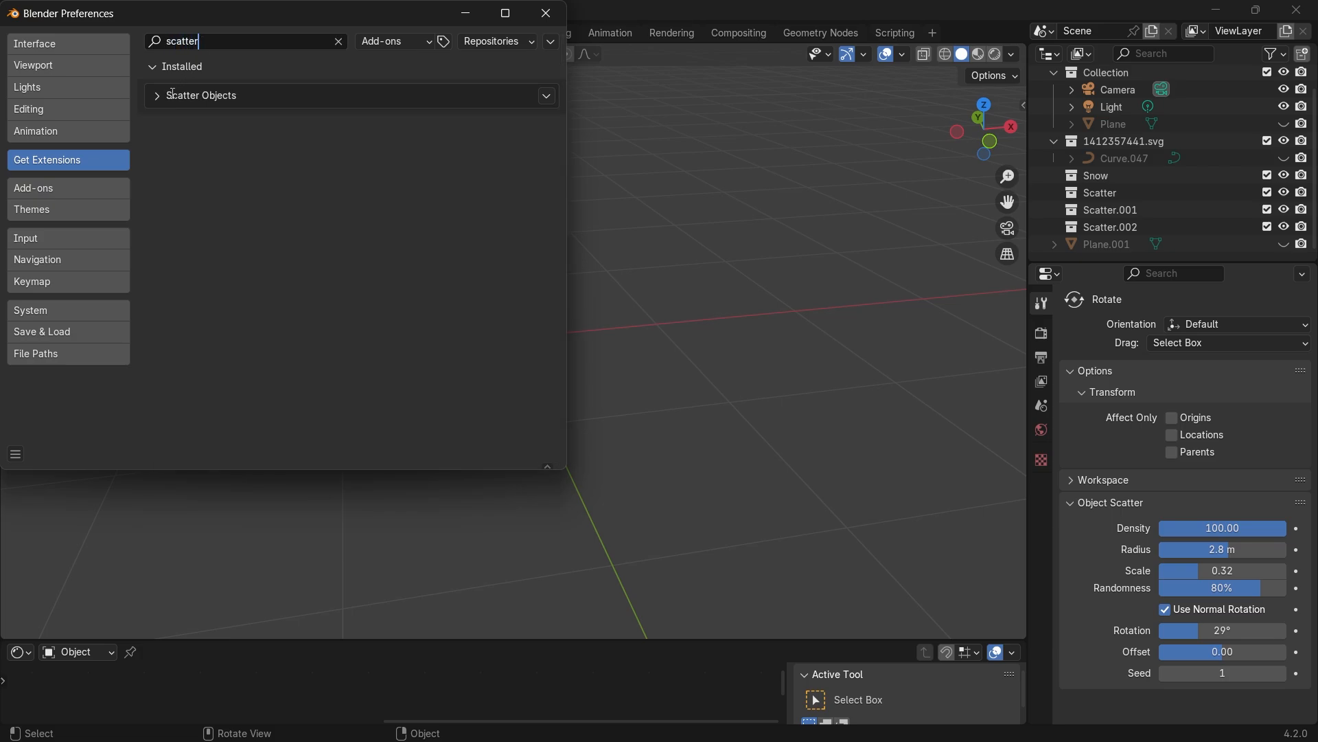
pyautogui.click(545, 13)
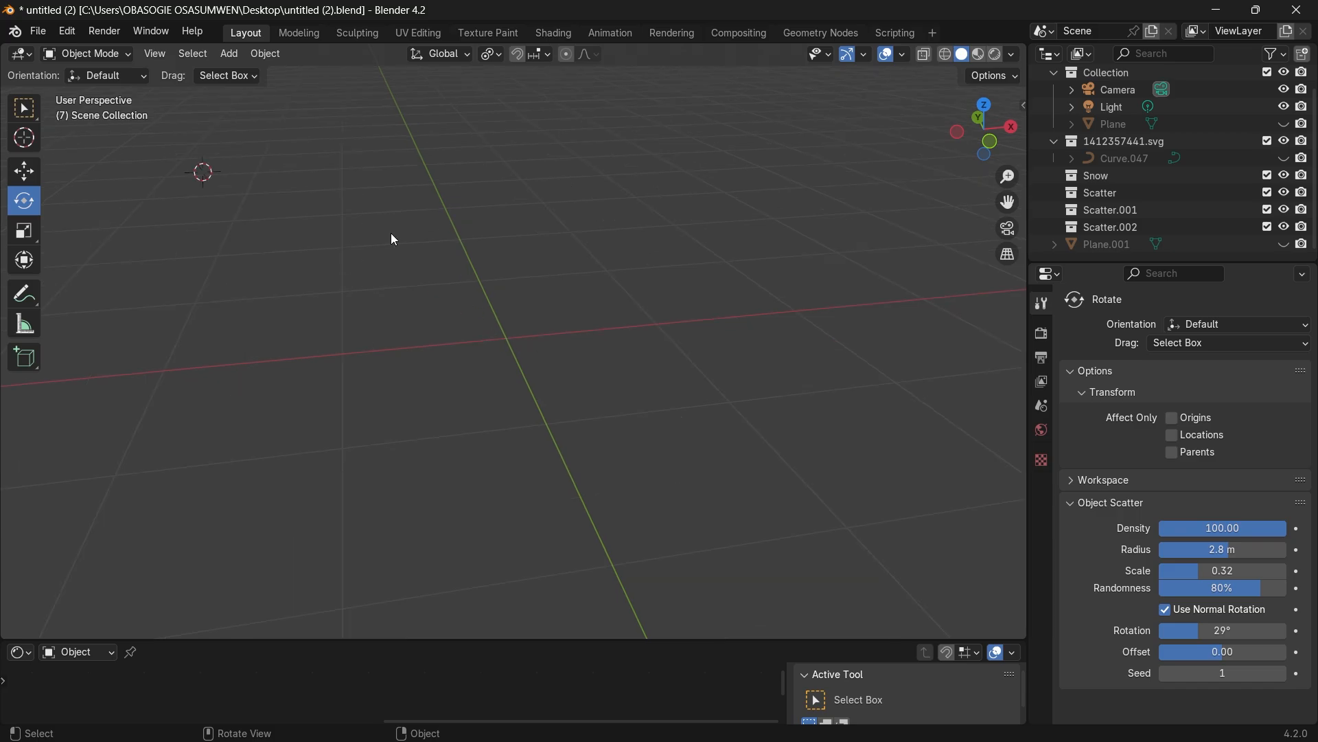
# - Add a torus at the 3D cursor with its minor radius thickened to 0.55 m
pyautogui.click(23, 138)
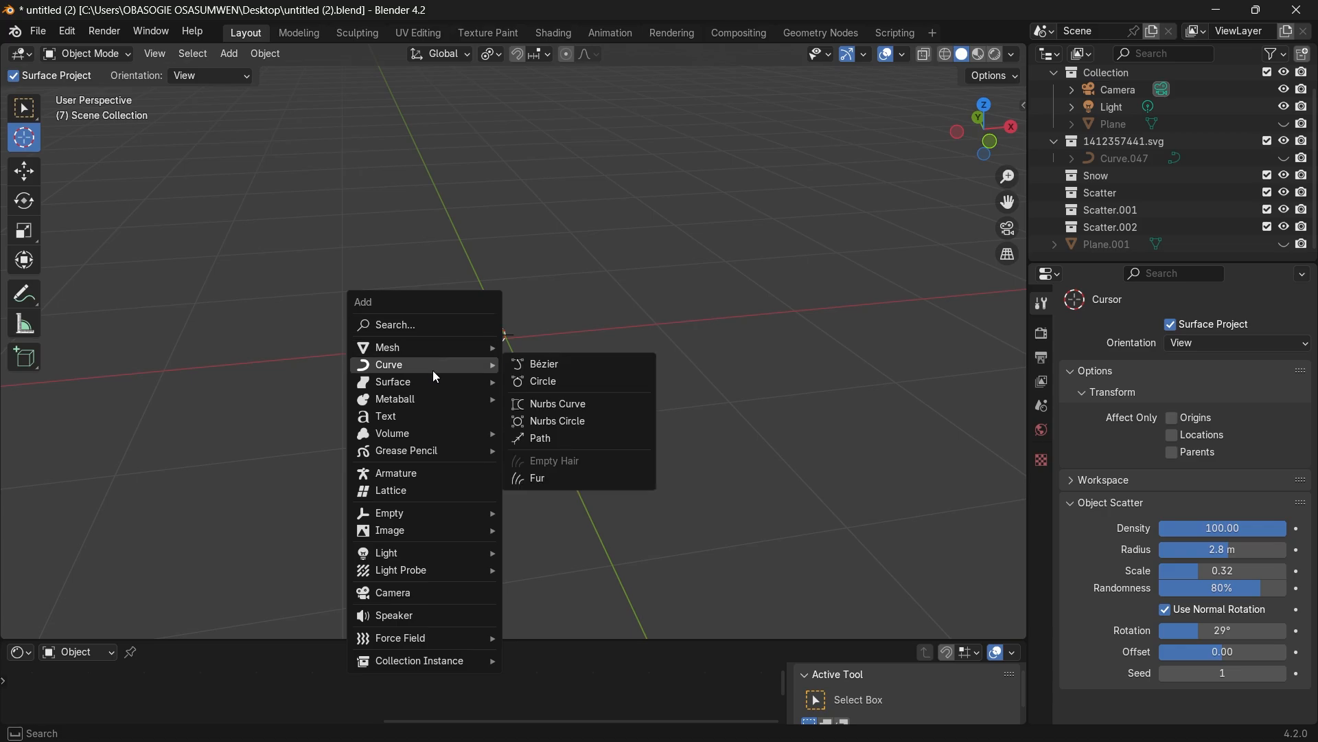
pyautogui.moveTo(387, 346)
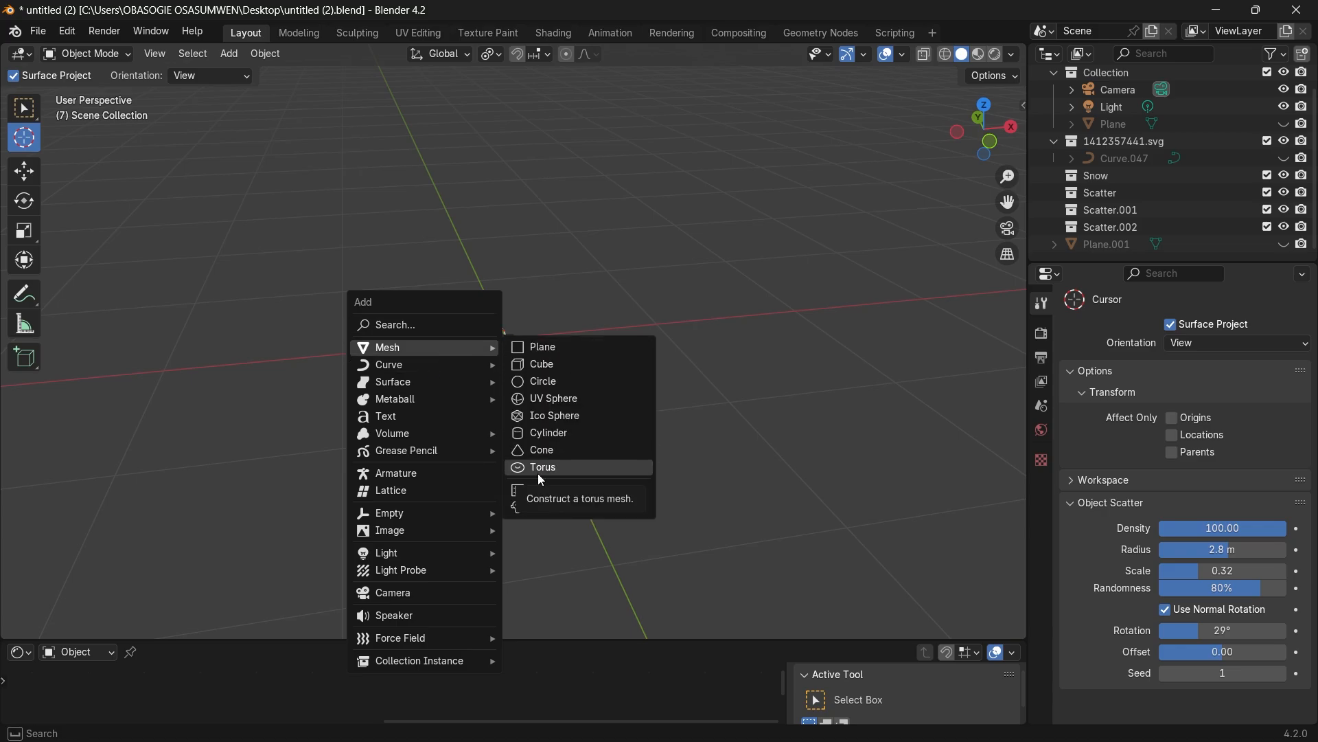
pyautogui.click(544, 467)
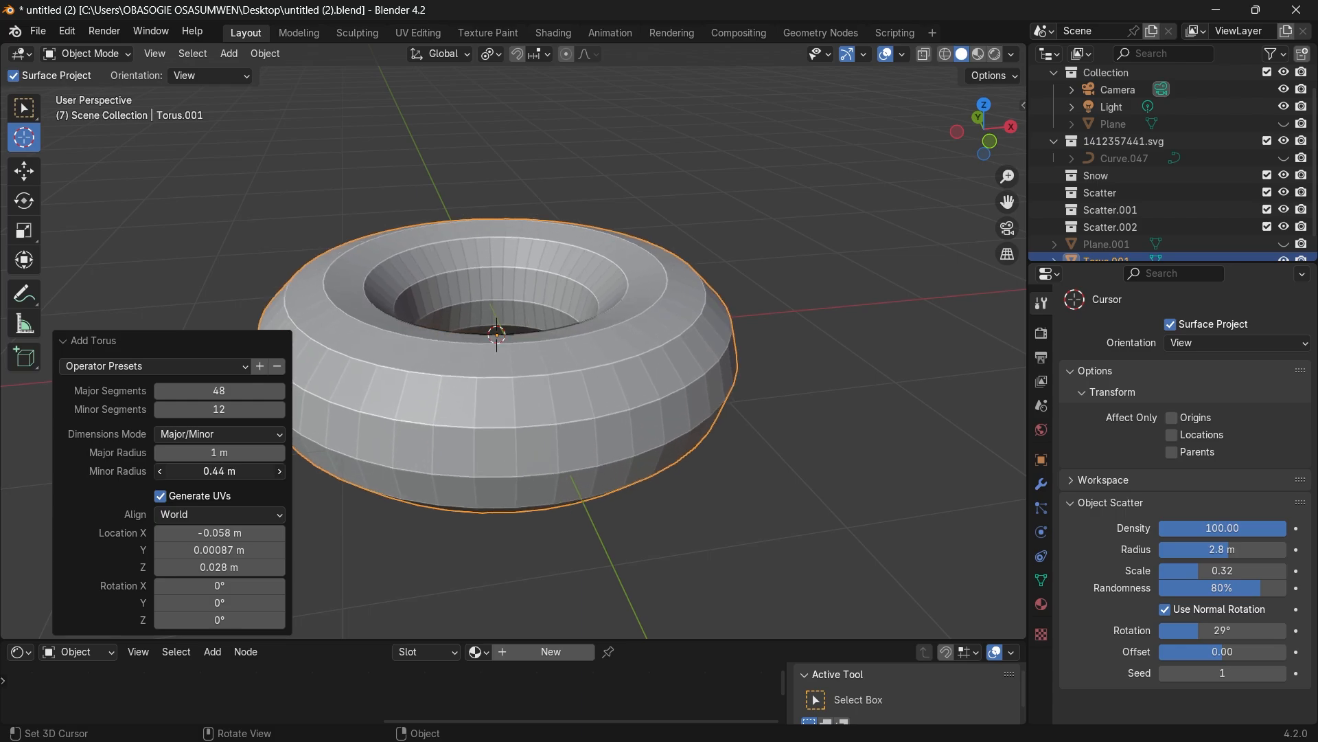
pyautogui.moveTo(218, 471); pyautogui.dragTo(244, 471)
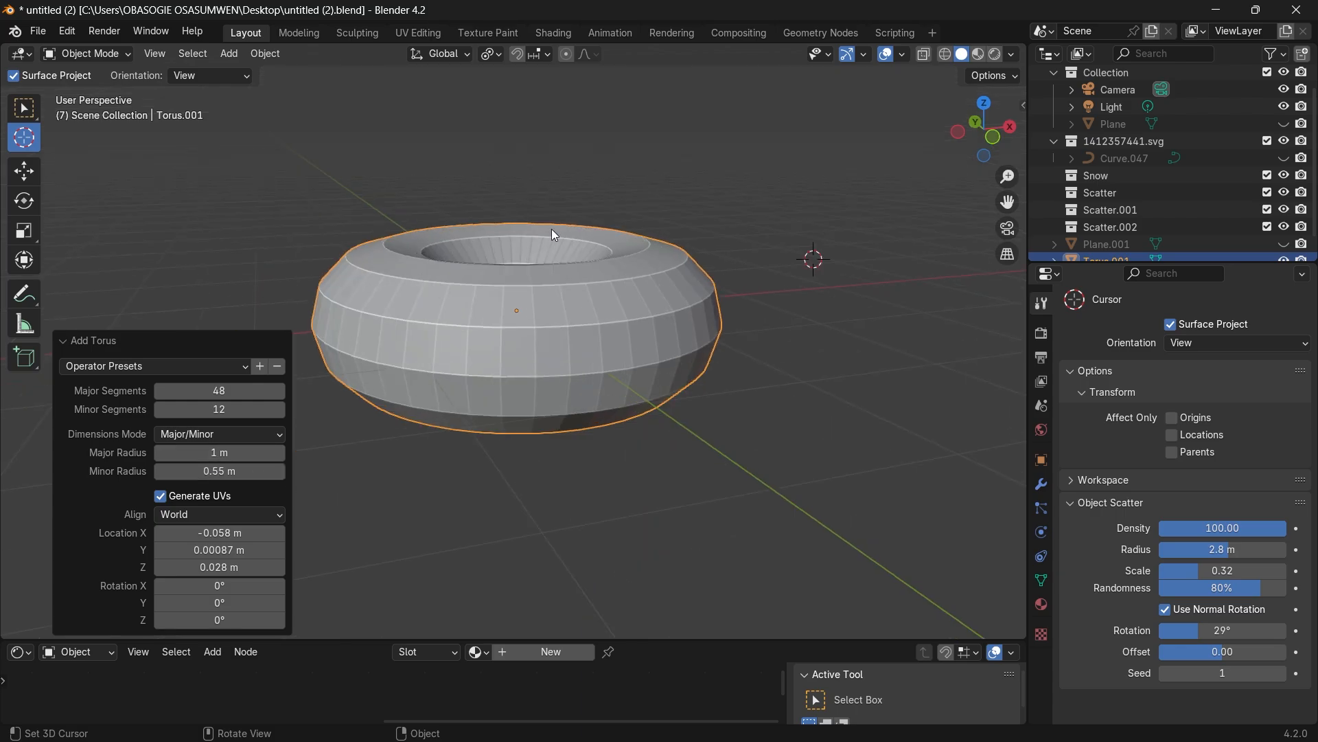
pyautogui.moveTo(218, 390)
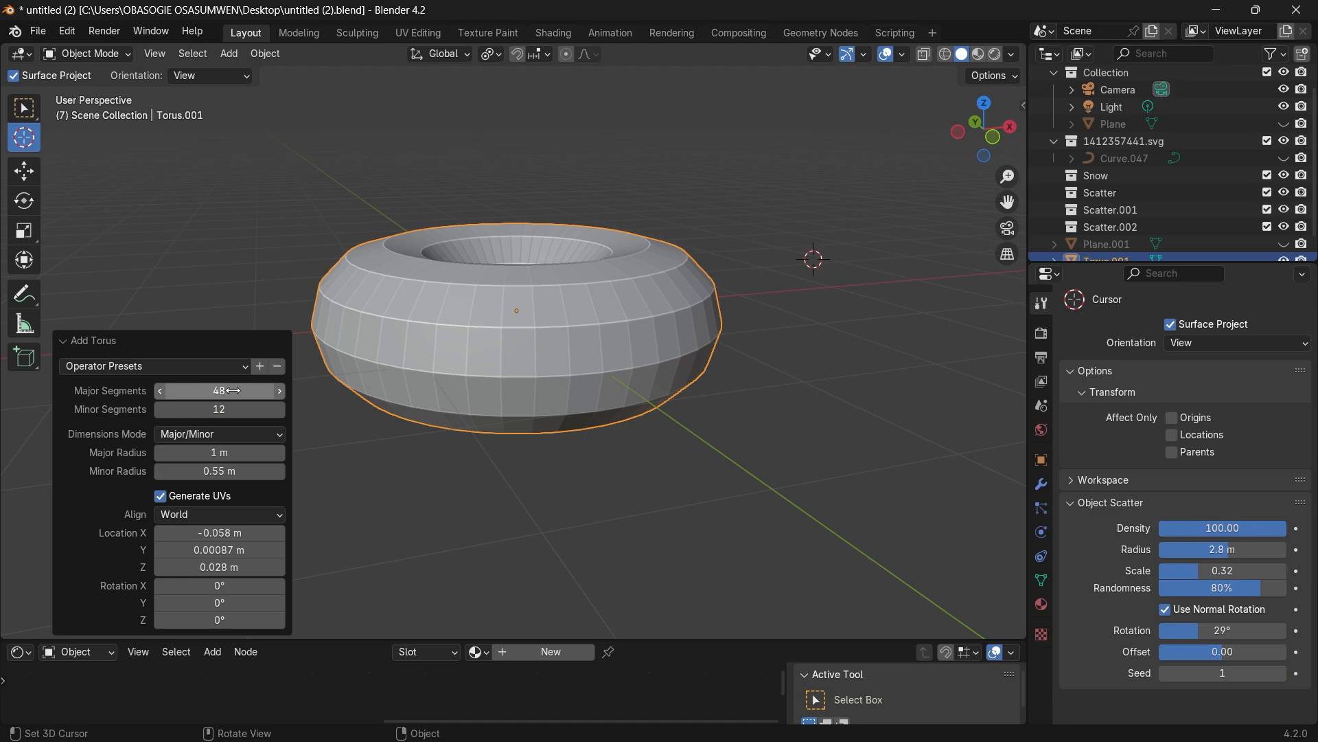
pyautogui.moveTo(1009, 478)
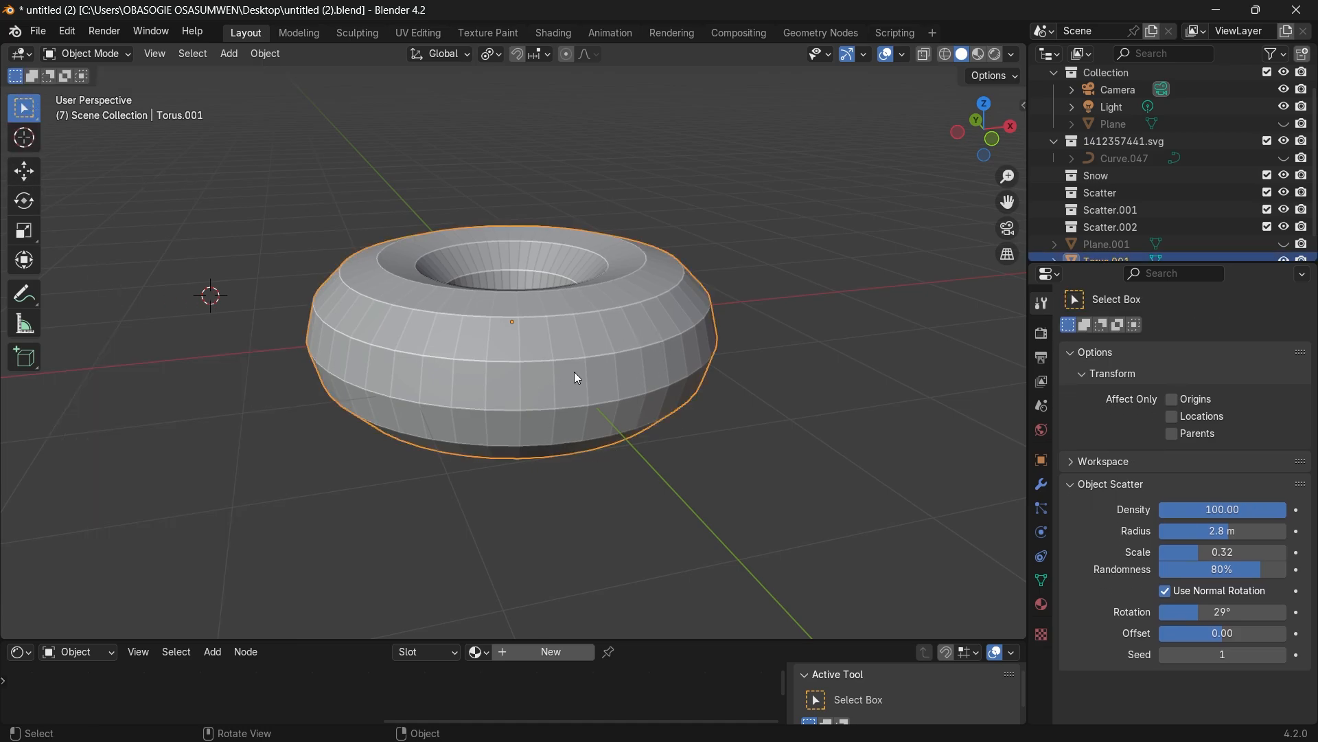
# - Give the torus a Subdivision Surface modifier with Levels Viewport set to 2
pyautogui.click(1040, 484)
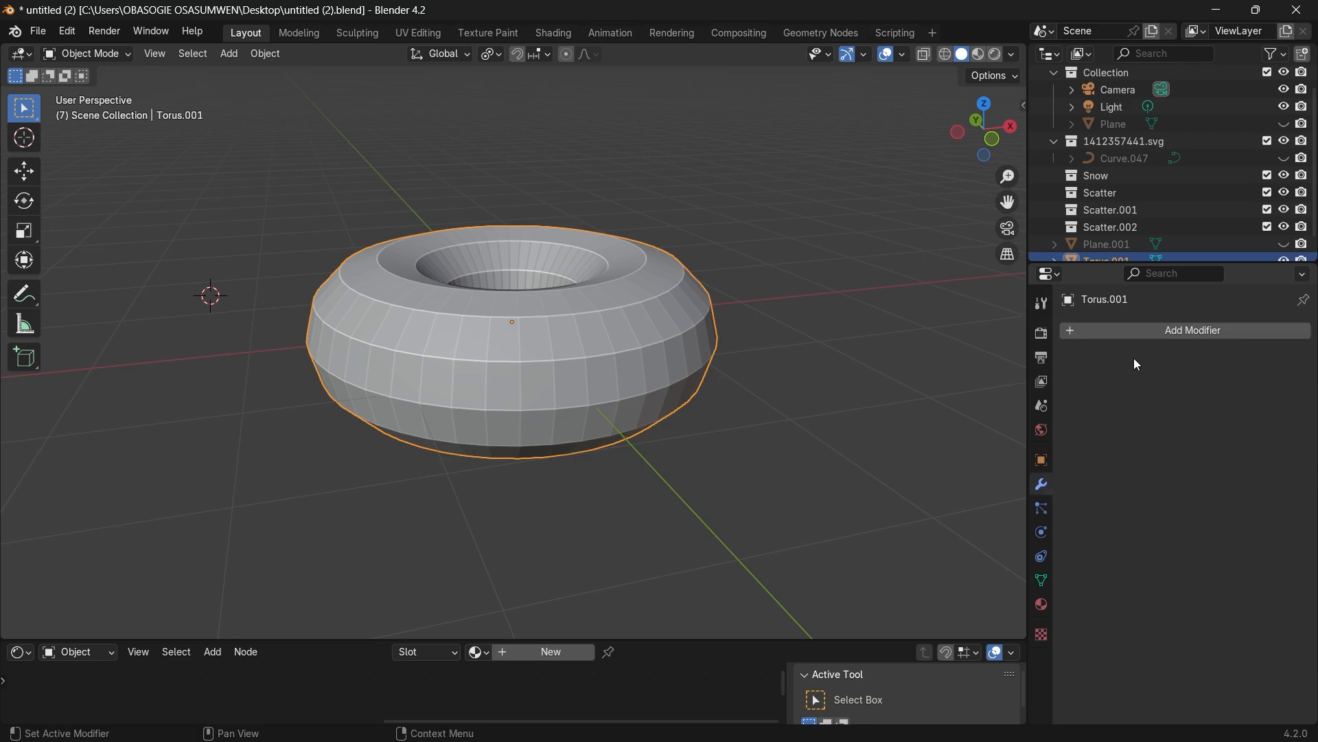
pyautogui.click(1192, 330)
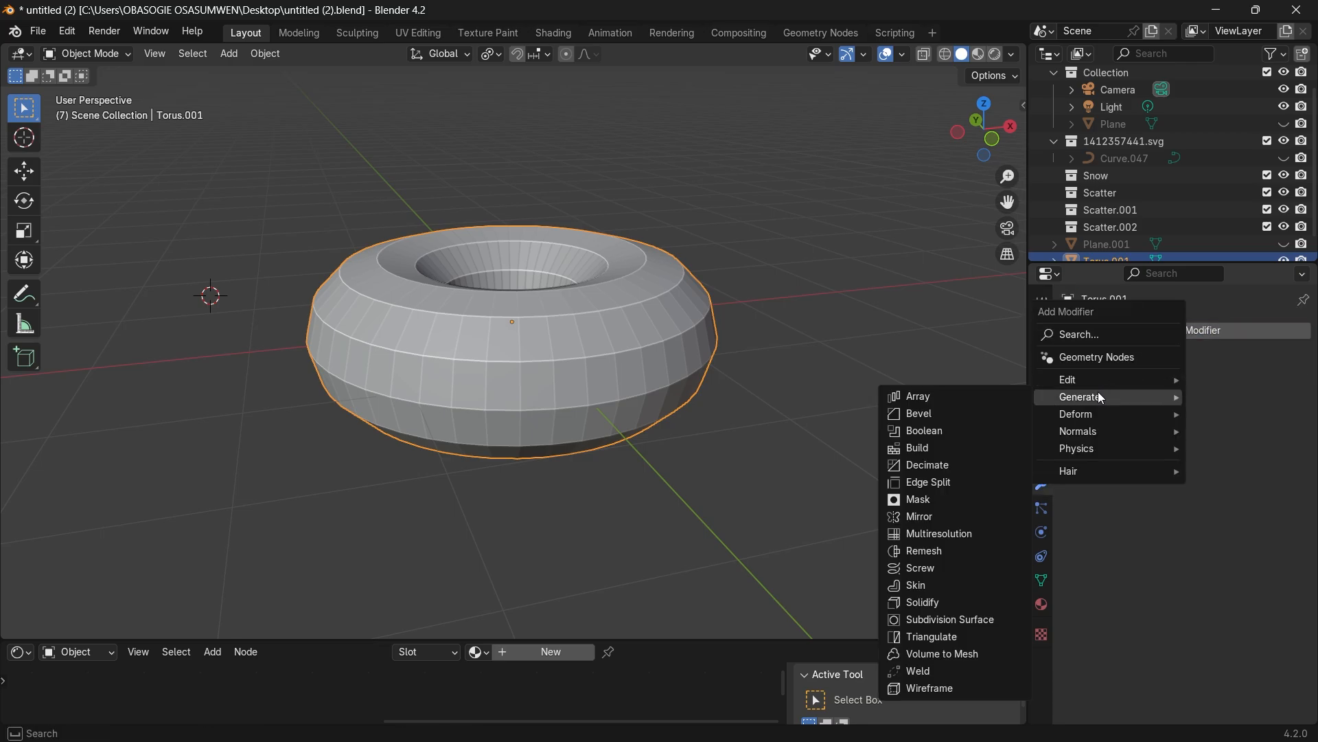
pyautogui.moveTo(950, 618)
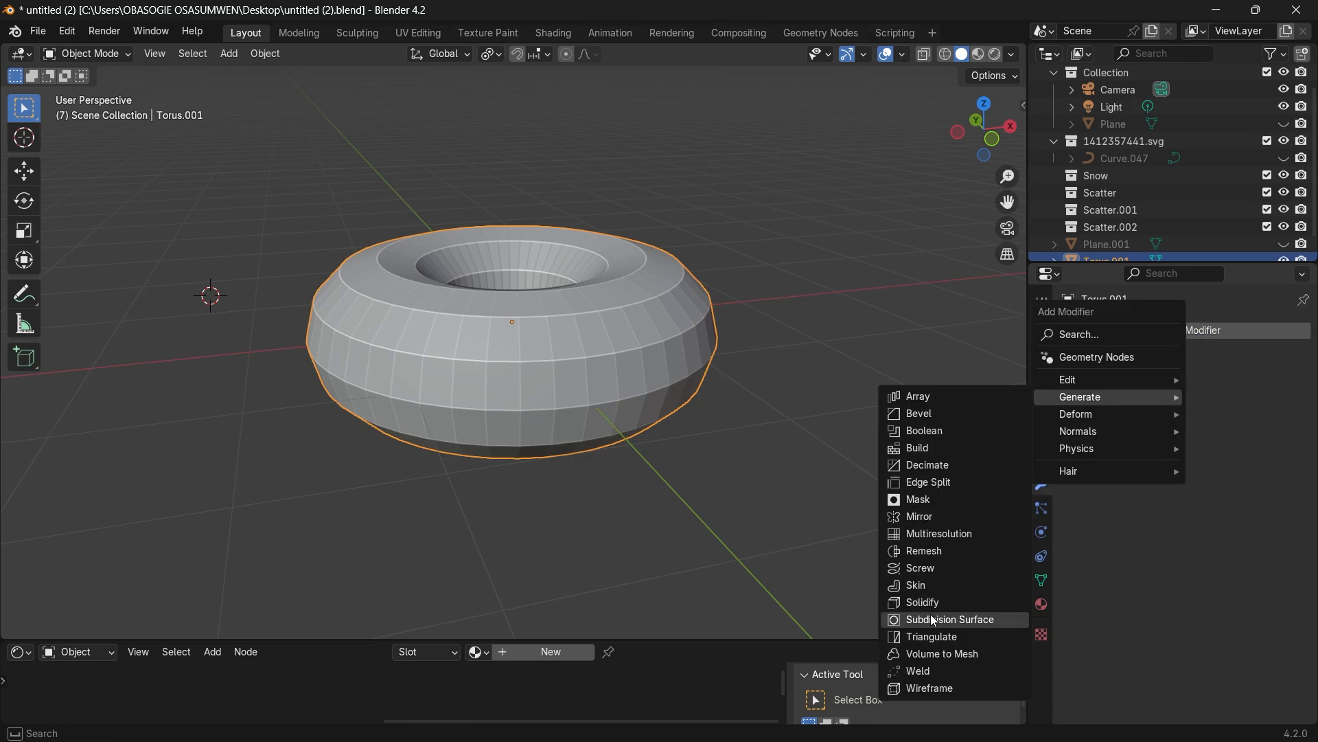
pyautogui.click(952, 619)
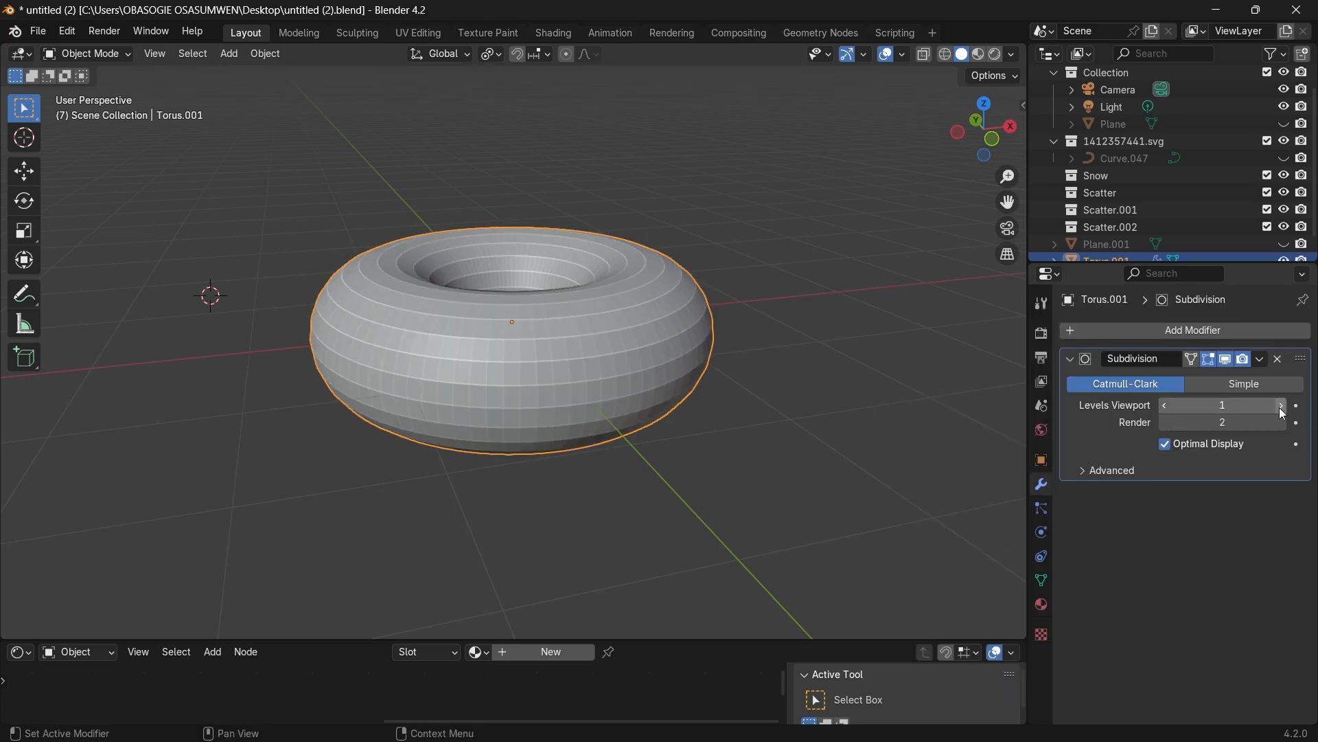
pyautogui.click(1282, 405)
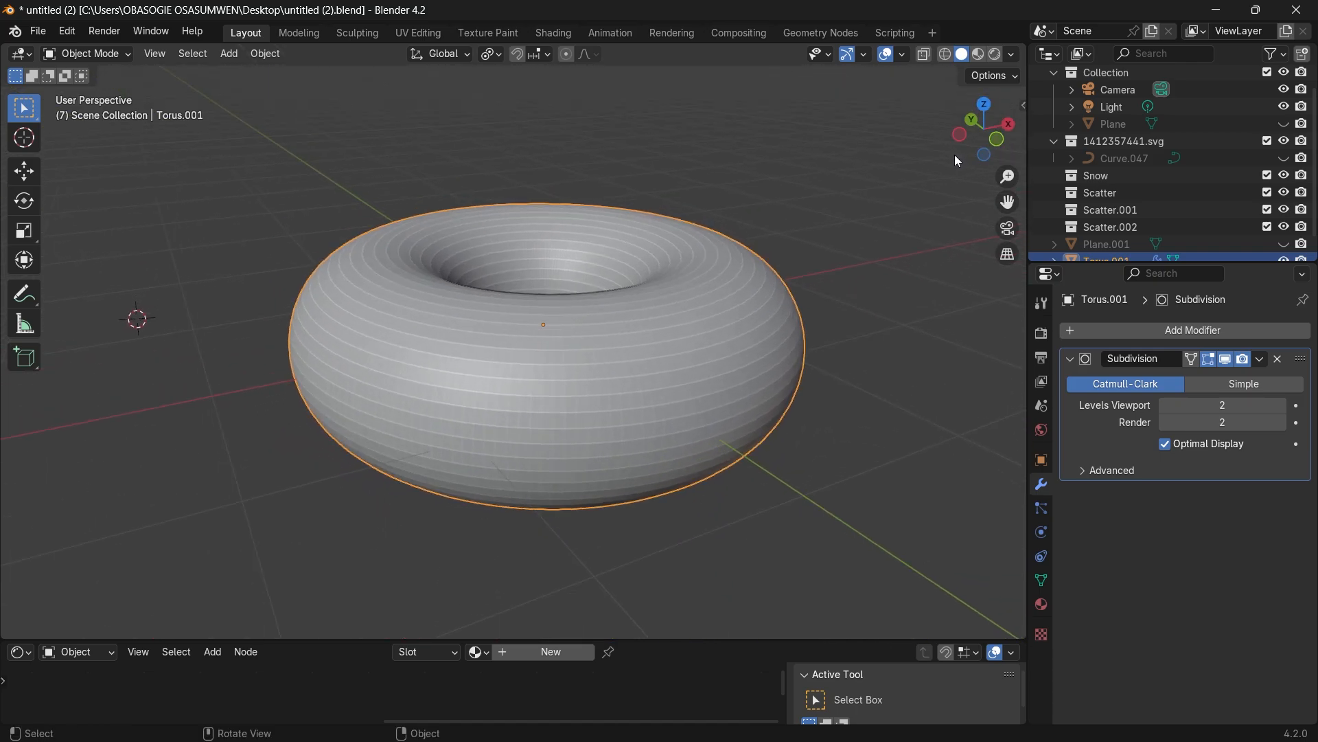
pyautogui.moveTo(933, 212)
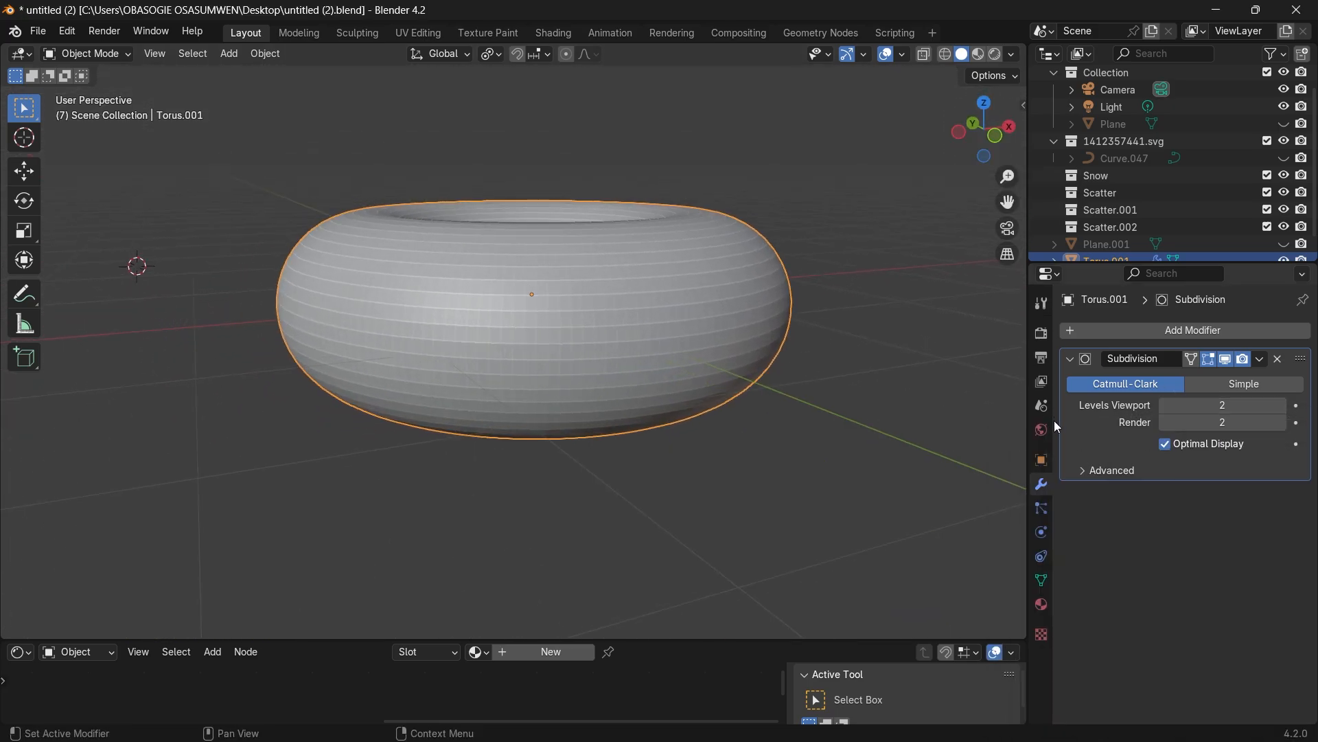
# - Add a Displace modifier to the torus and create a new texture for it
pyautogui.click(1191, 330)
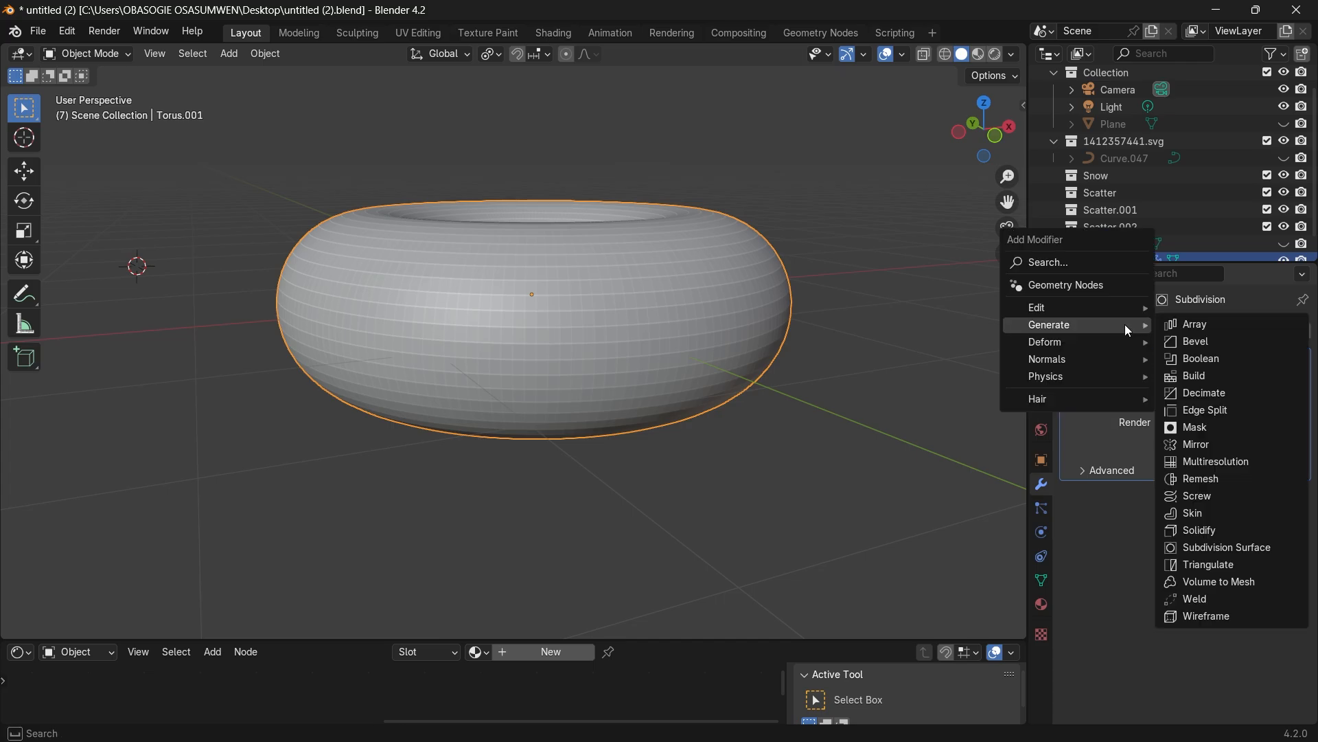
pyautogui.moveTo(1097, 329)
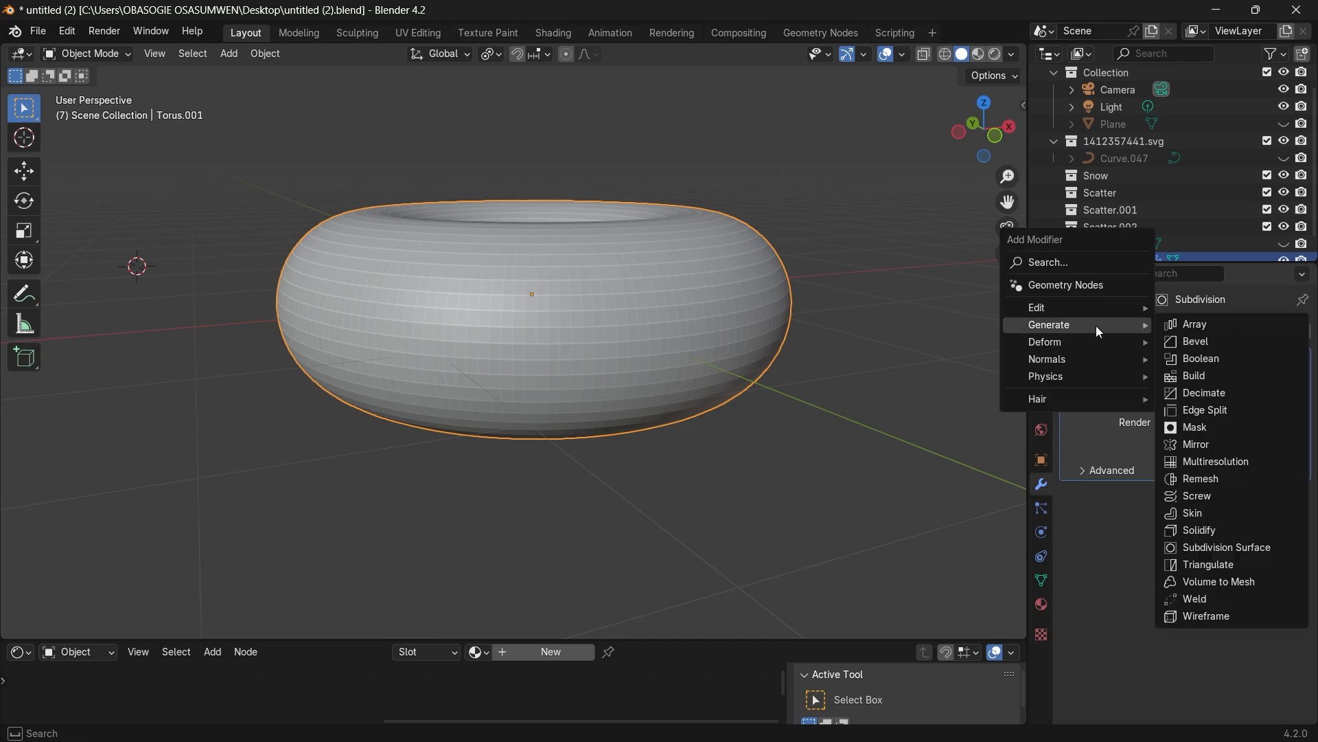
pyautogui.moveTo(1045, 341)
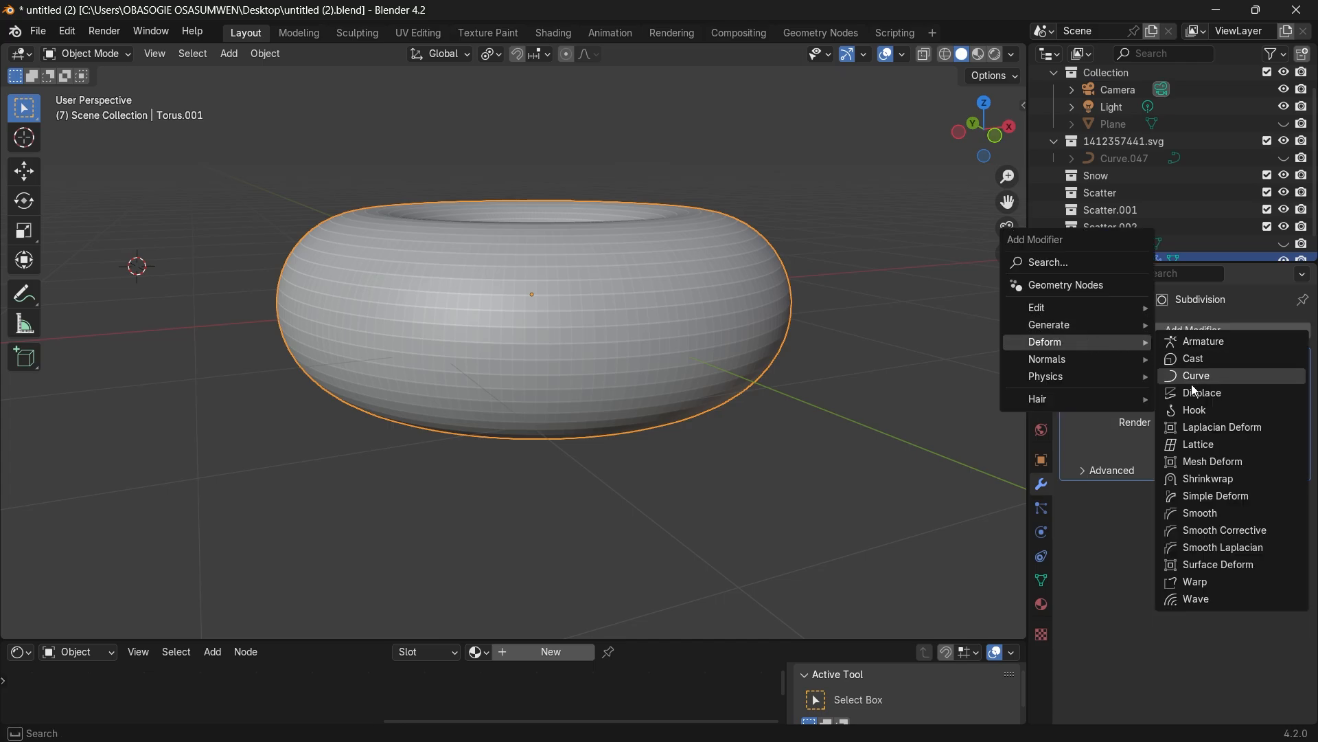
pyautogui.click(1204, 393)
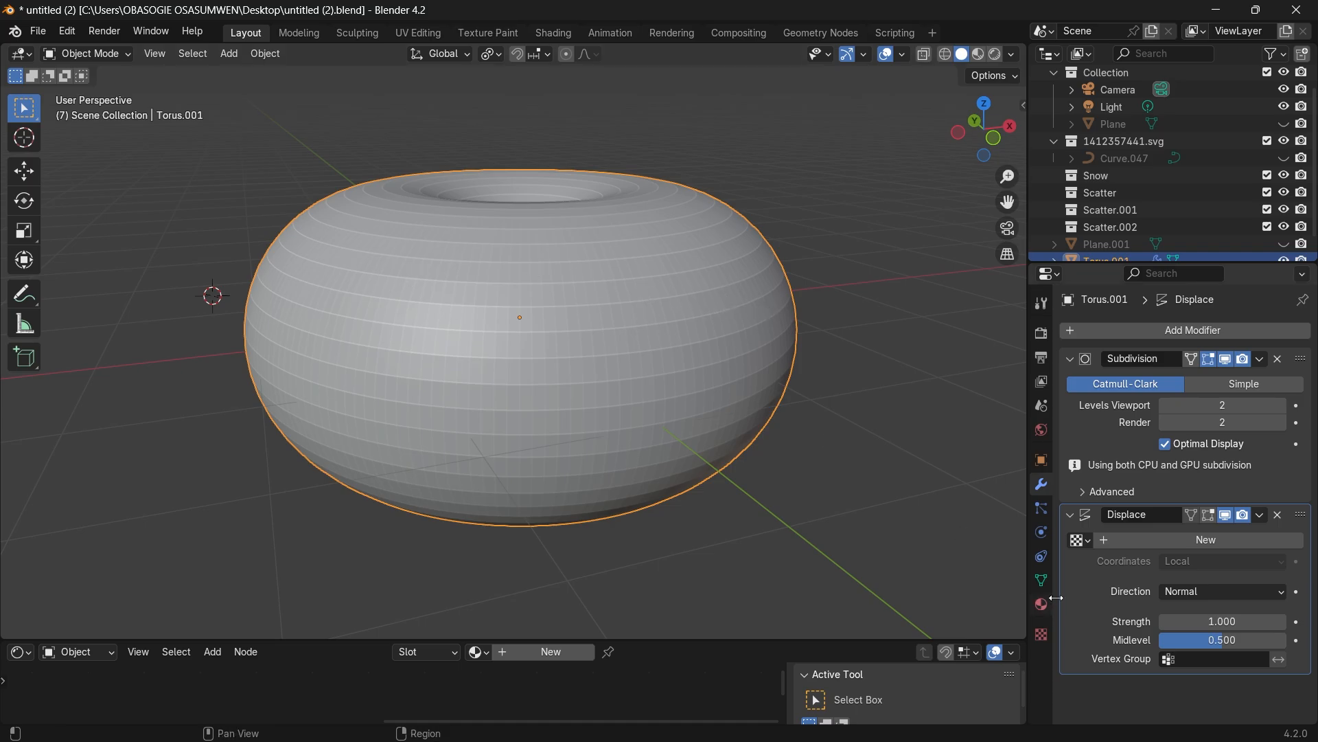
pyautogui.moveTo(1078, 540)
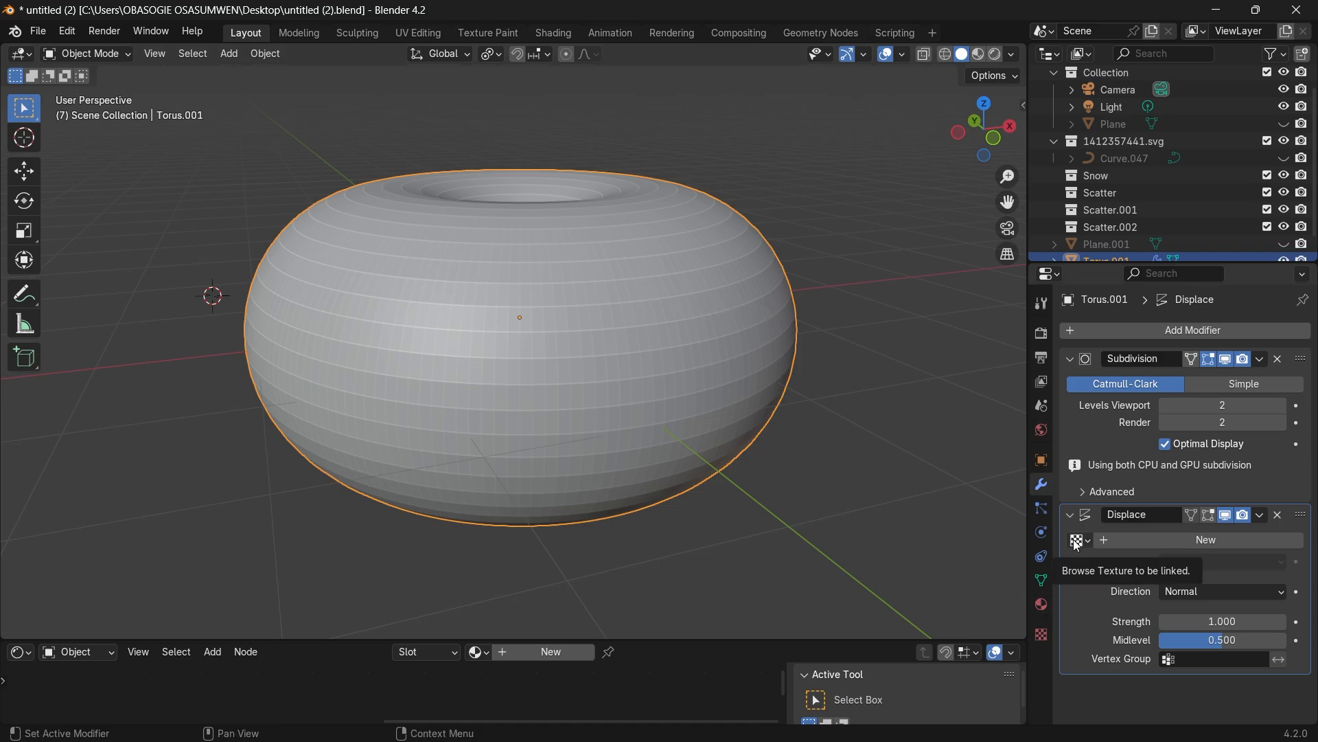
pyautogui.click(1079, 540)
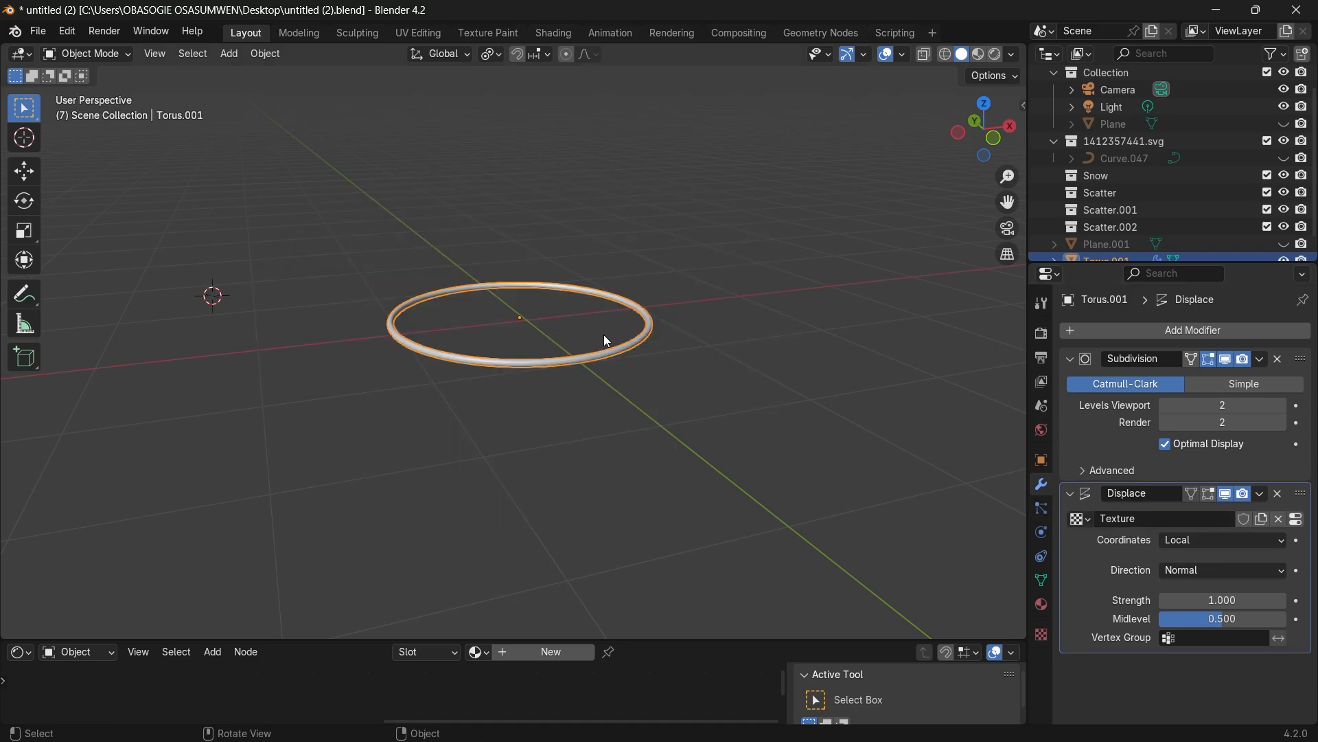
pyautogui.moveTo(1041, 632)
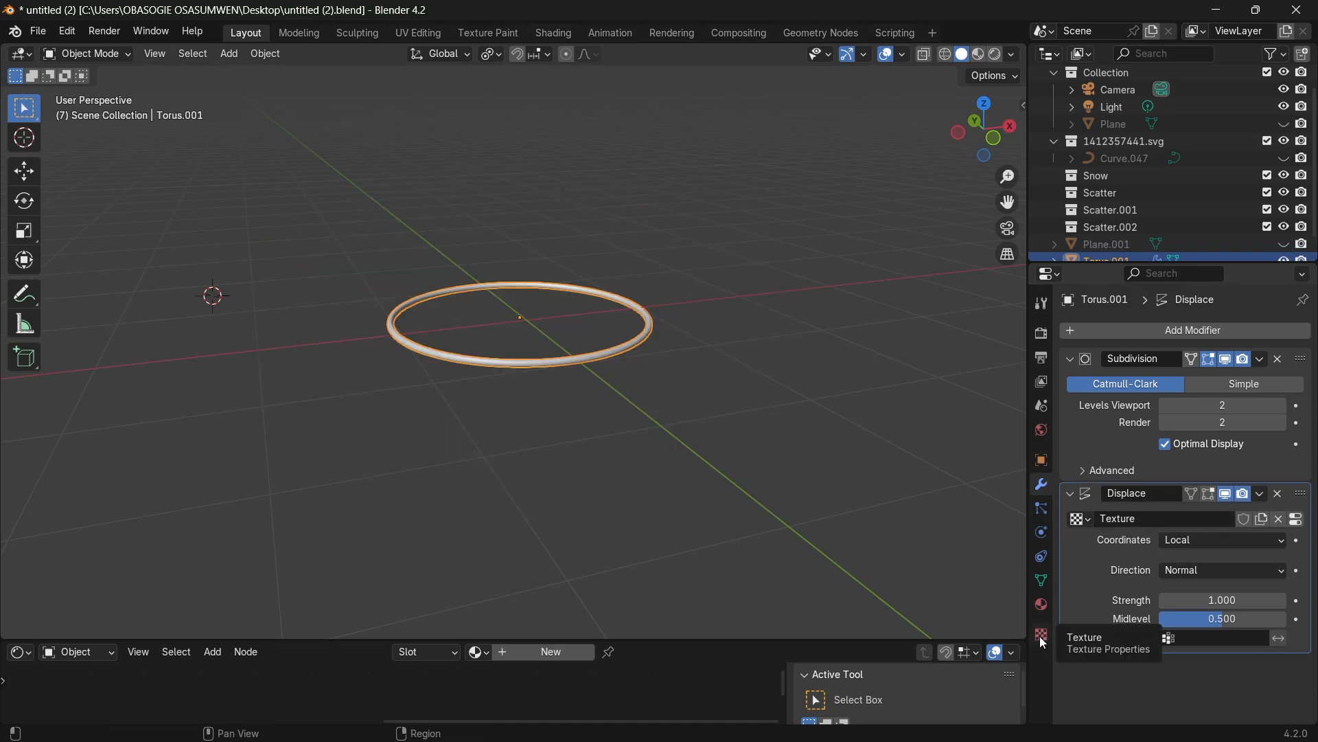
# - Make the displacement texture Clouds with size 1.59 and depth 1
pyautogui.click(1040, 634)
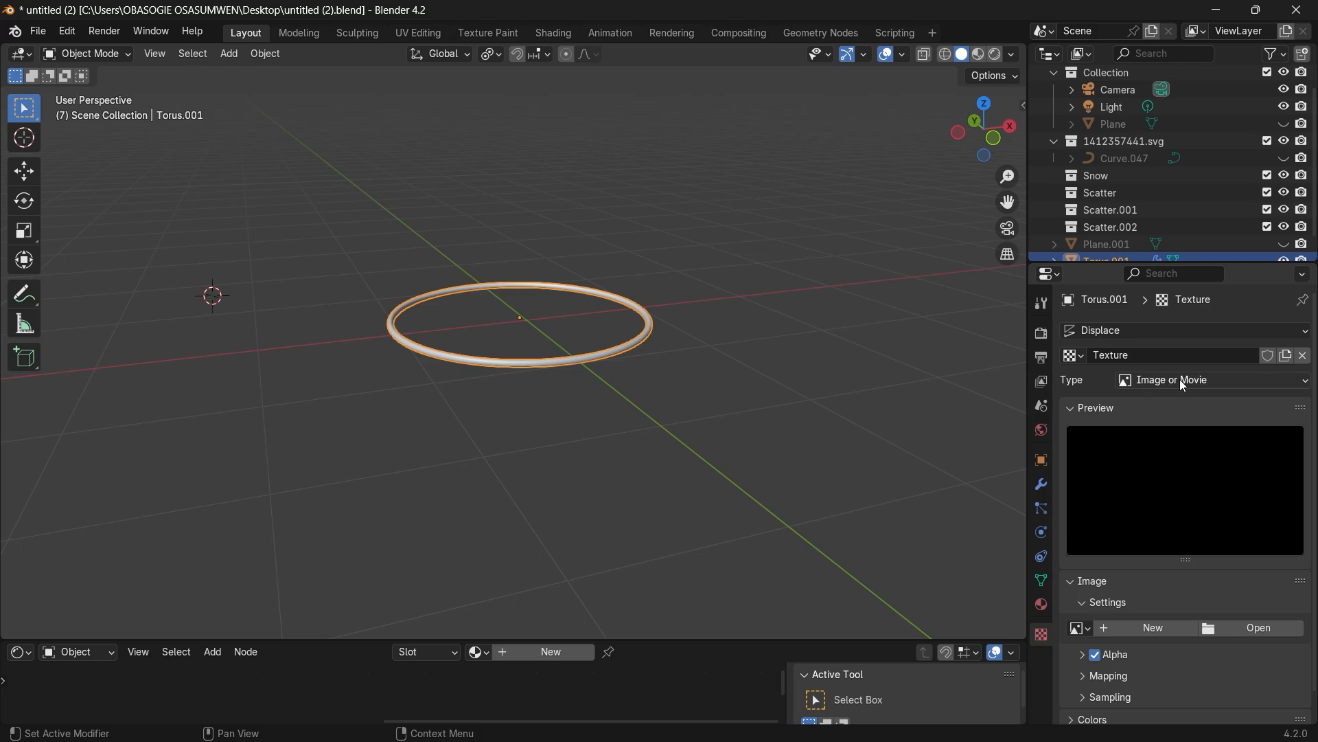
pyautogui.click(1210, 379)
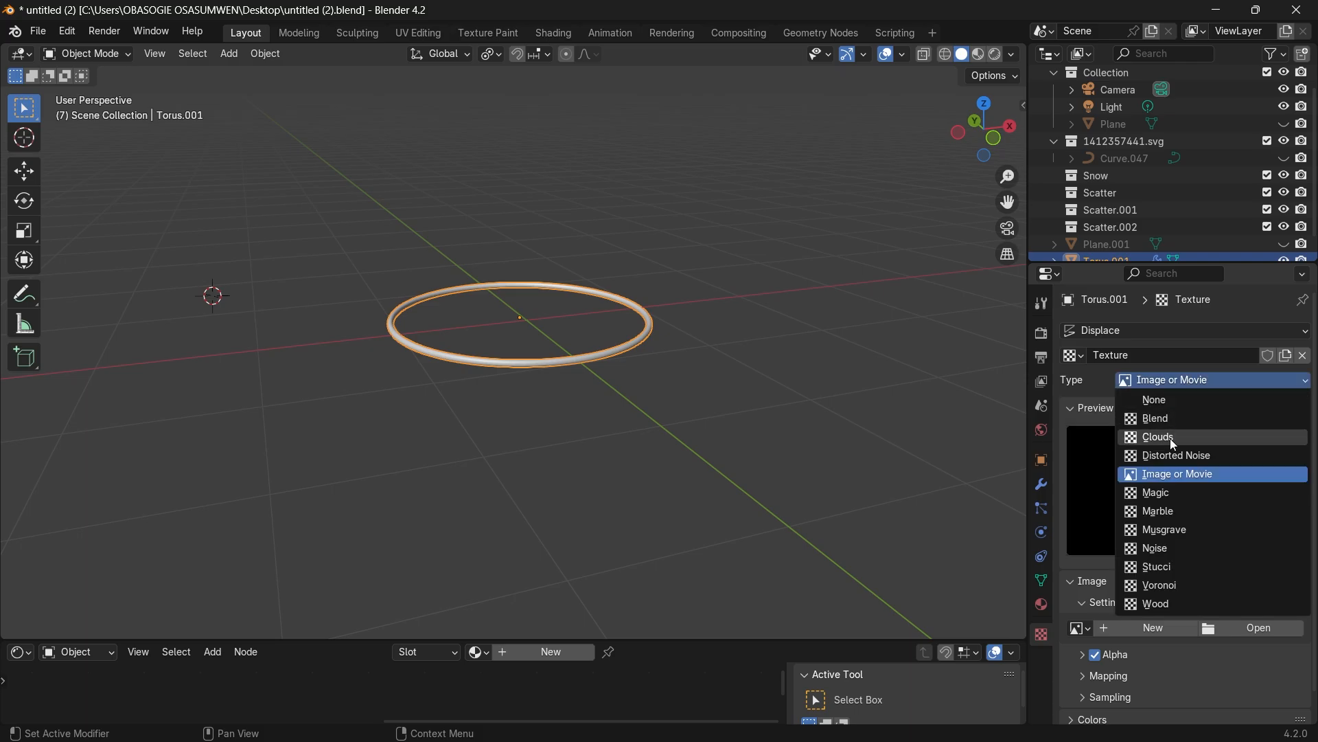
pyautogui.click(1158, 435)
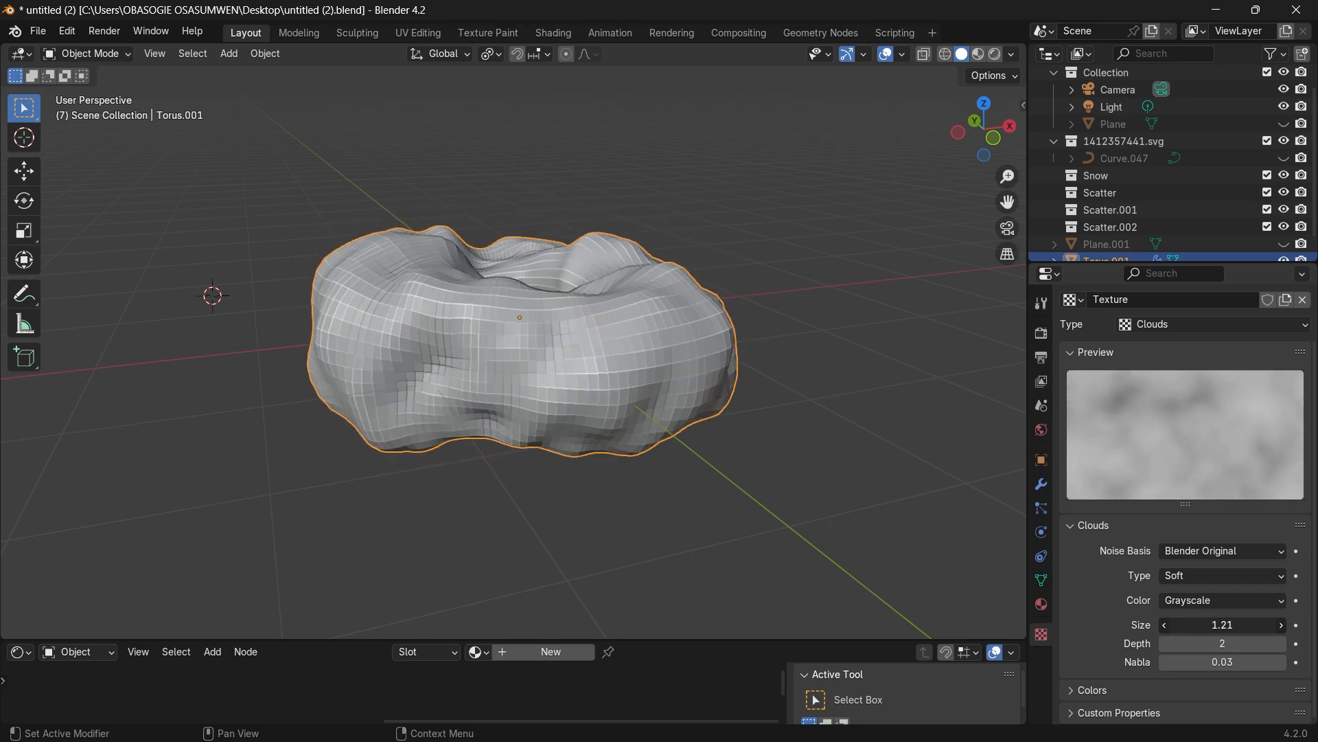
pyautogui.moveTo(1219, 624); pyautogui.dragTo(1252, 624)
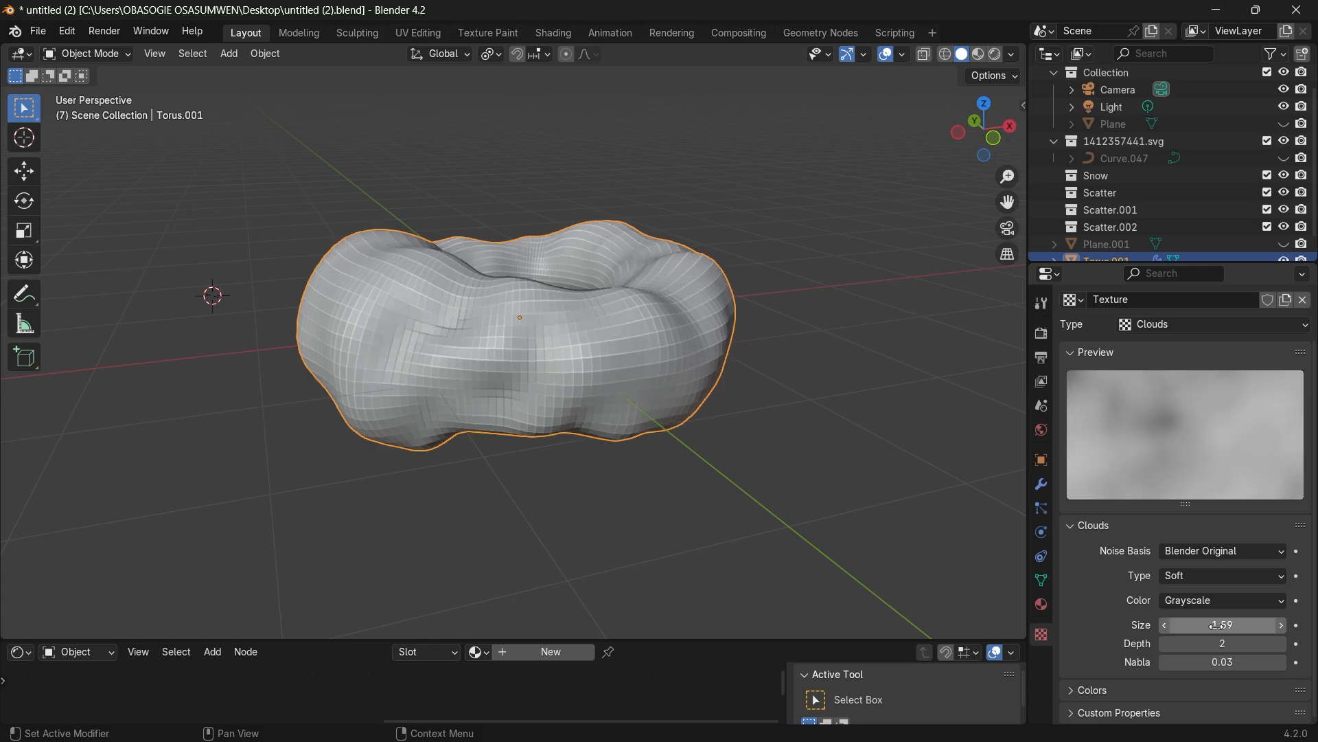
pyautogui.click(1165, 643)
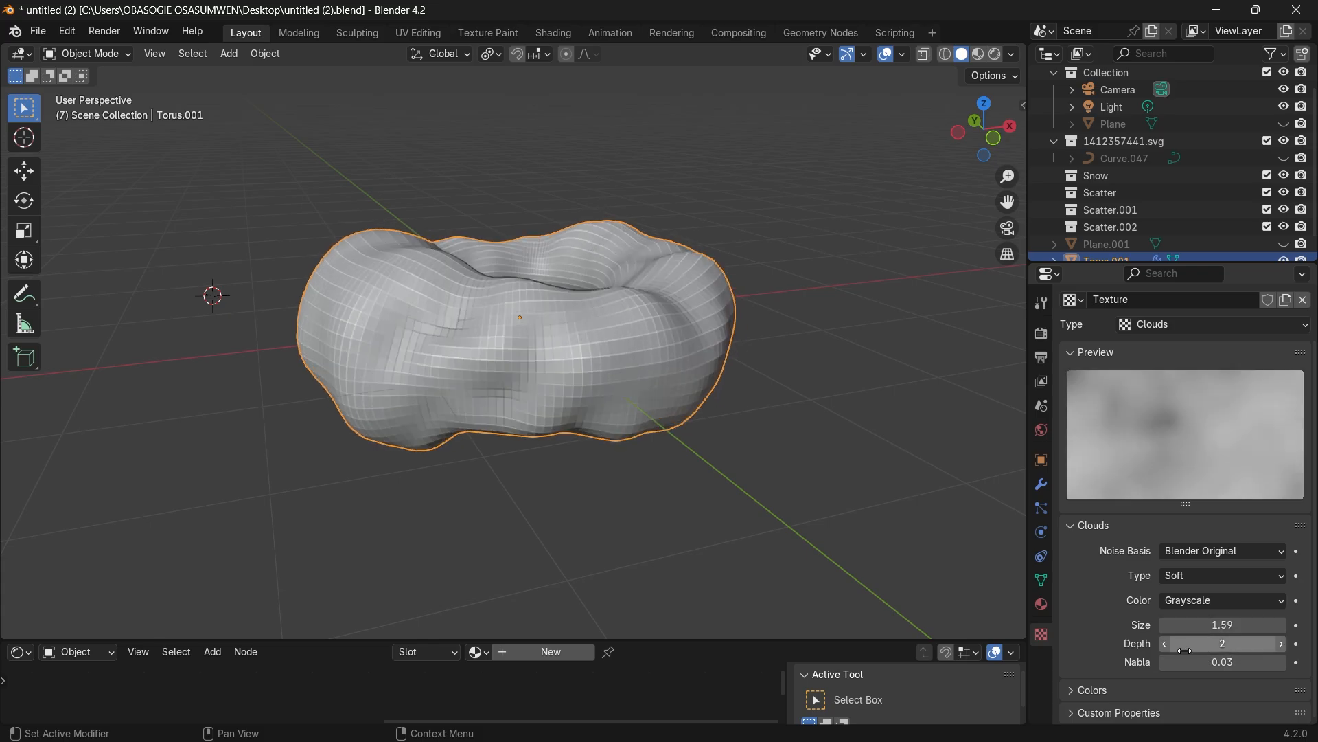
pyautogui.click(1164, 644)
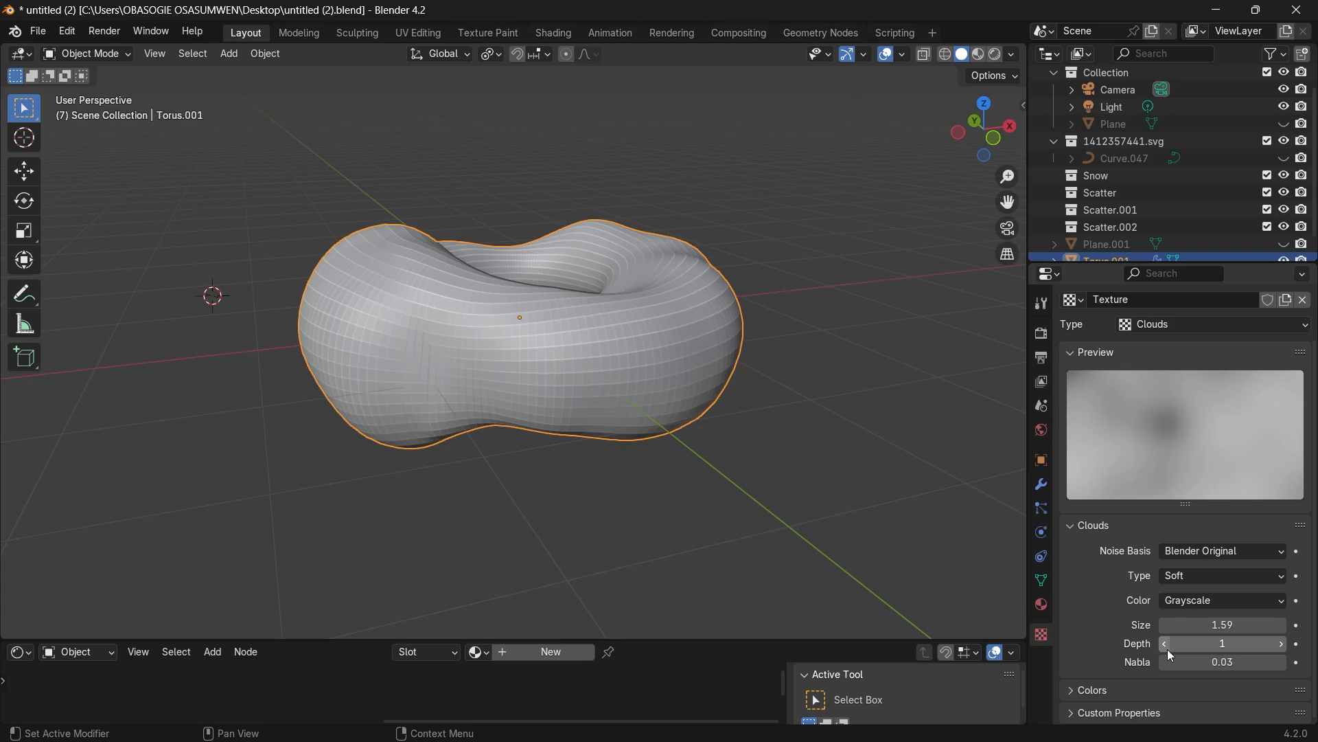
pyautogui.click(1040, 483)
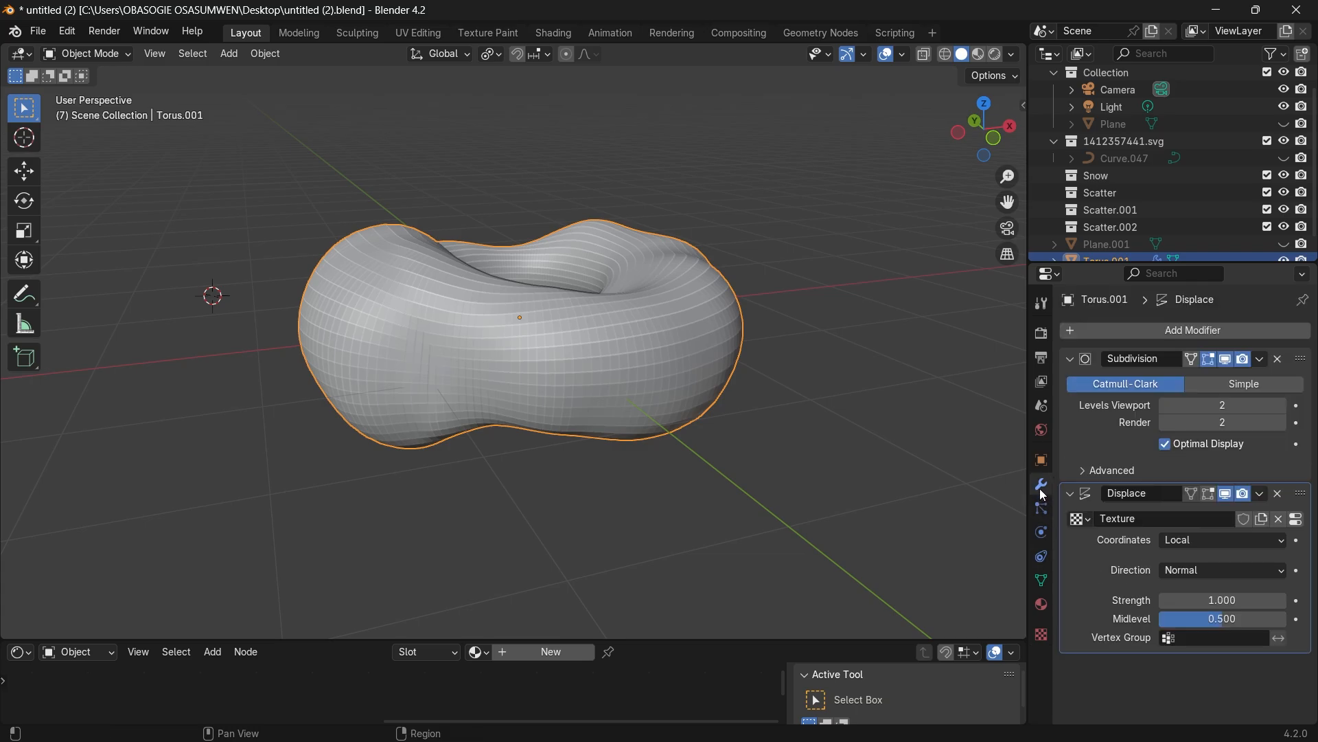
pyautogui.moveTo(1221, 599)
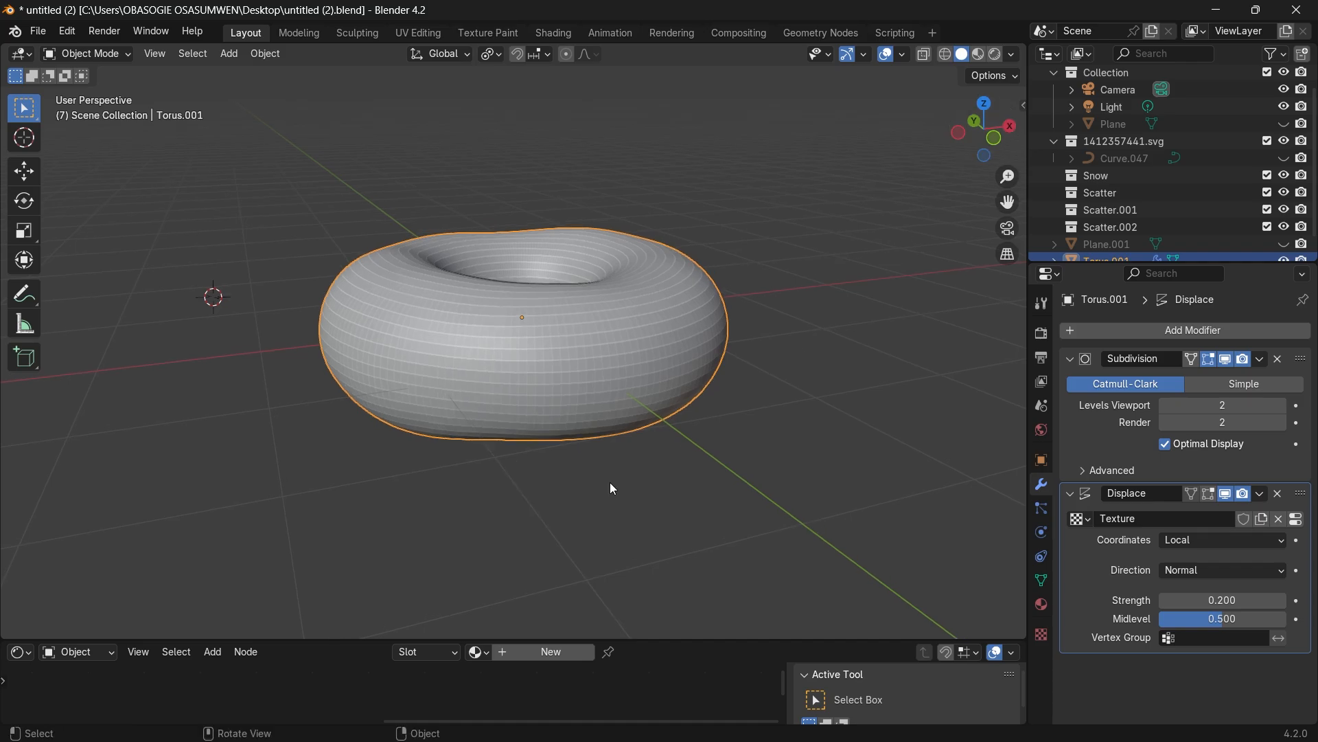
pyautogui.moveTo(810, 337)
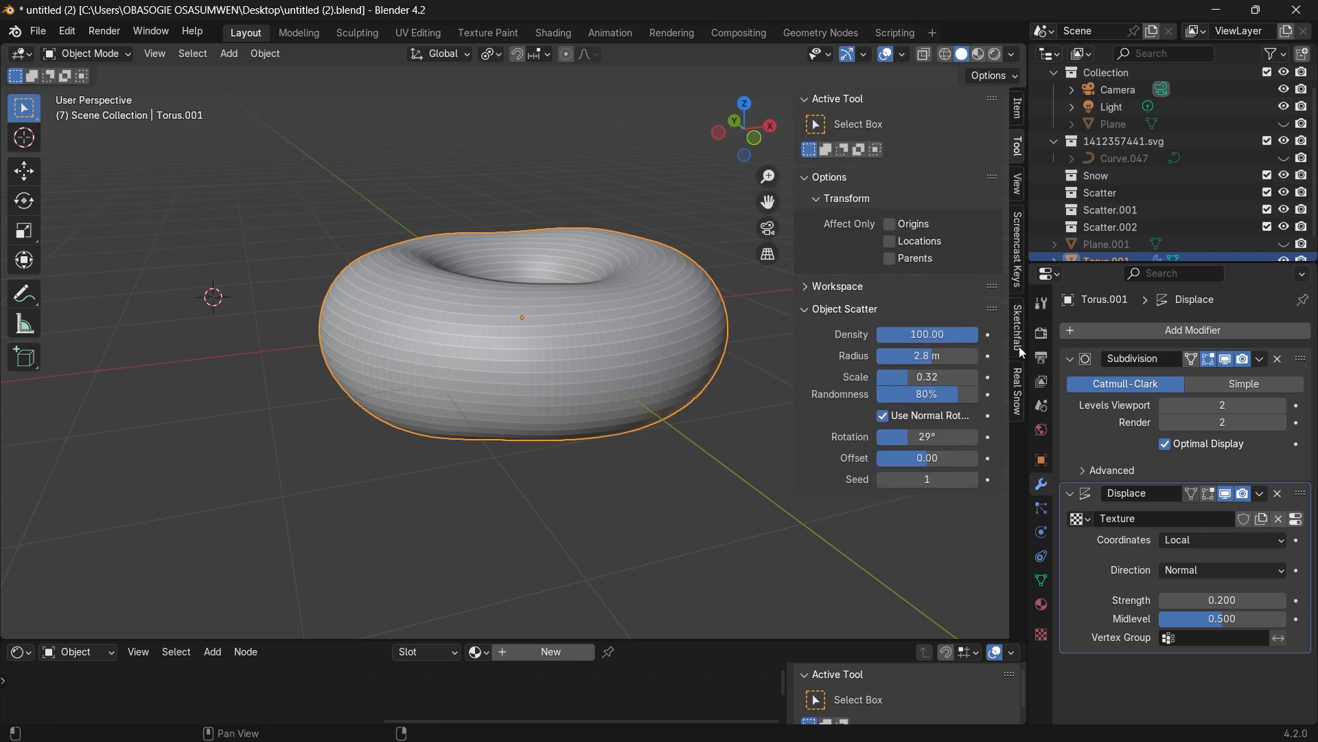
pyautogui.moveTo(1018, 350)
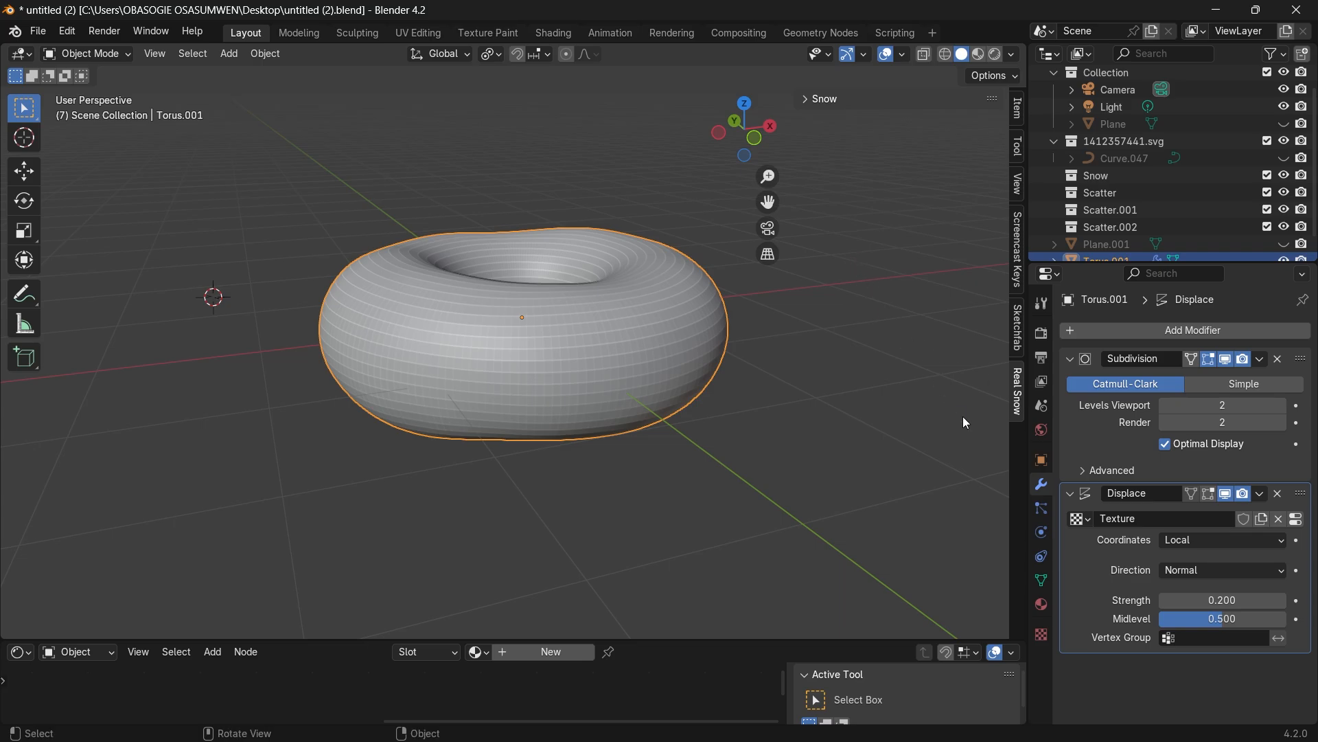
# - Expand the Real Snow panel and add snow, creating SnowBall.001 on the doughnut
pyautogui.click(819, 98)
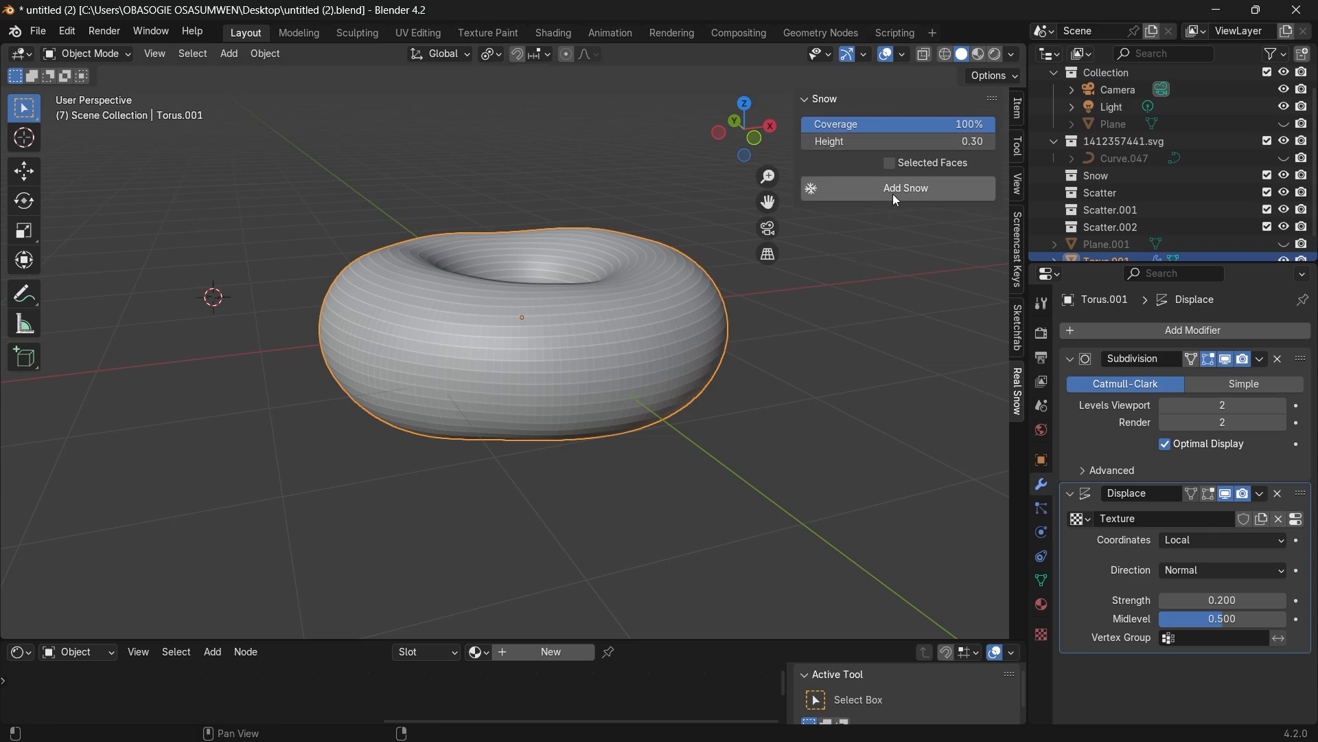
pyautogui.click(905, 188)
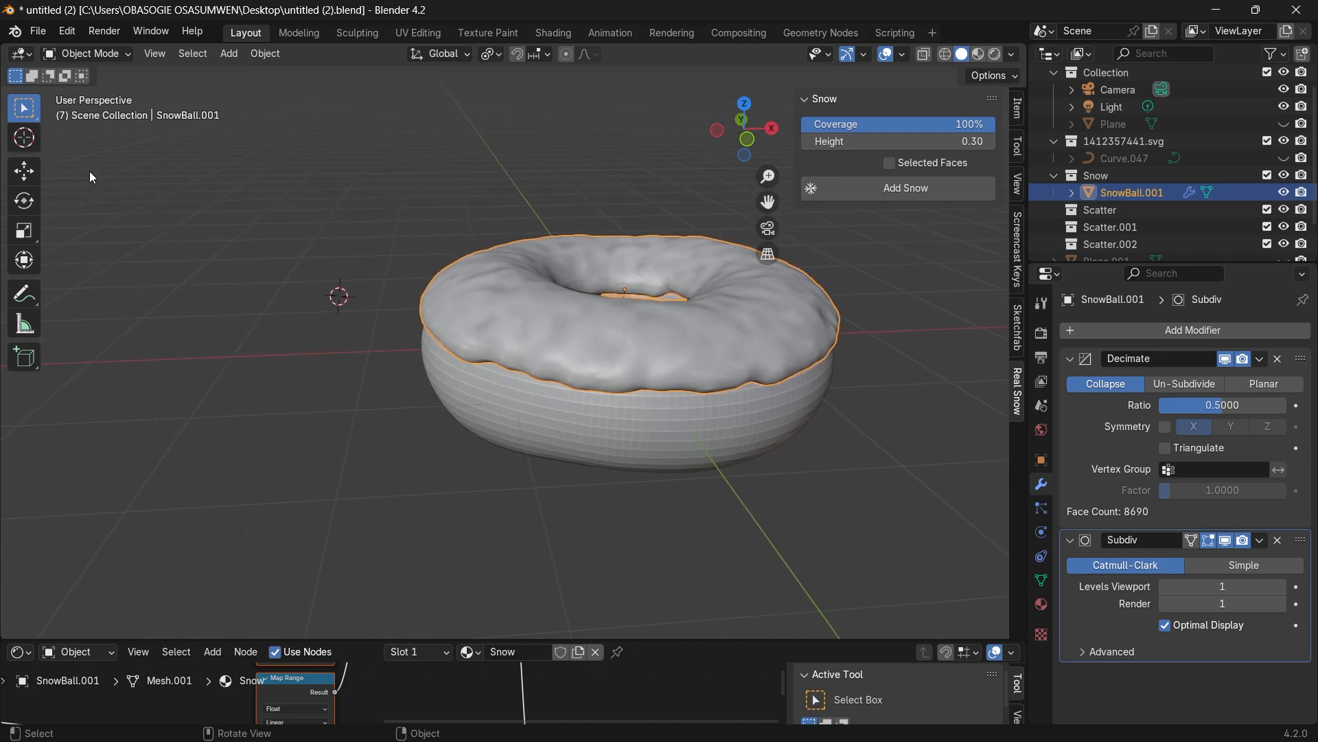
# - Place the 3D cursor beside the doughnut and add a 32-segment, 16-ring UV sphere
pyautogui.click(23, 137)
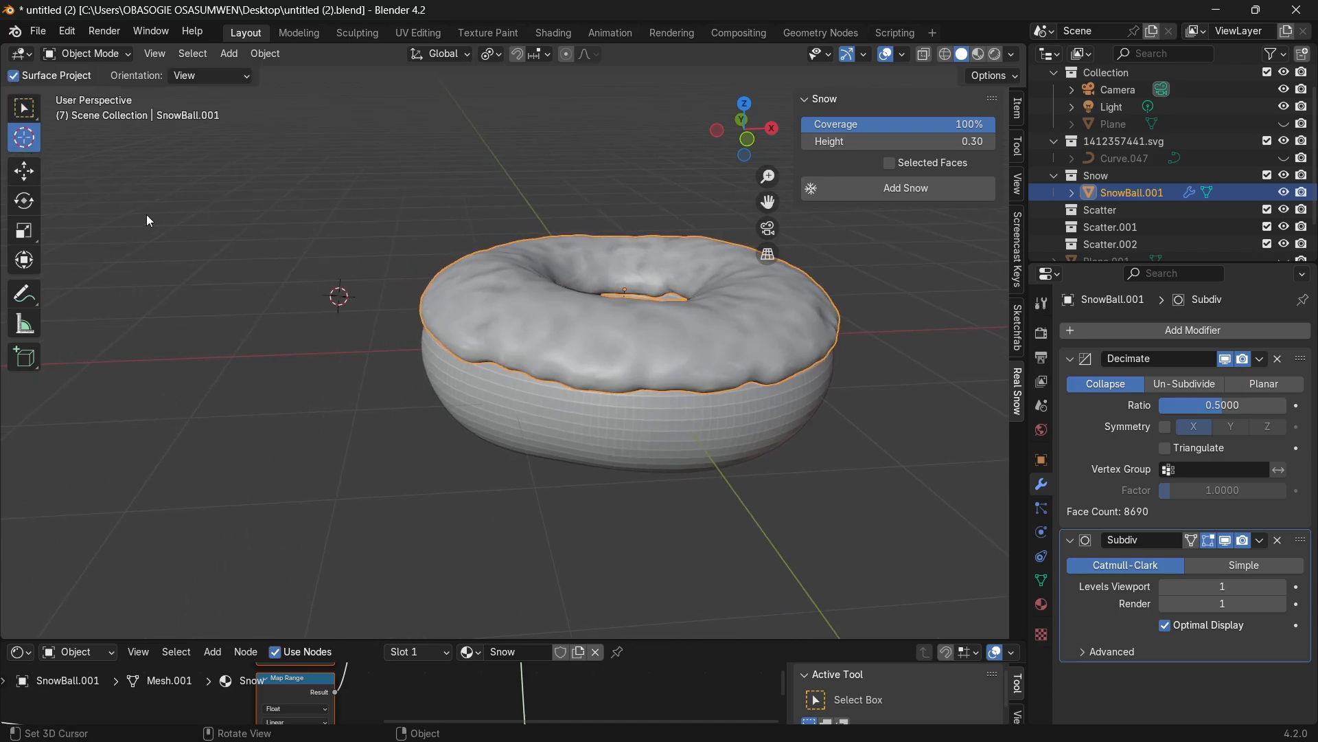
pyautogui.click(228, 53)
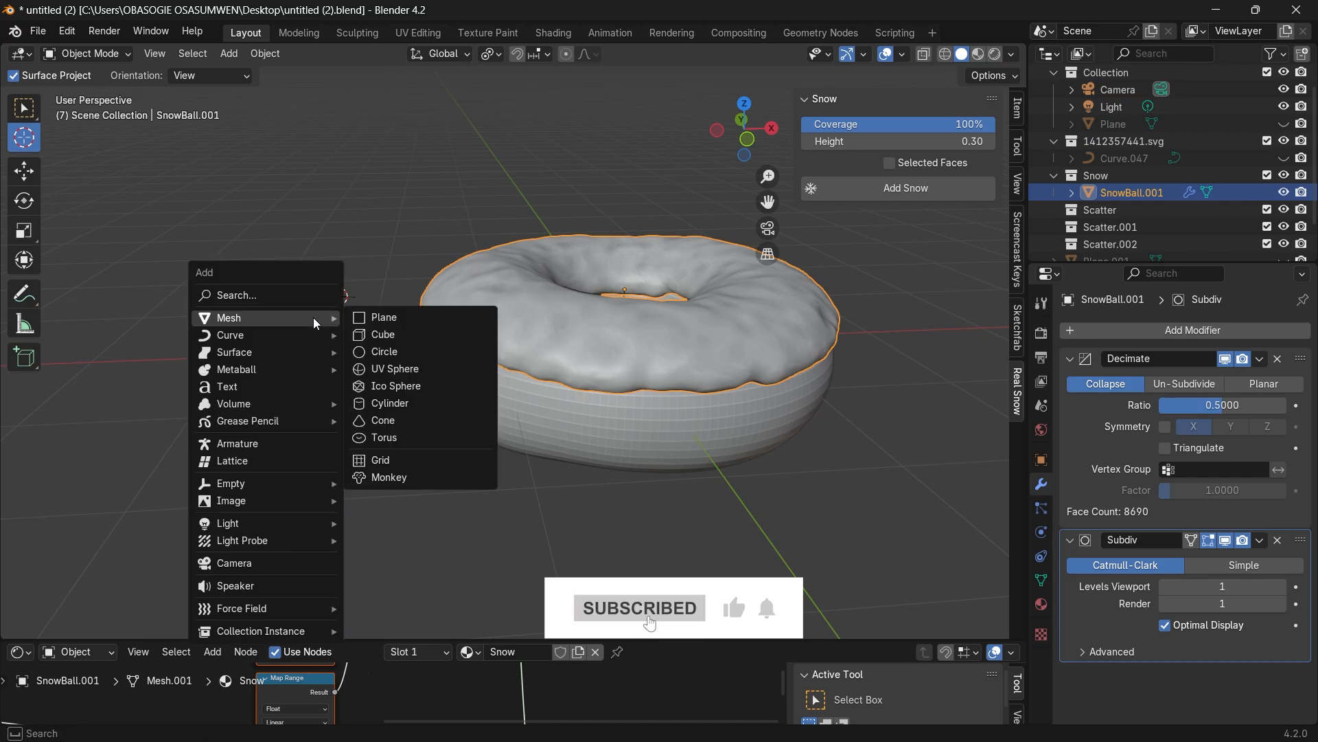
pyautogui.click(395, 368)
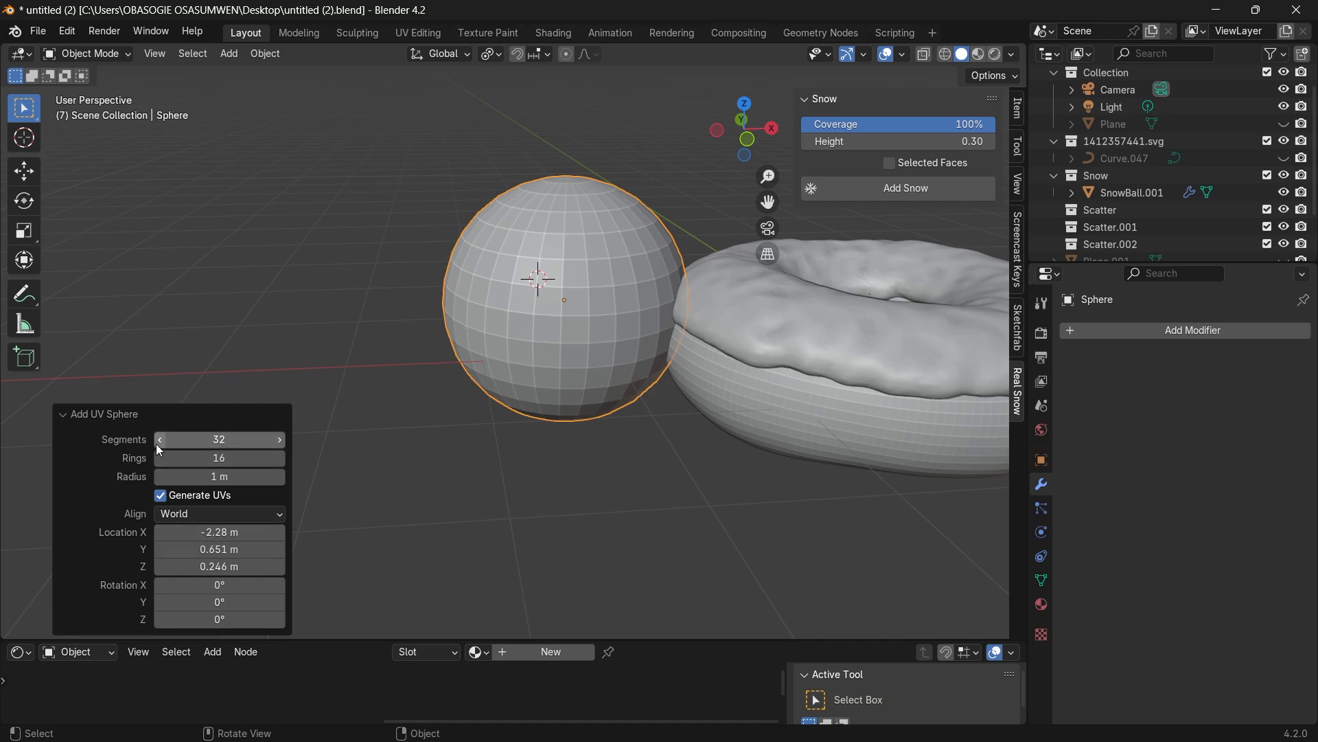
pyautogui.moveTo(690, 233)
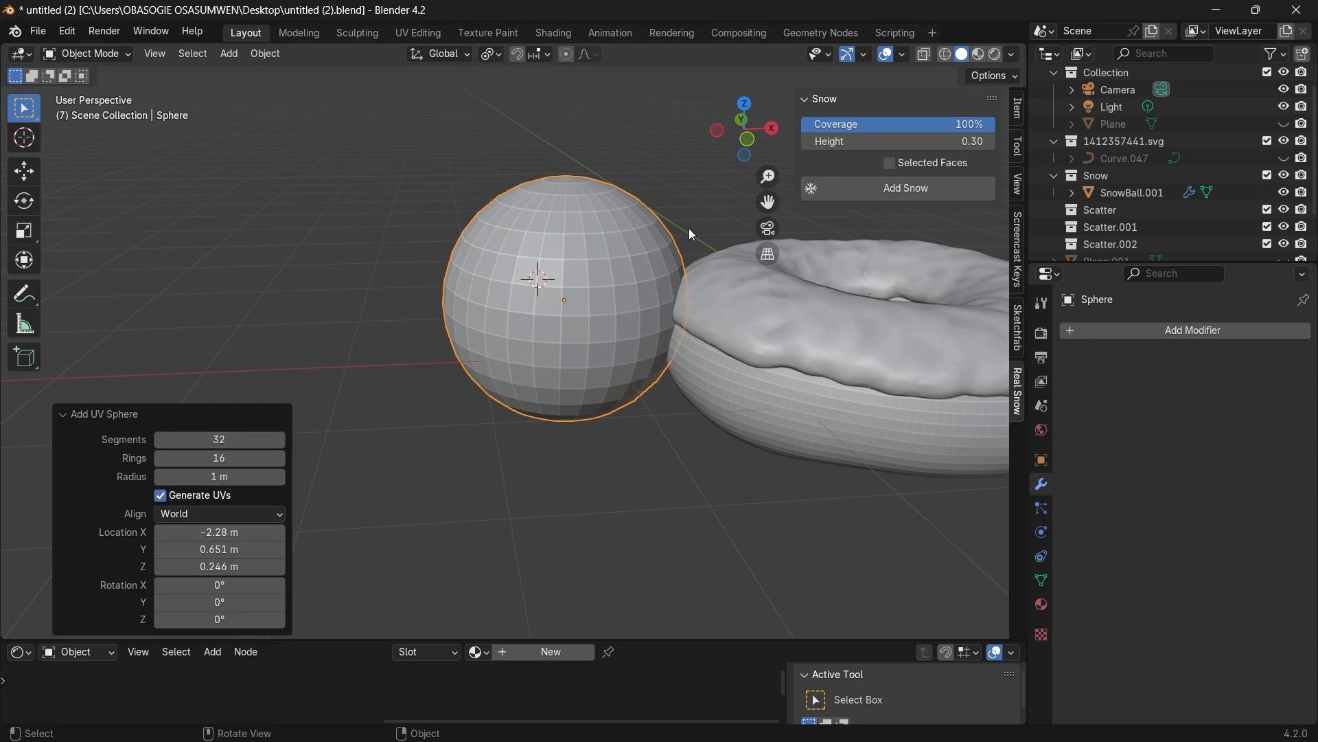
pyautogui.moveTo(573, 289)
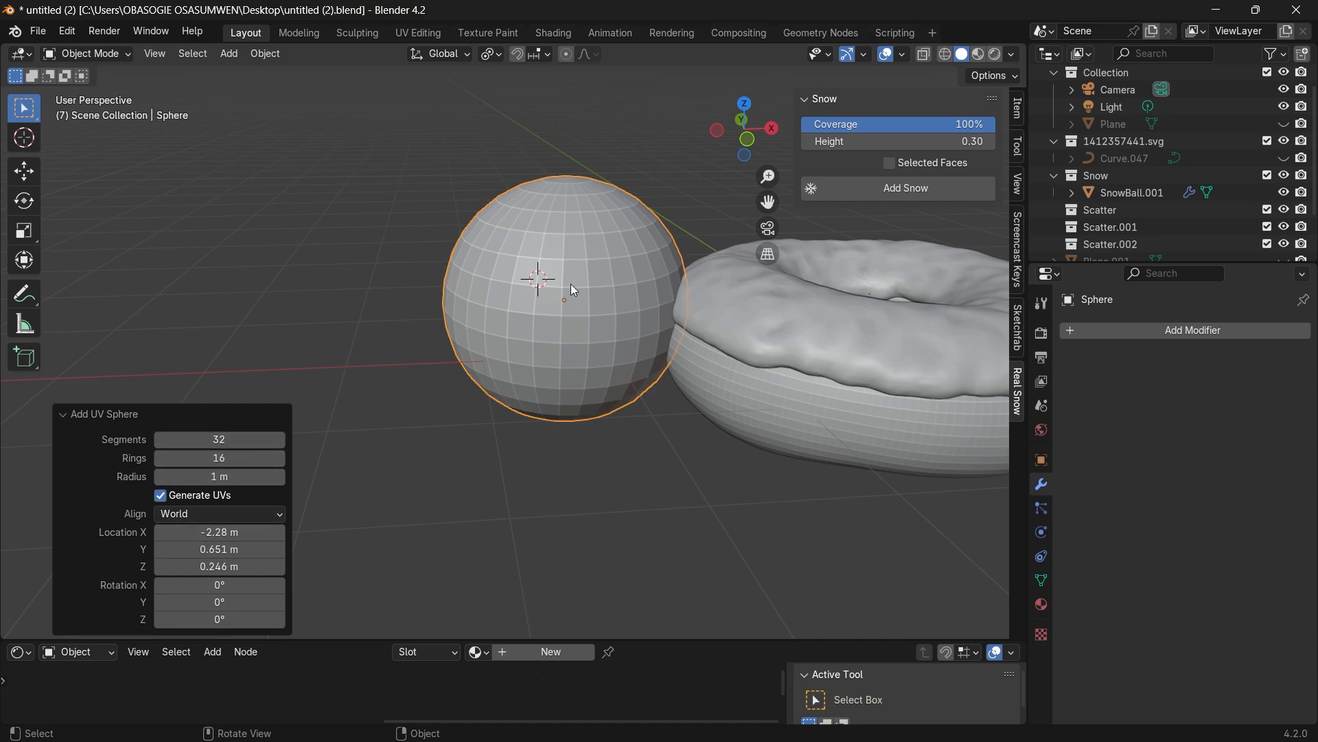
# - Enter Edit Mode on the sphere with X-ray on and orbit to a side view
pyautogui.click(87, 53)
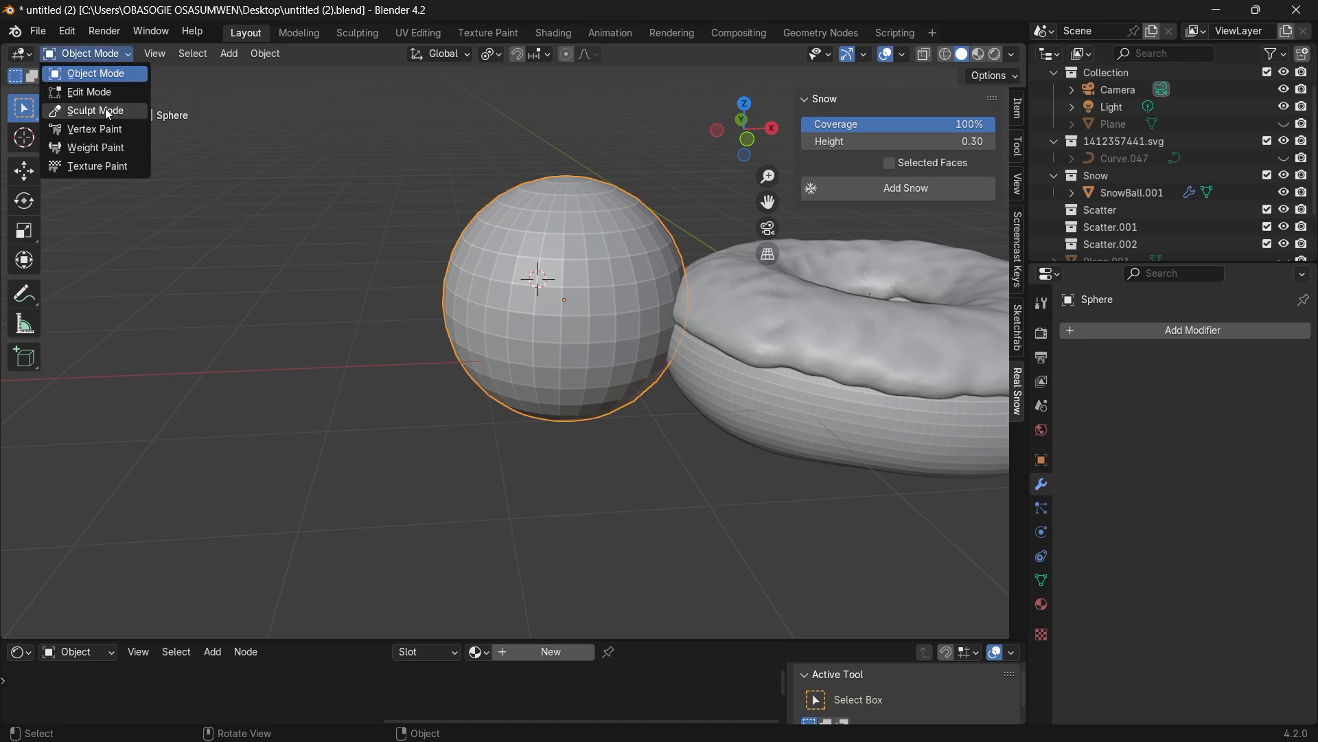
pyautogui.click(89, 92)
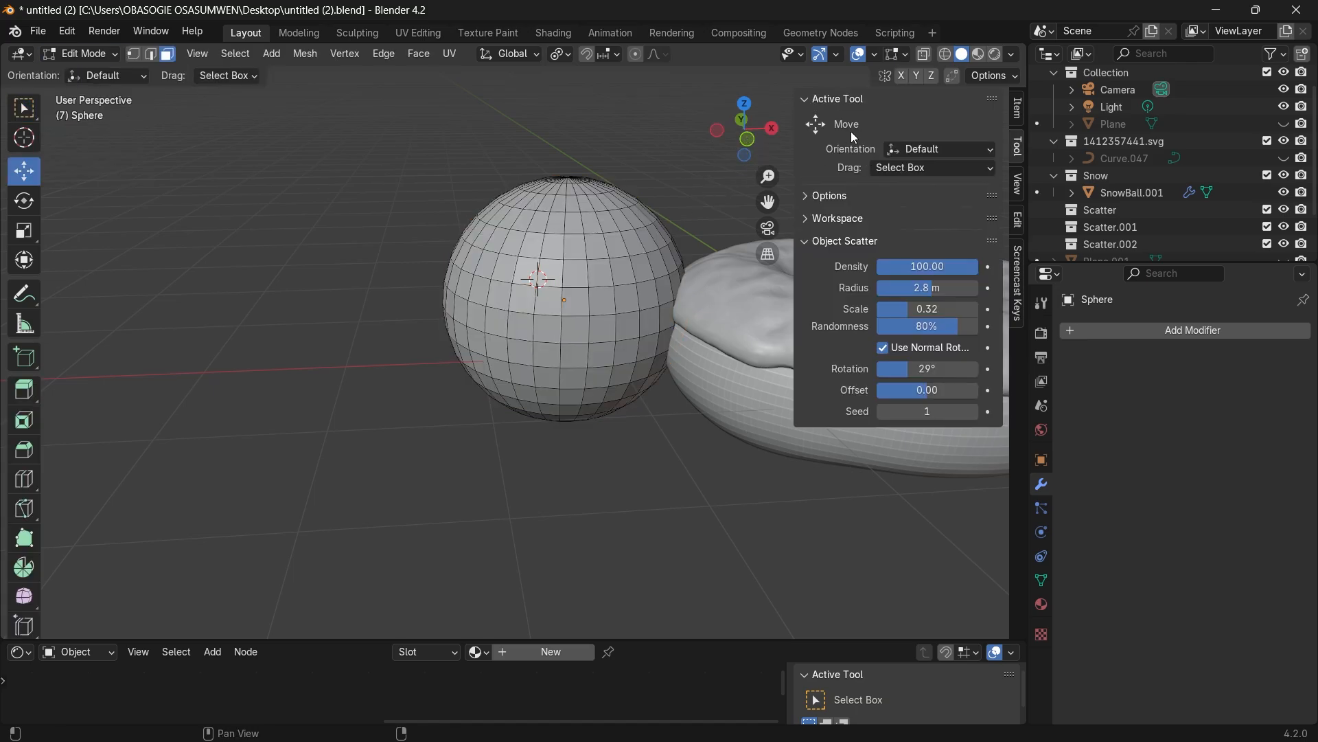
pyautogui.click(805, 98)
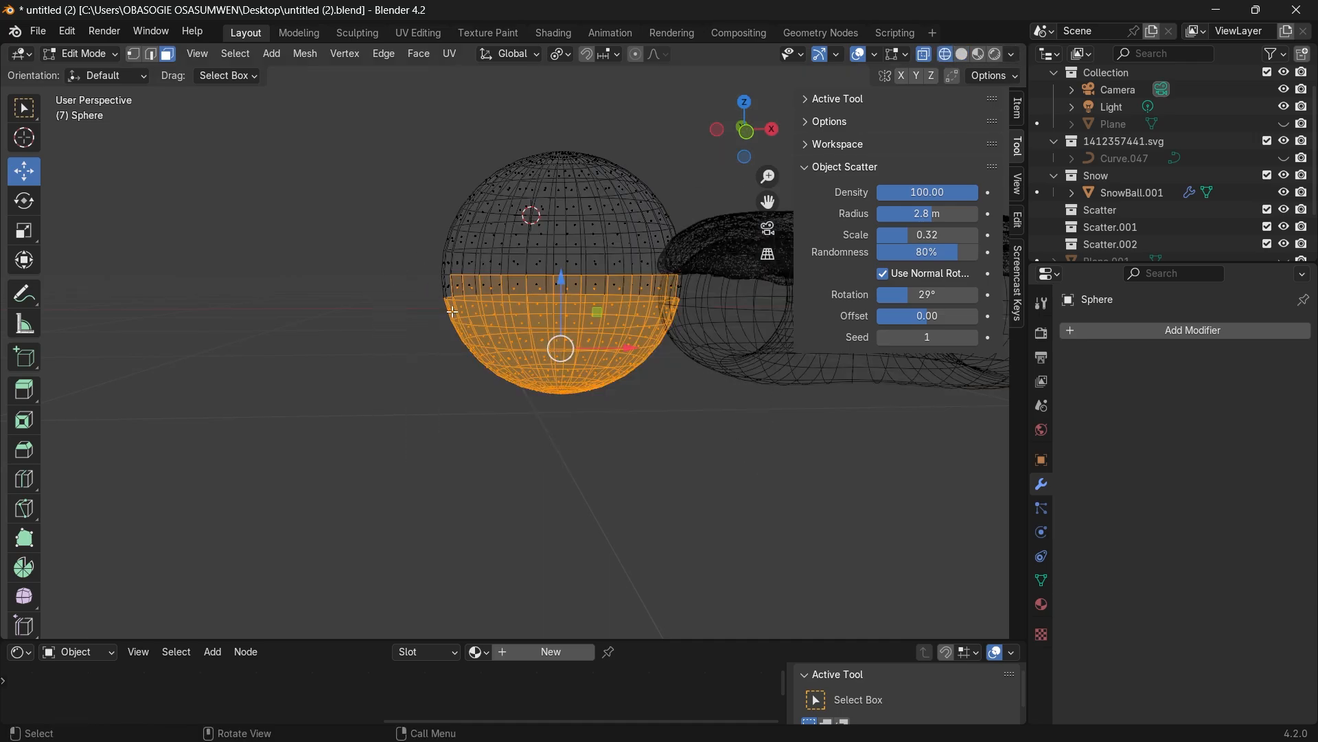
pyautogui.moveTo(452, 310); pyautogui.dragTo(756, 488)
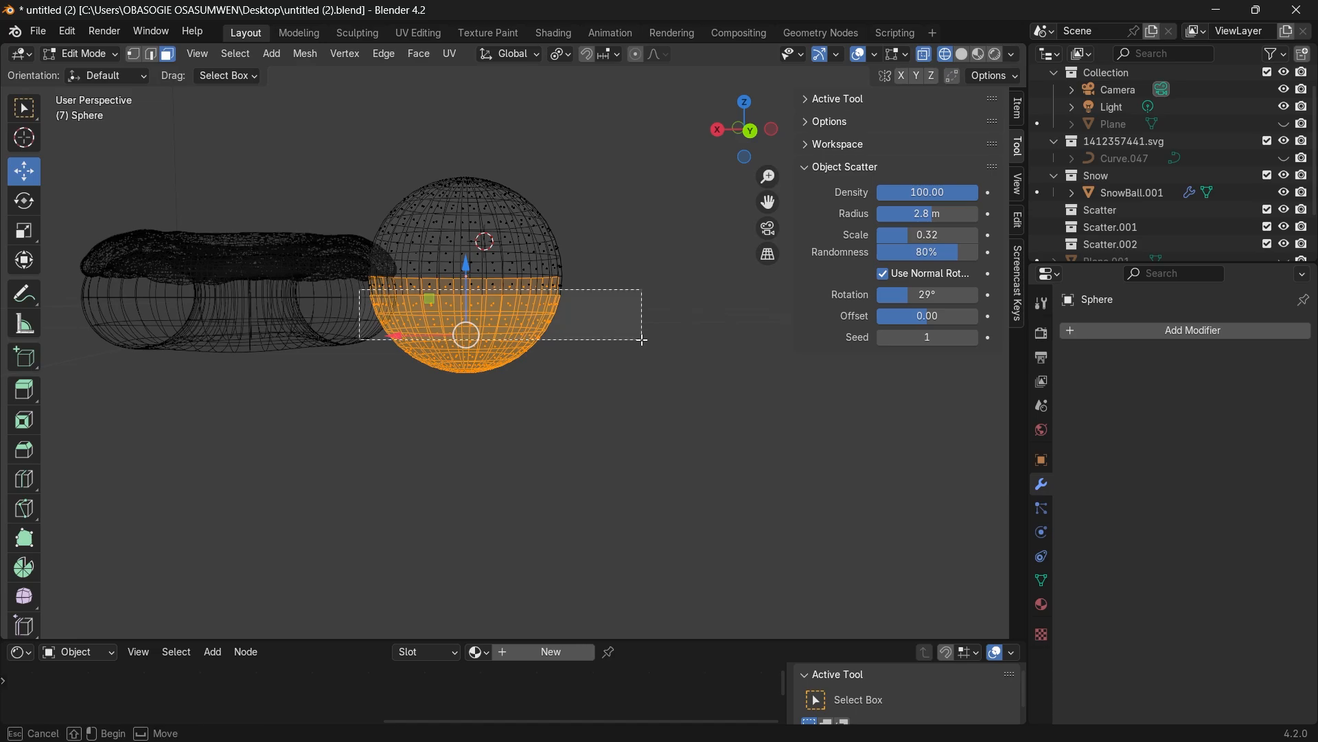
# - Select the sphere's lower half and extrude it about 3.6 m downward
pyautogui.moveTo(643, 341); pyautogui.dragTo(688, 419)
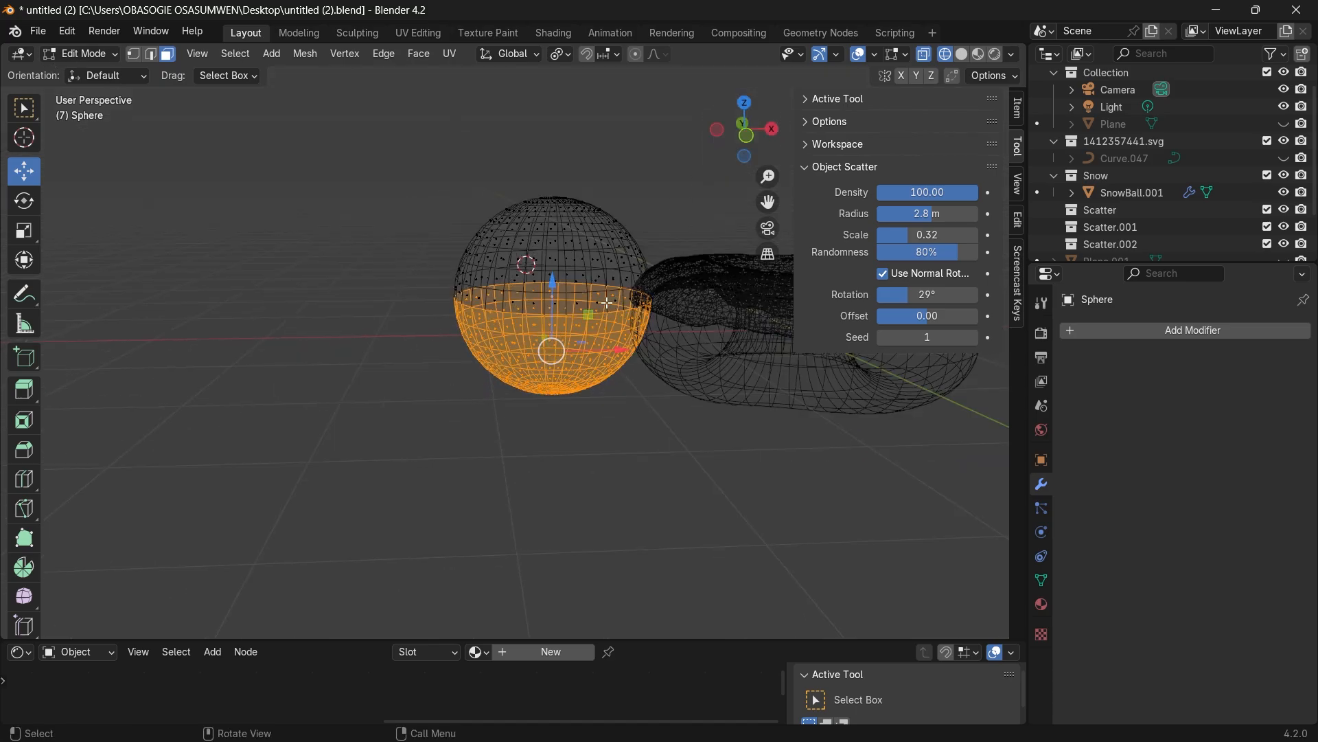
pyautogui.press('g')
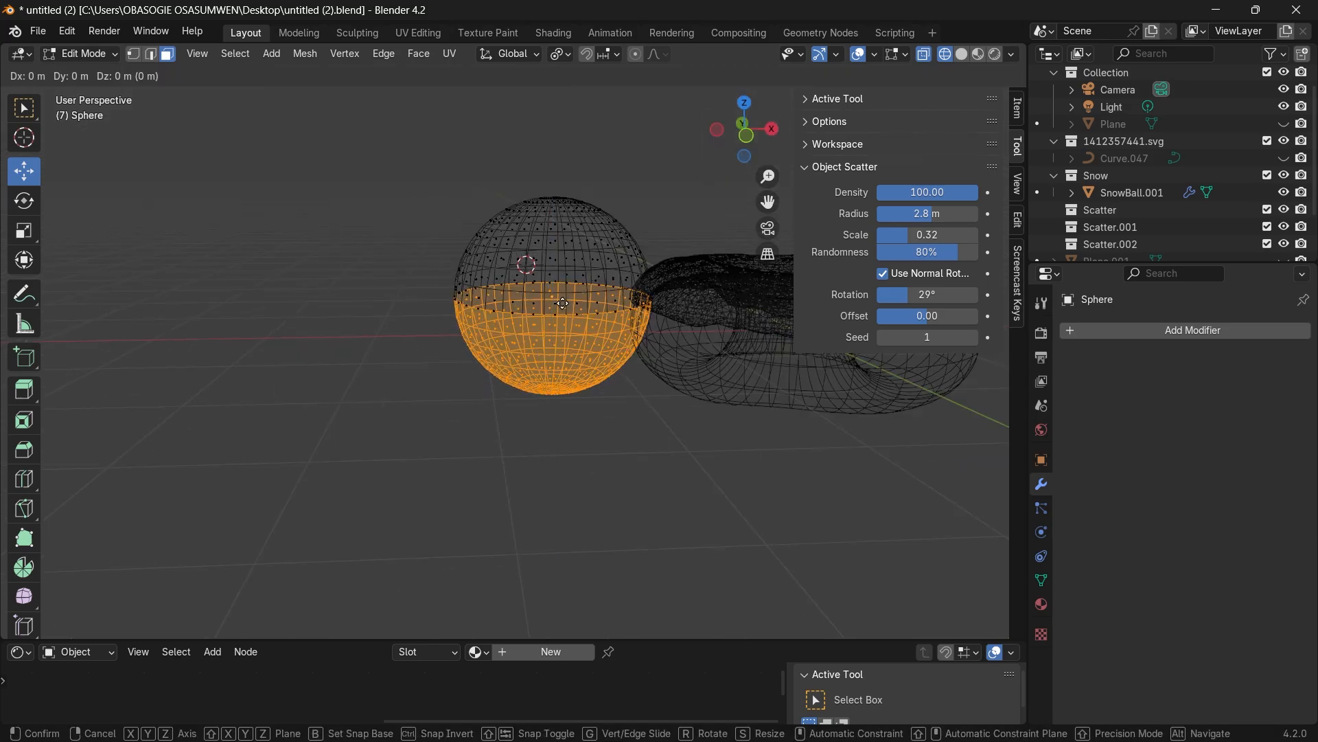
pyautogui.moveTo(561, 303); pyautogui.dragTo(559, 496)
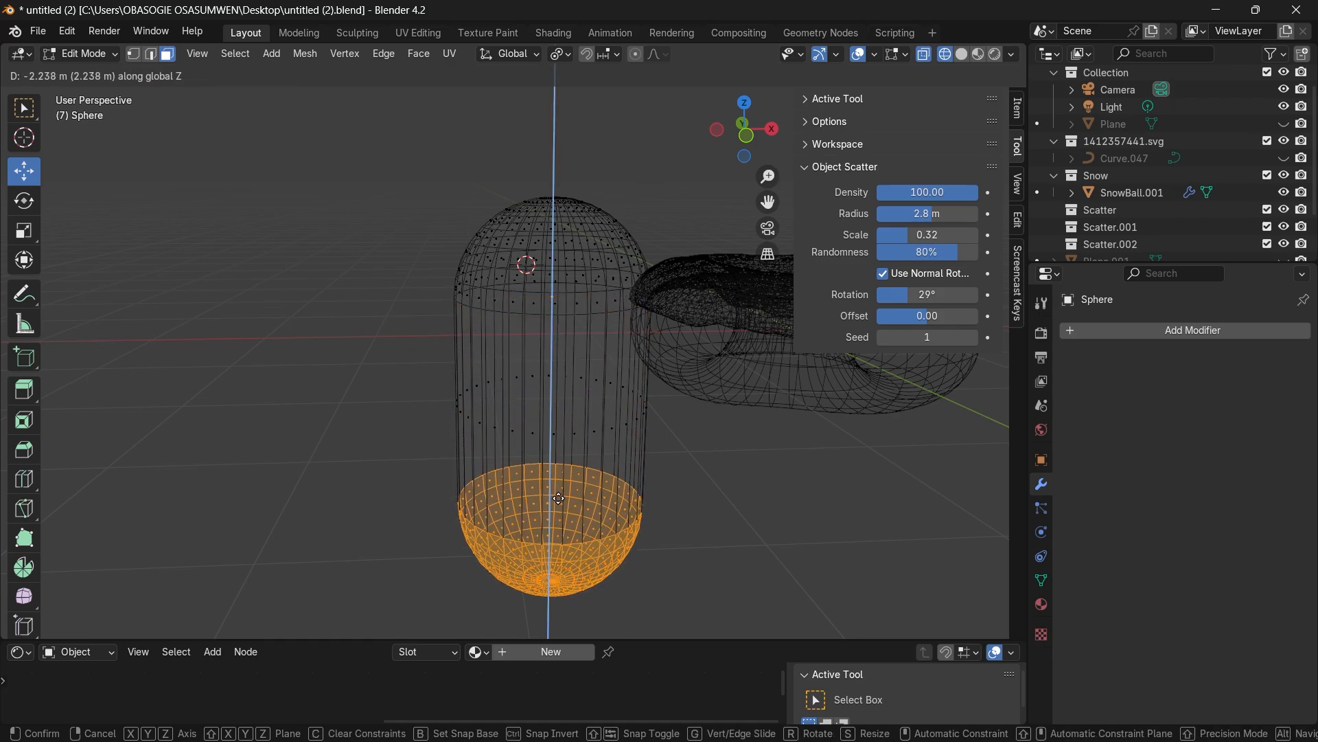
pyautogui.moveTo(559, 498); pyautogui.dragTo(555, 599)
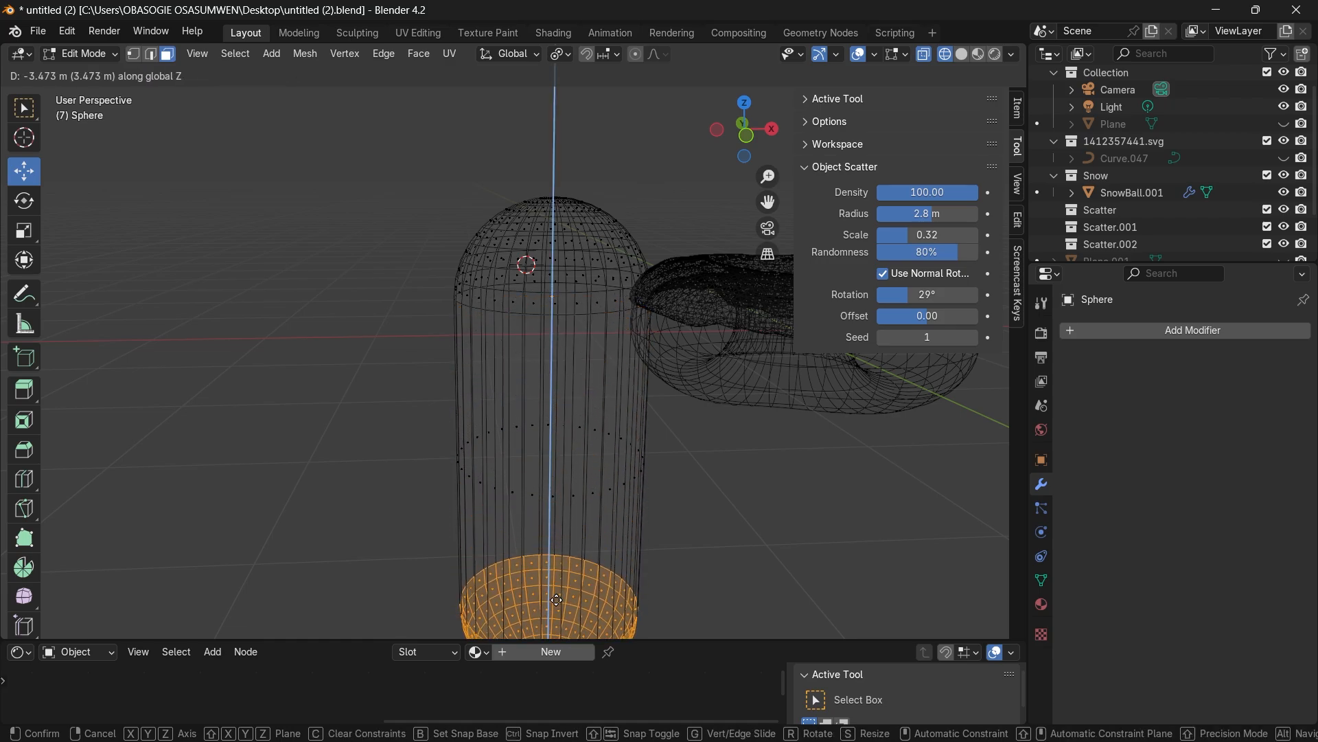
pyautogui.click(82, 53)
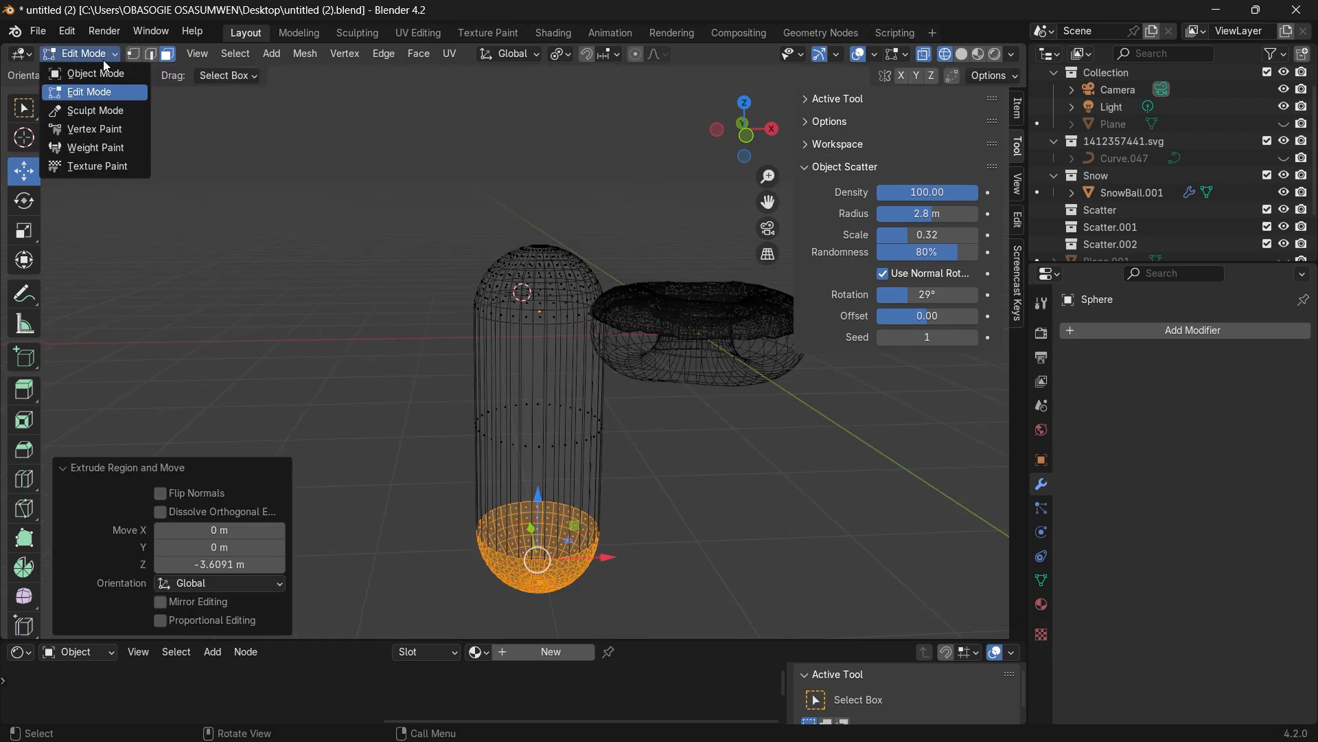
# - Return to Object Mode with solid shading and scale the capsule down to 0.044
pyautogui.click(93, 73)
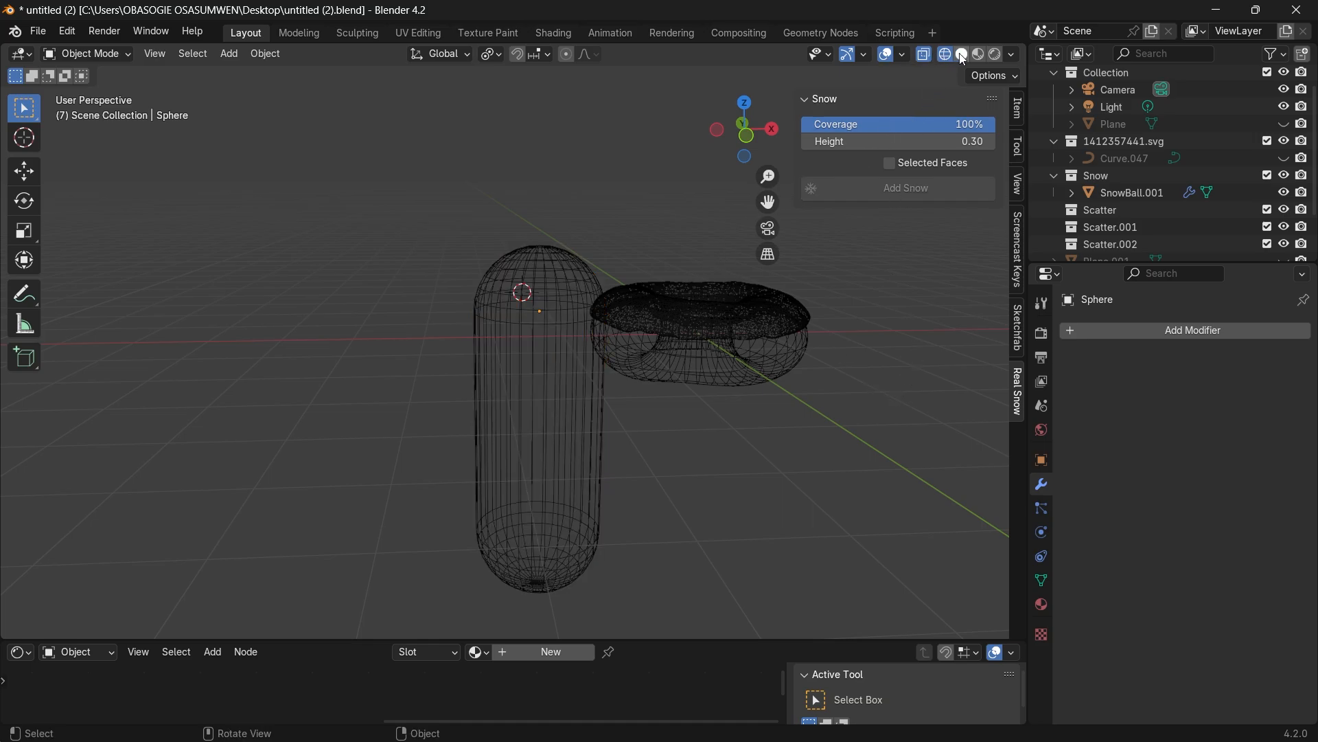
pyautogui.click(961, 54)
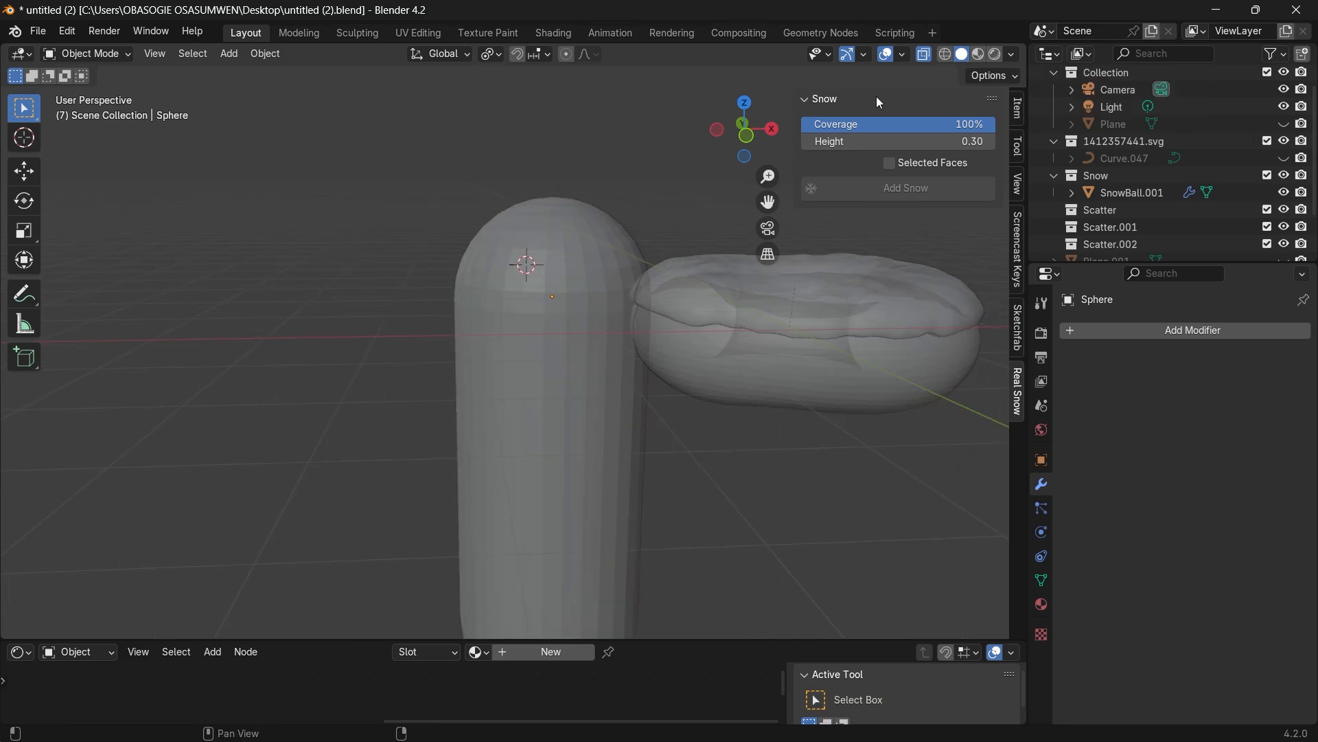
pyautogui.click(922, 53)
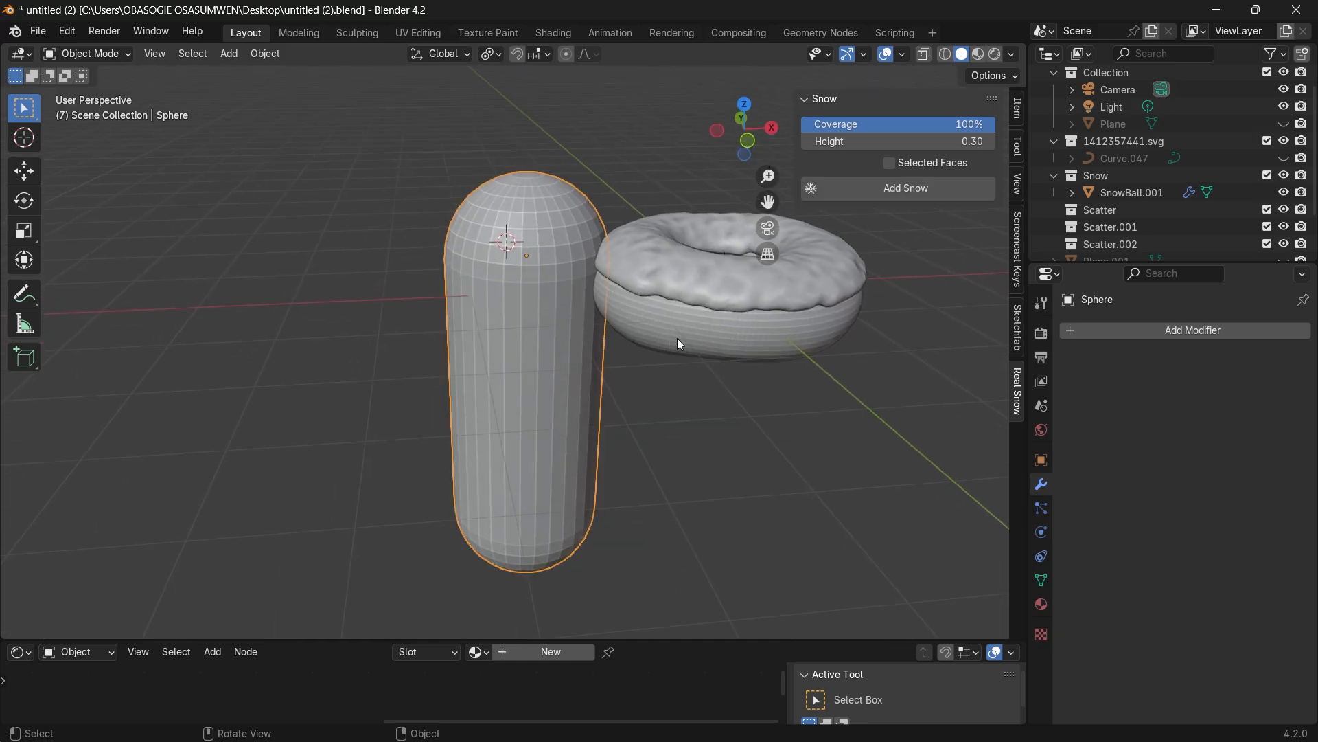
pyautogui.moveTo(525, 370); pyautogui.dragTo(418, 286)
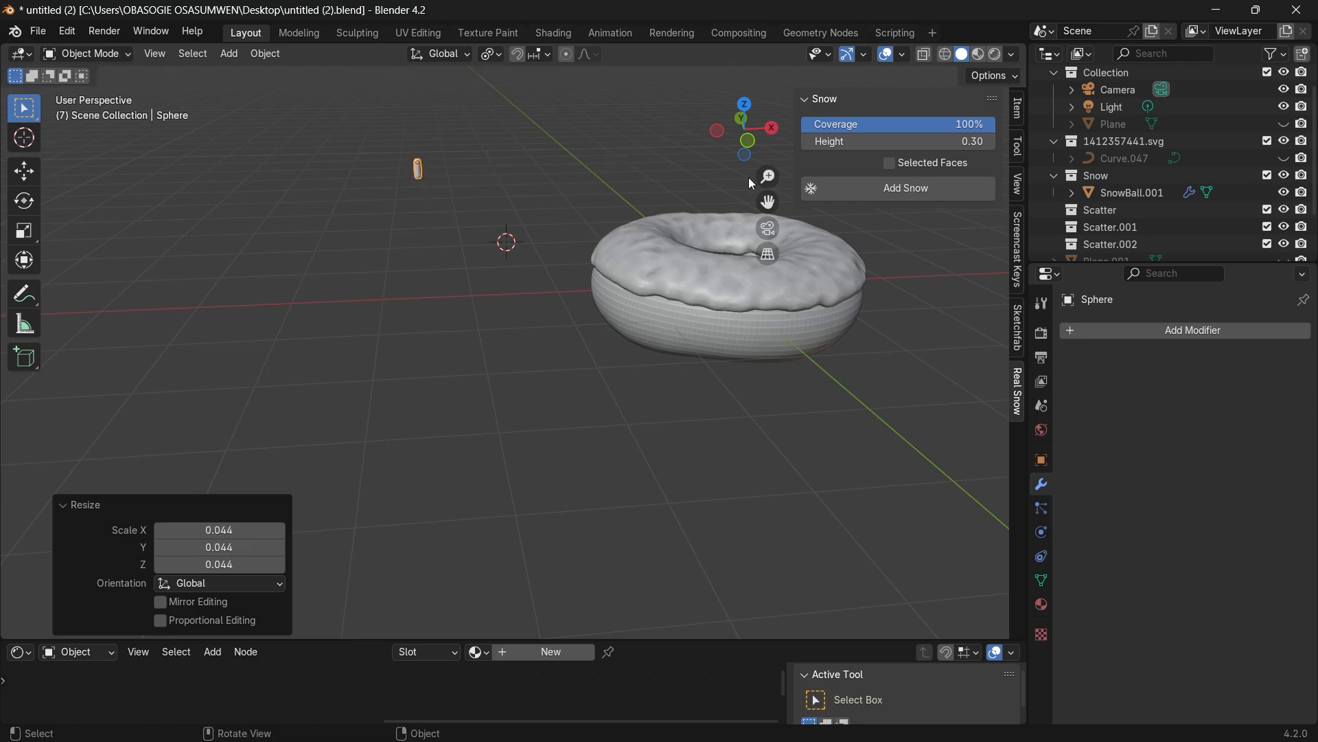
pyautogui.click(264, 52)
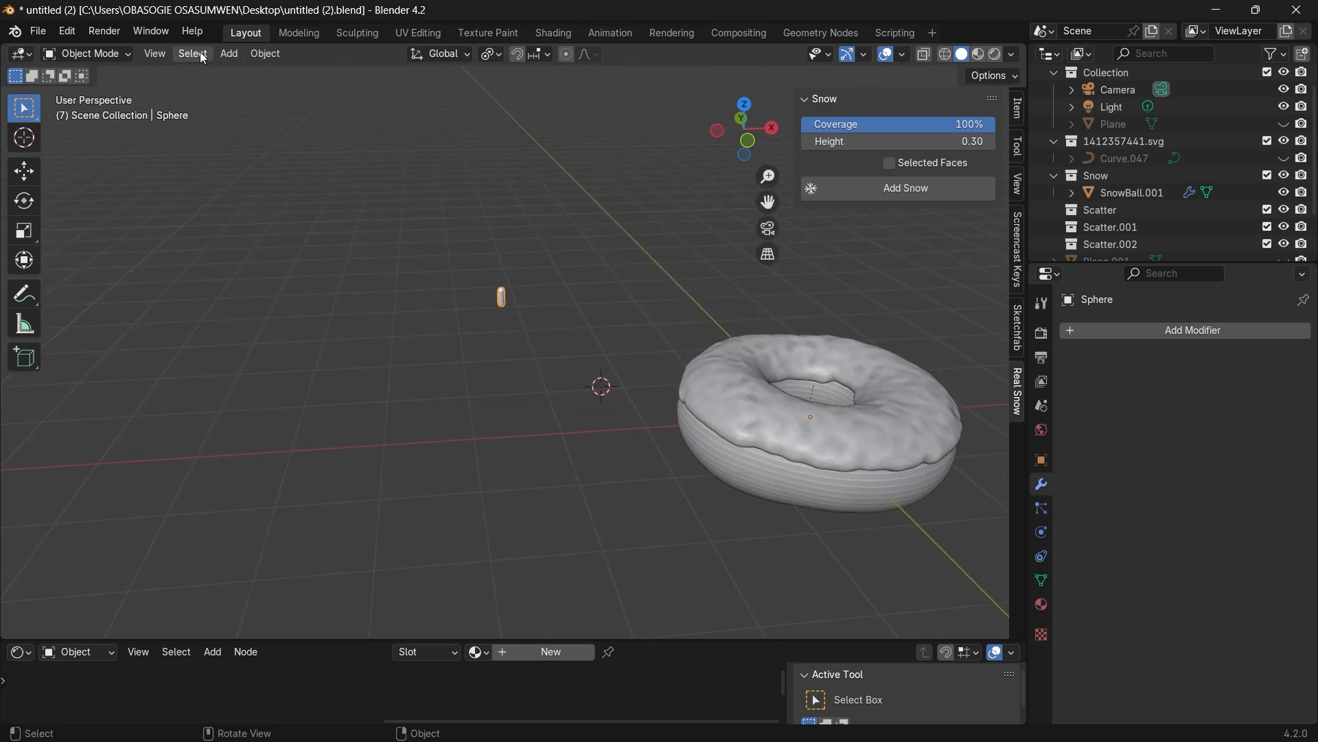
# - Set the capsule's origin to Center of Mass (Surface) and view the icing's modifiers
pyautogui.click(263, 53)
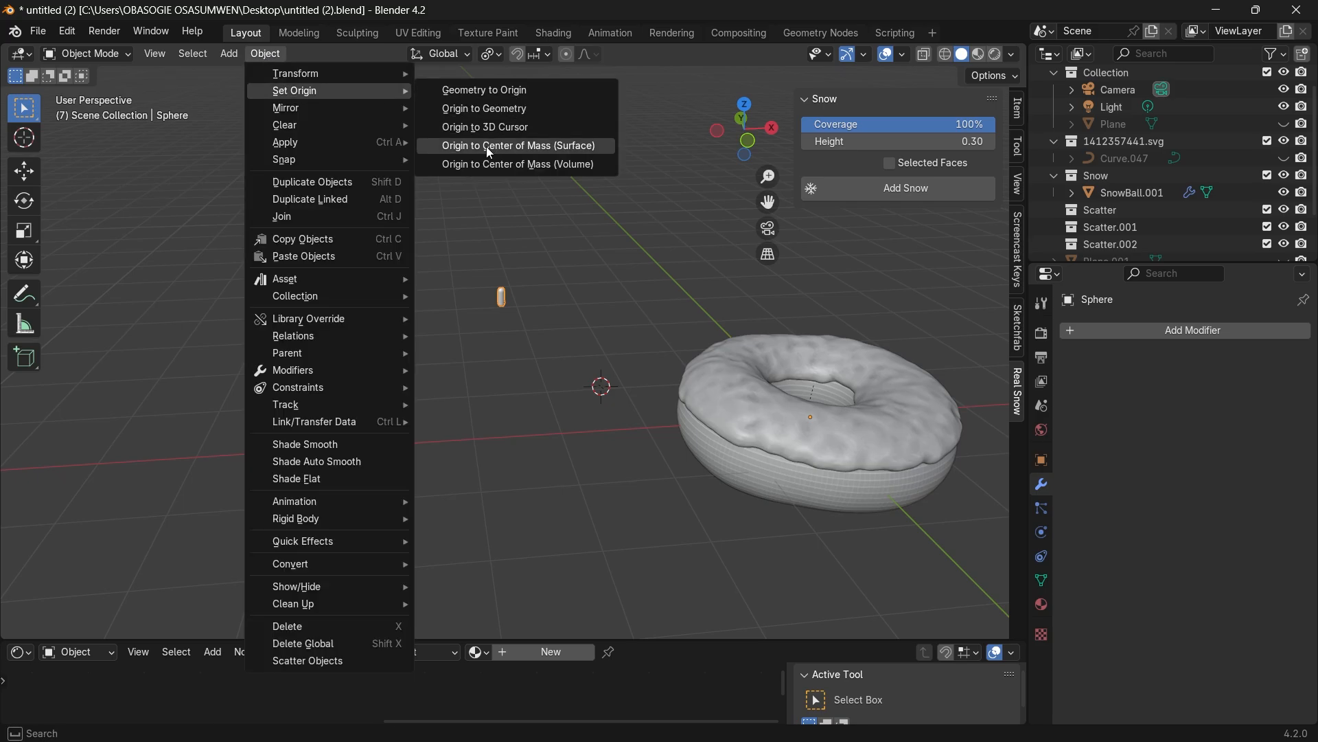
pyautogui.moveTo(519, 145)
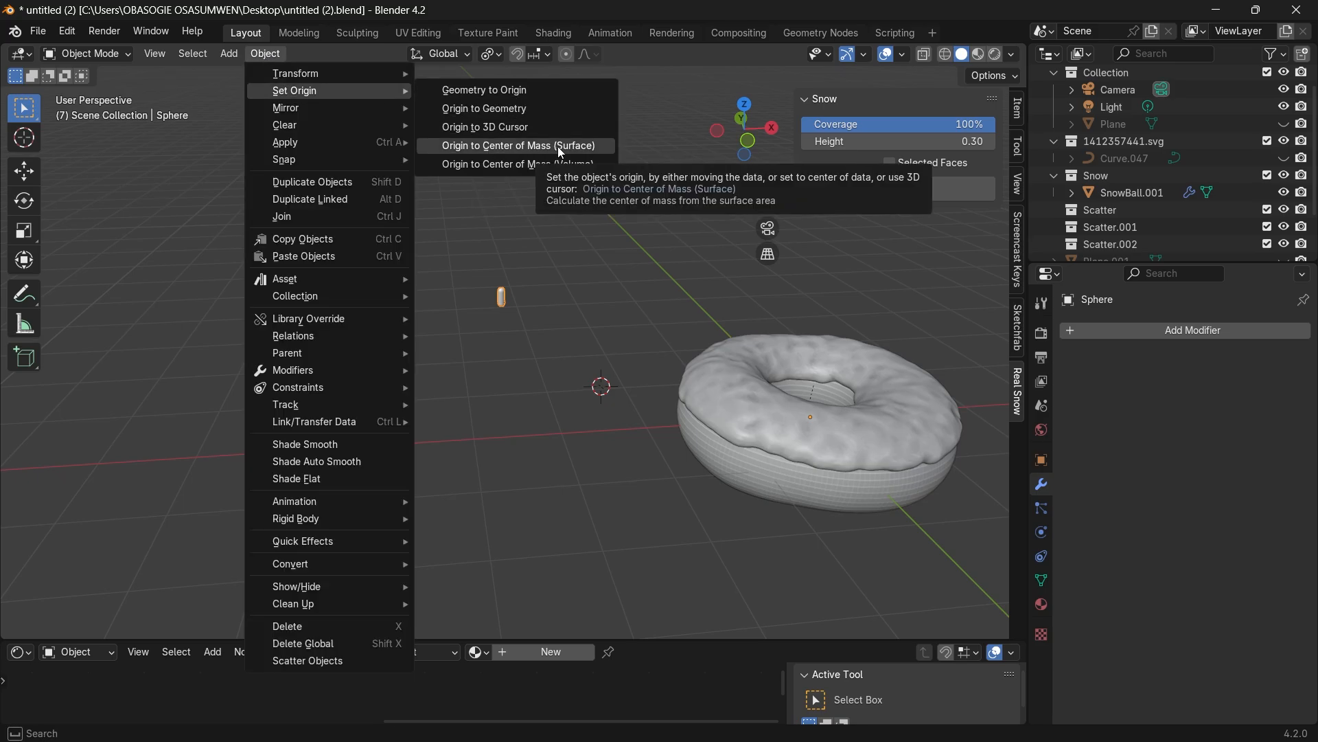
pyautogui.click(519, 144)
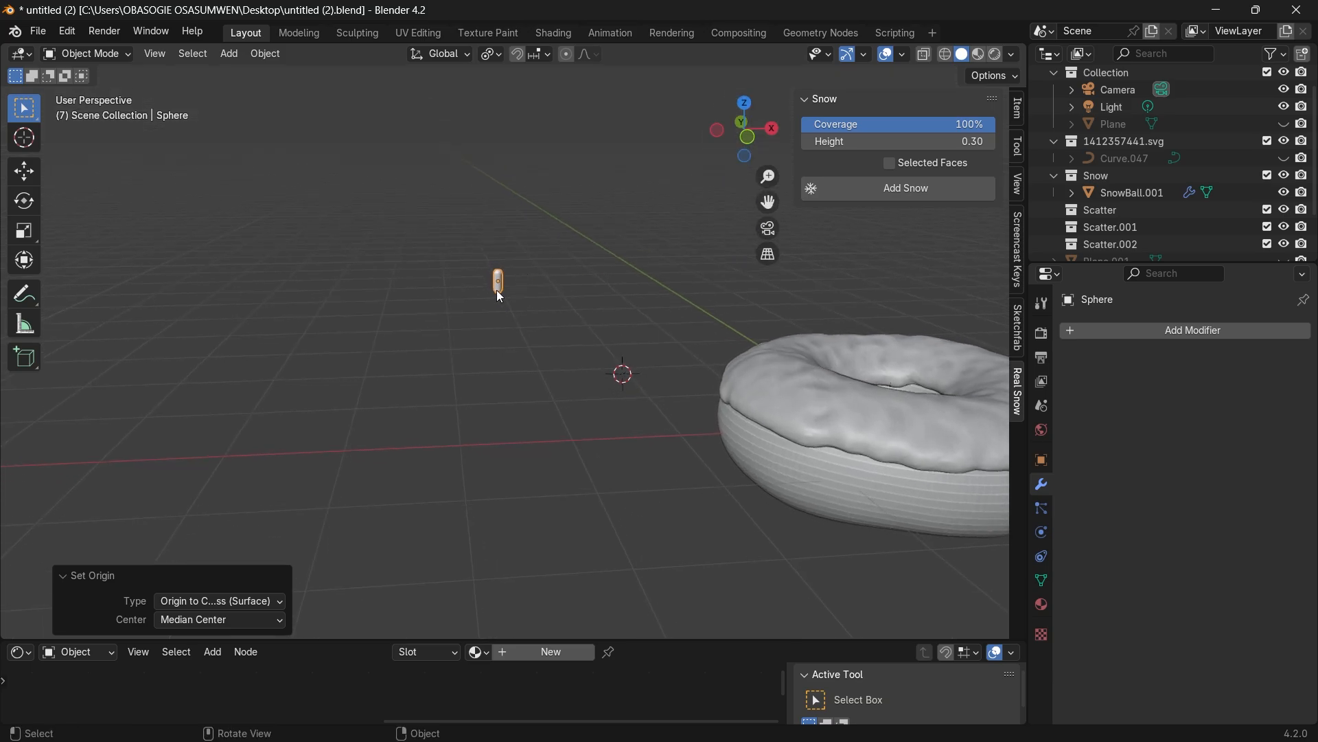
pyautogui.press('r')
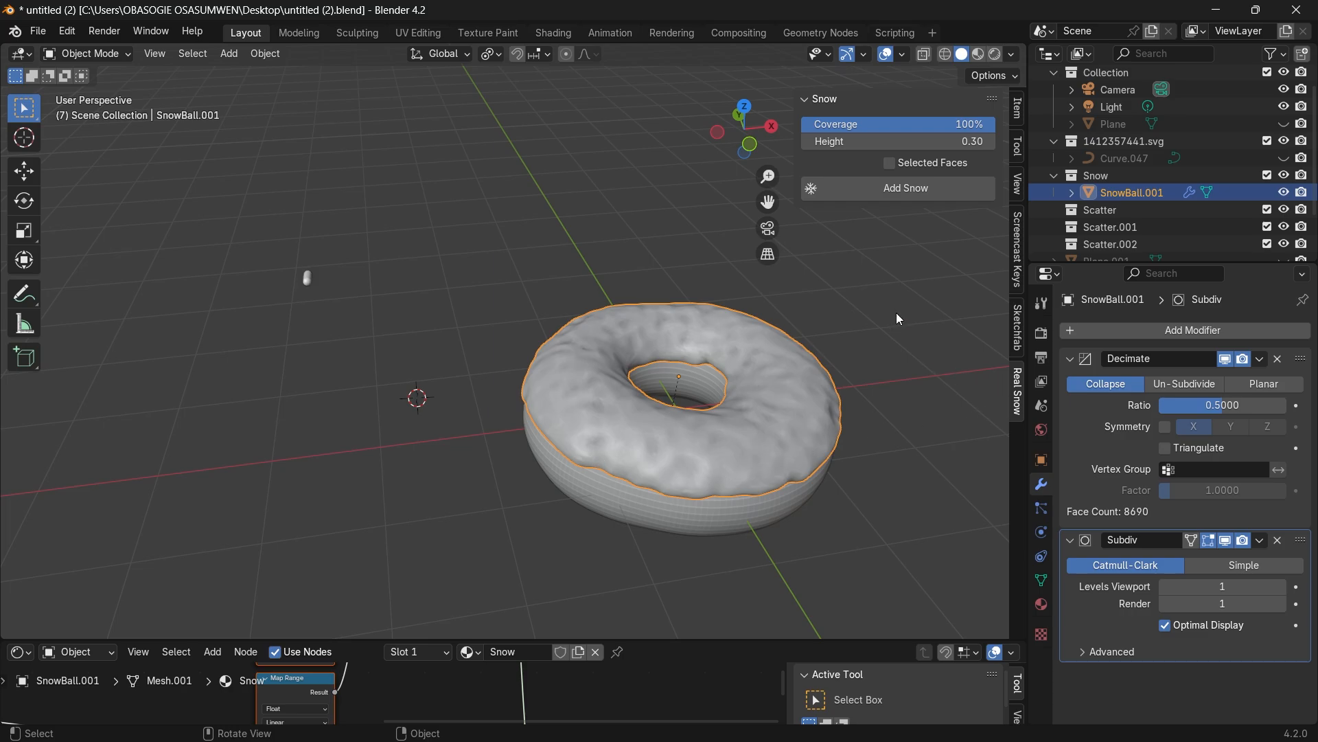
pyautogui.moveTo(799, 421)
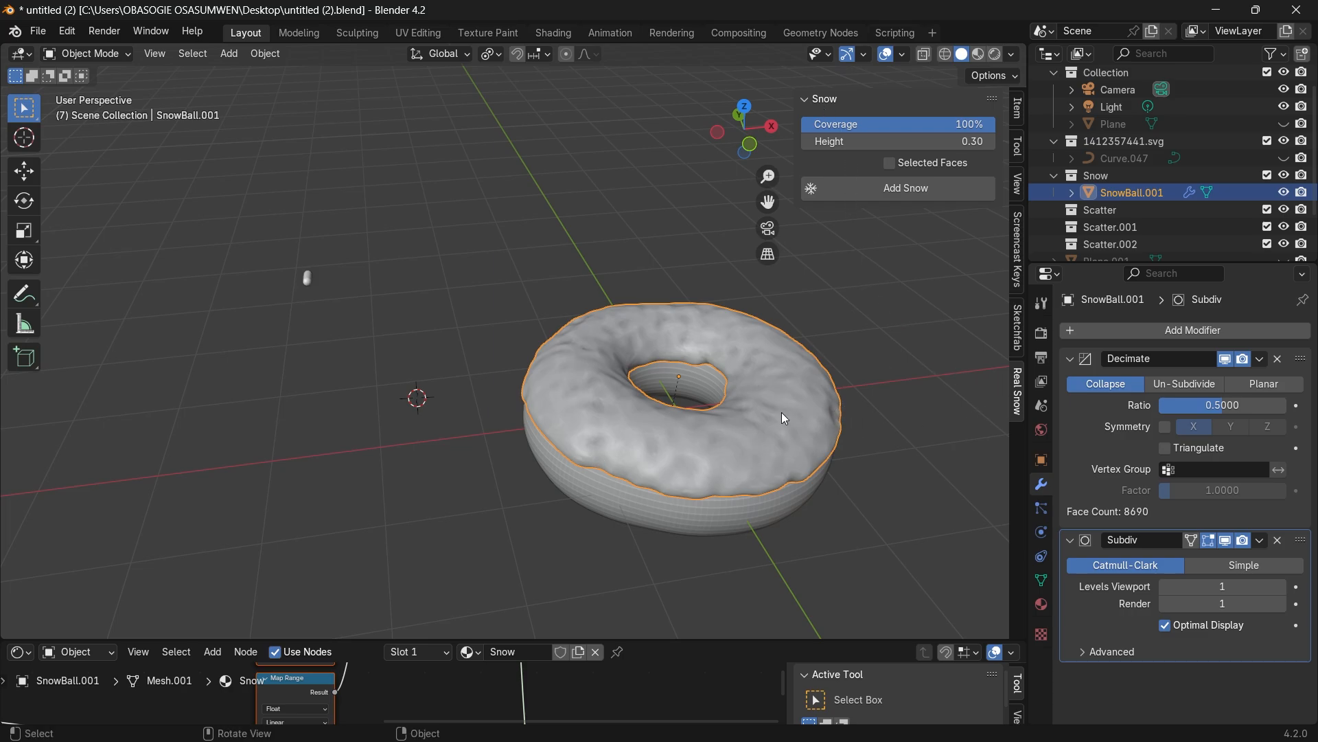
pyautogui.moveTo(773, 430)
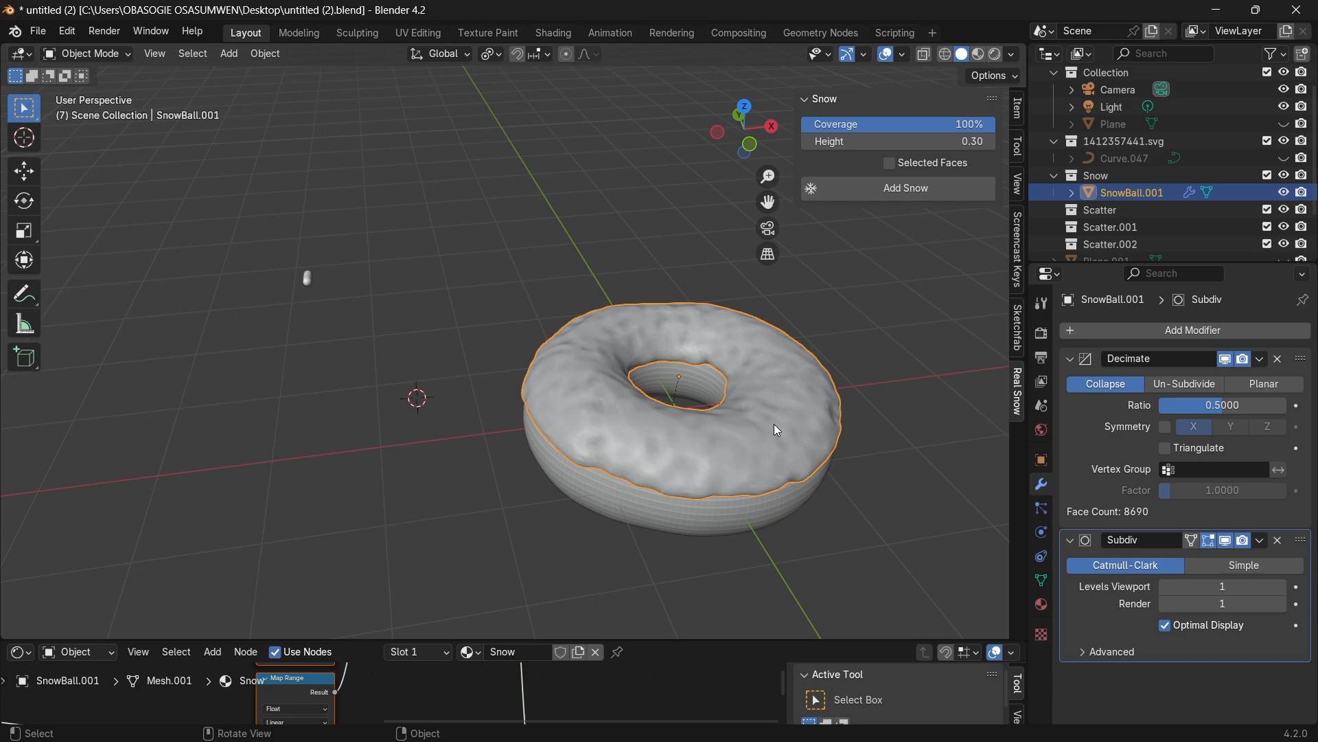
# - Convert SnowBall.001 to a mesh, baking in its Decimate and Subdiv modifiers
pyautogui.rightClick(774, 429)
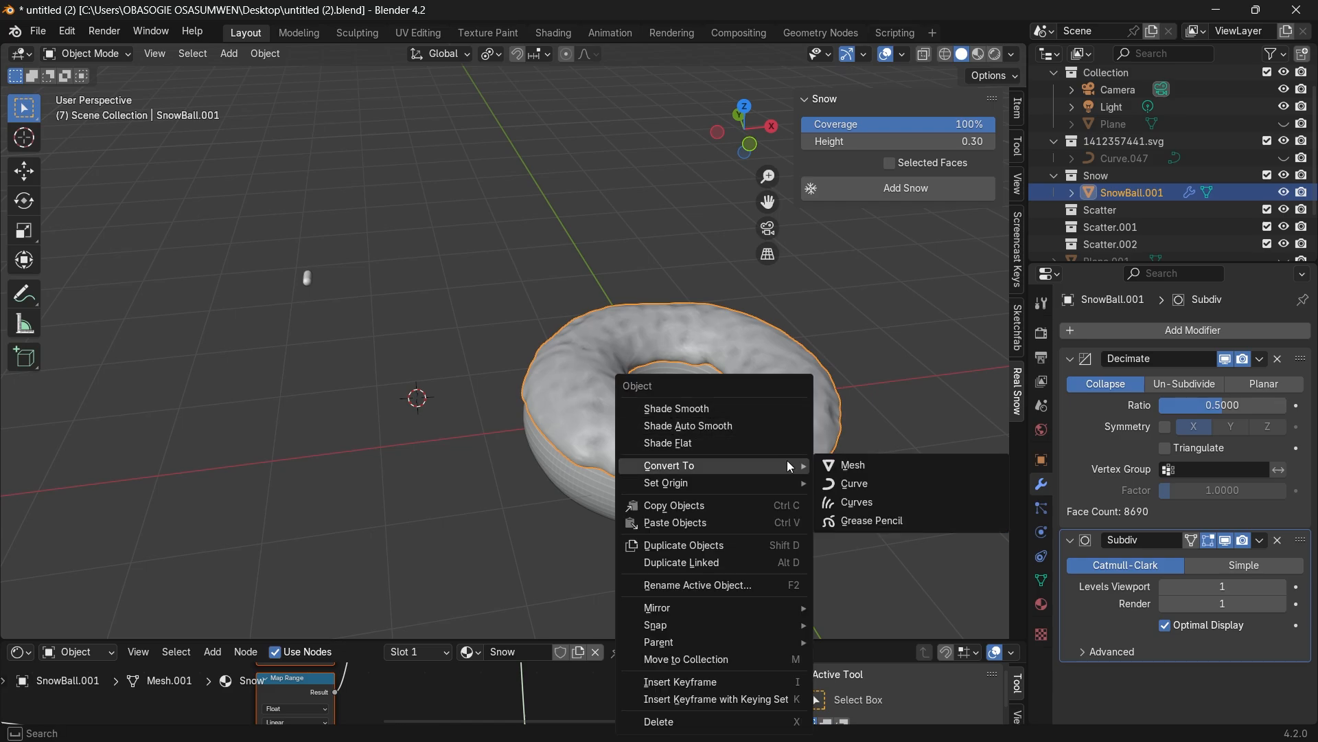
pyautogui.moveTo(883, 464)
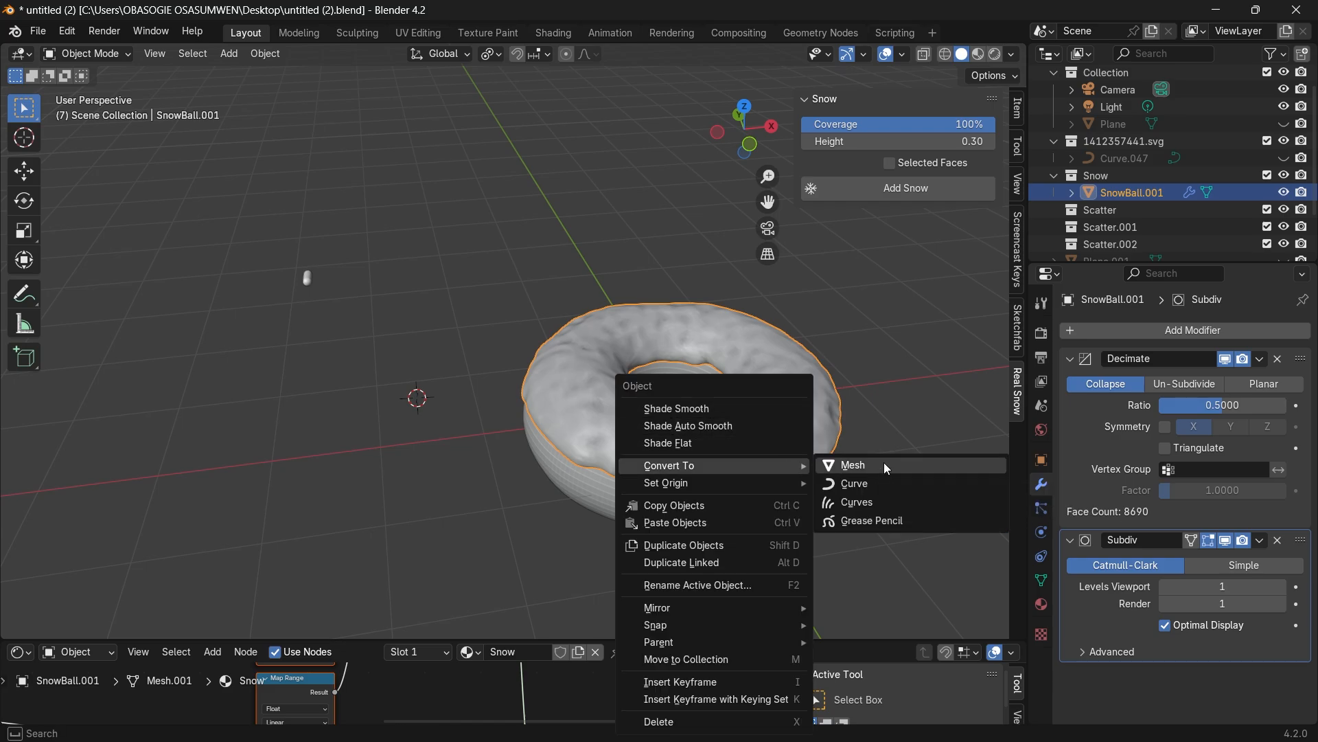
pyautogui.click(852, 464)
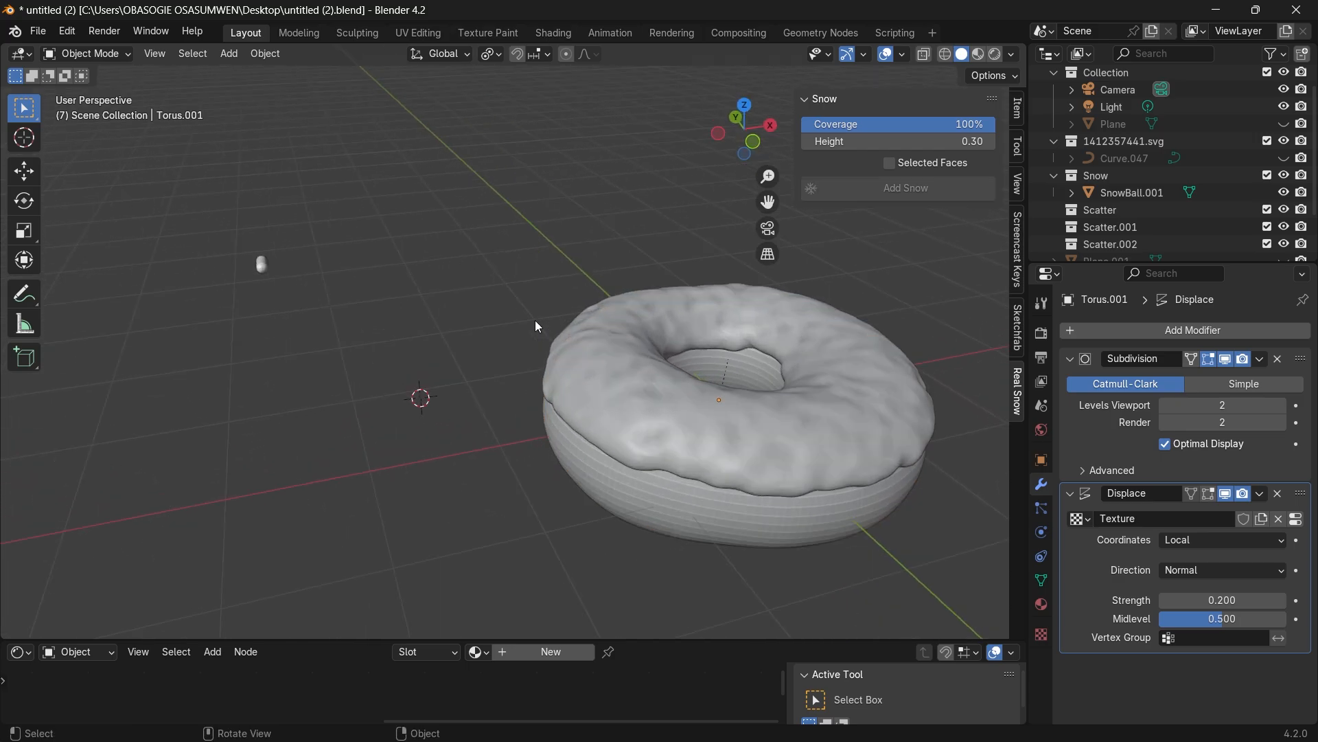
# - Scatter capsule copies over the icing with Scatter Objects, lowering density to 98.94
pyautogui.click(261, 263)
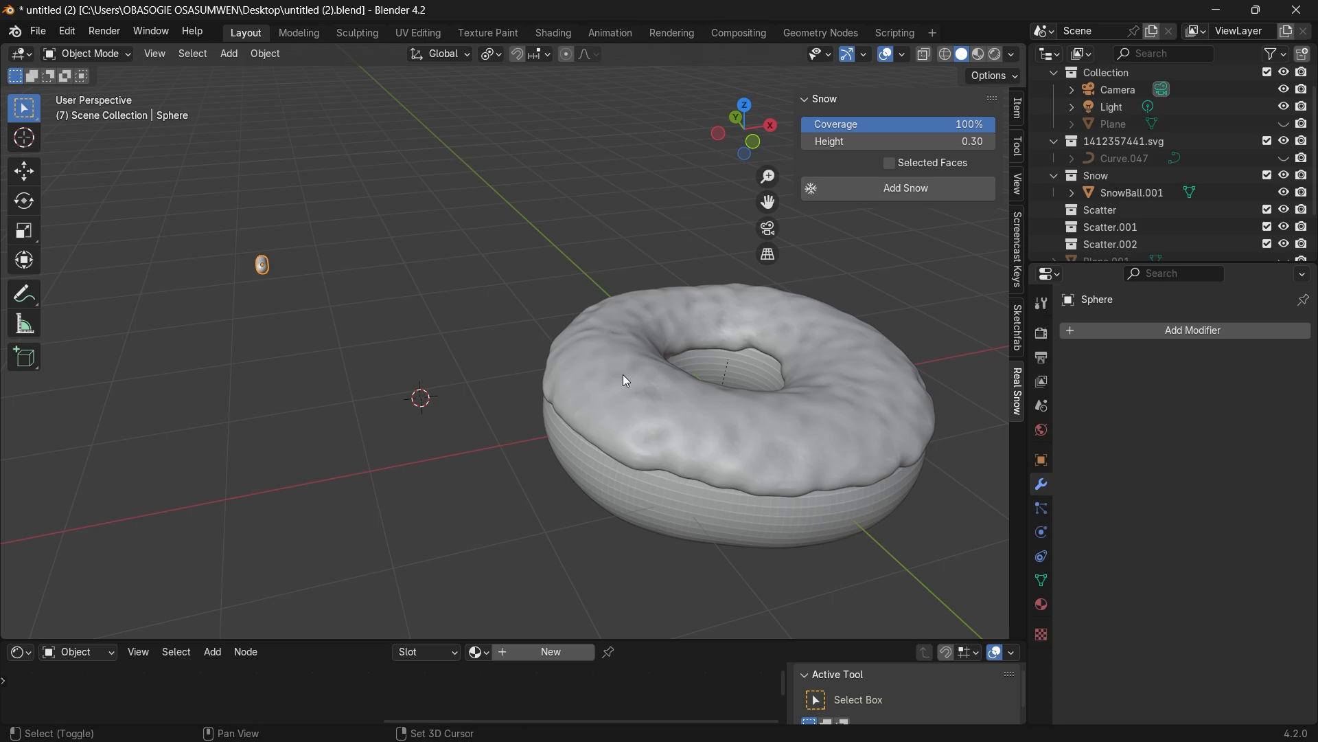
pyautogui.click(264, 53)
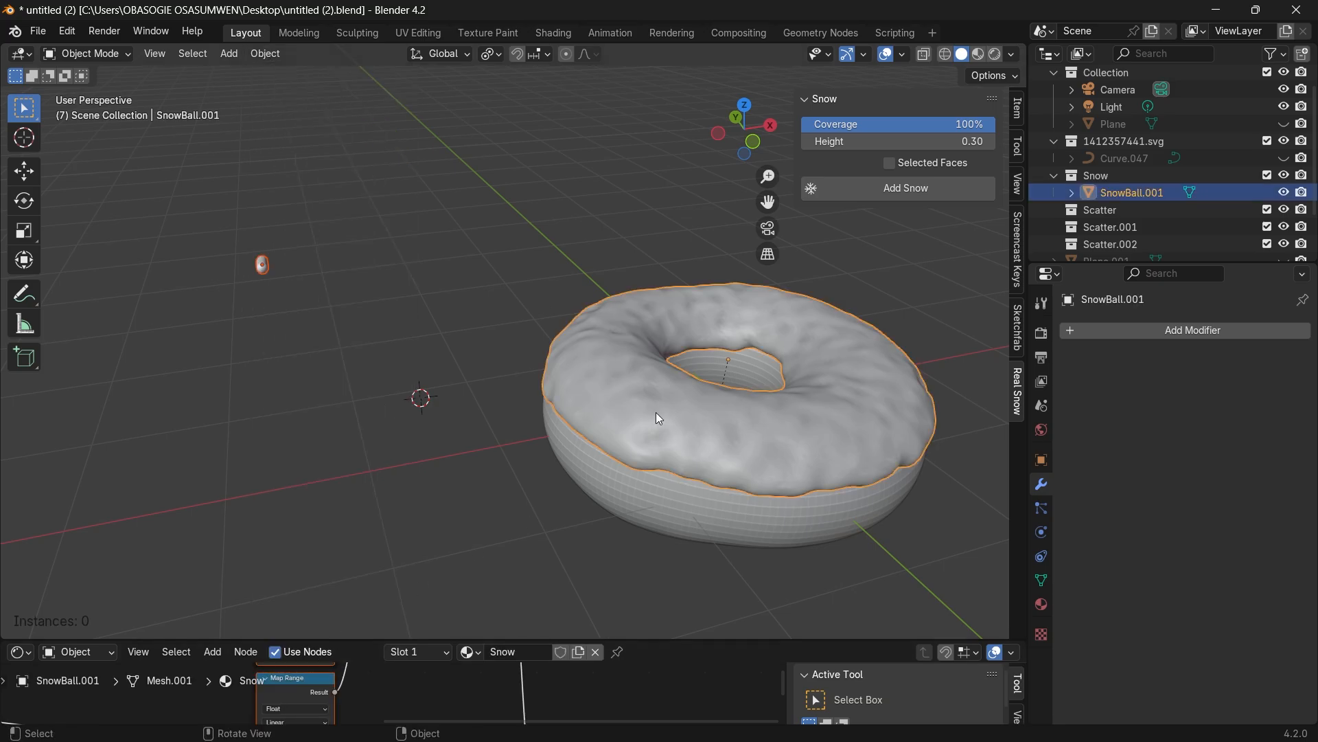
pyautogui.click(905, 187)
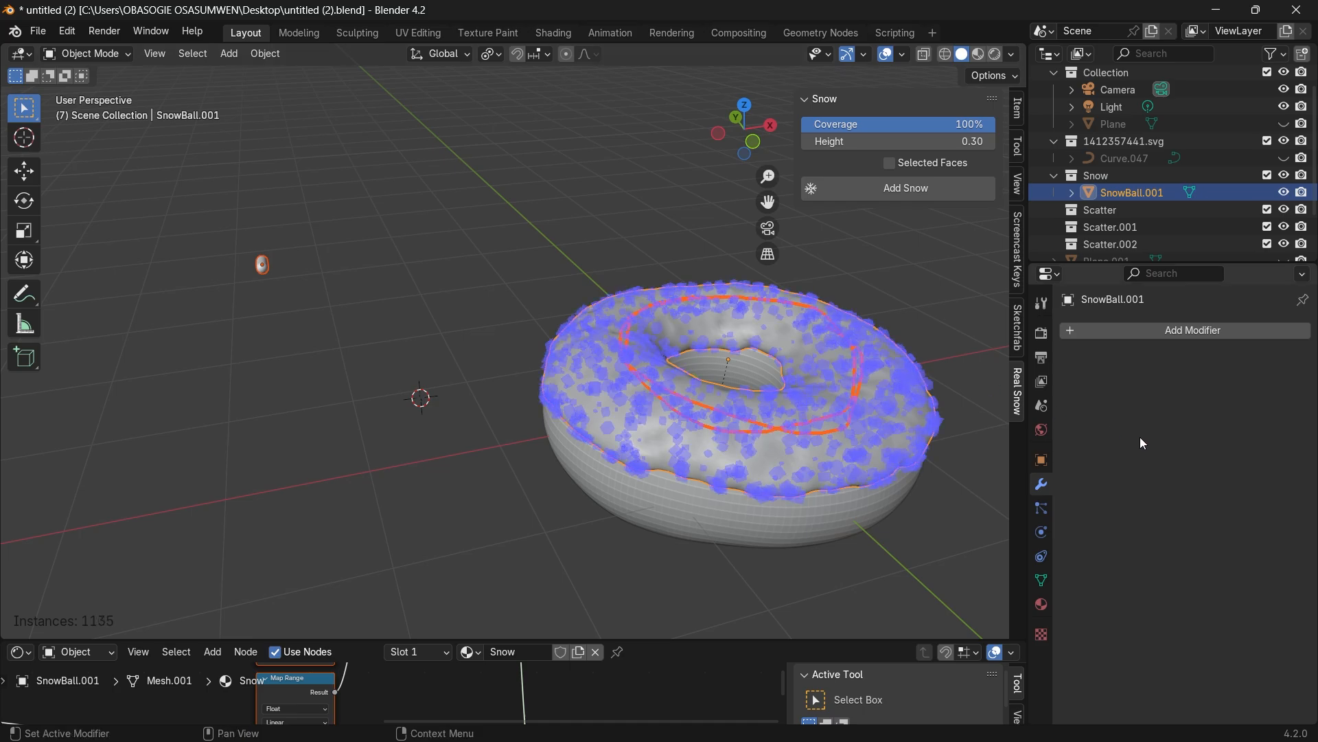
pyautogui.click(1041, 303)
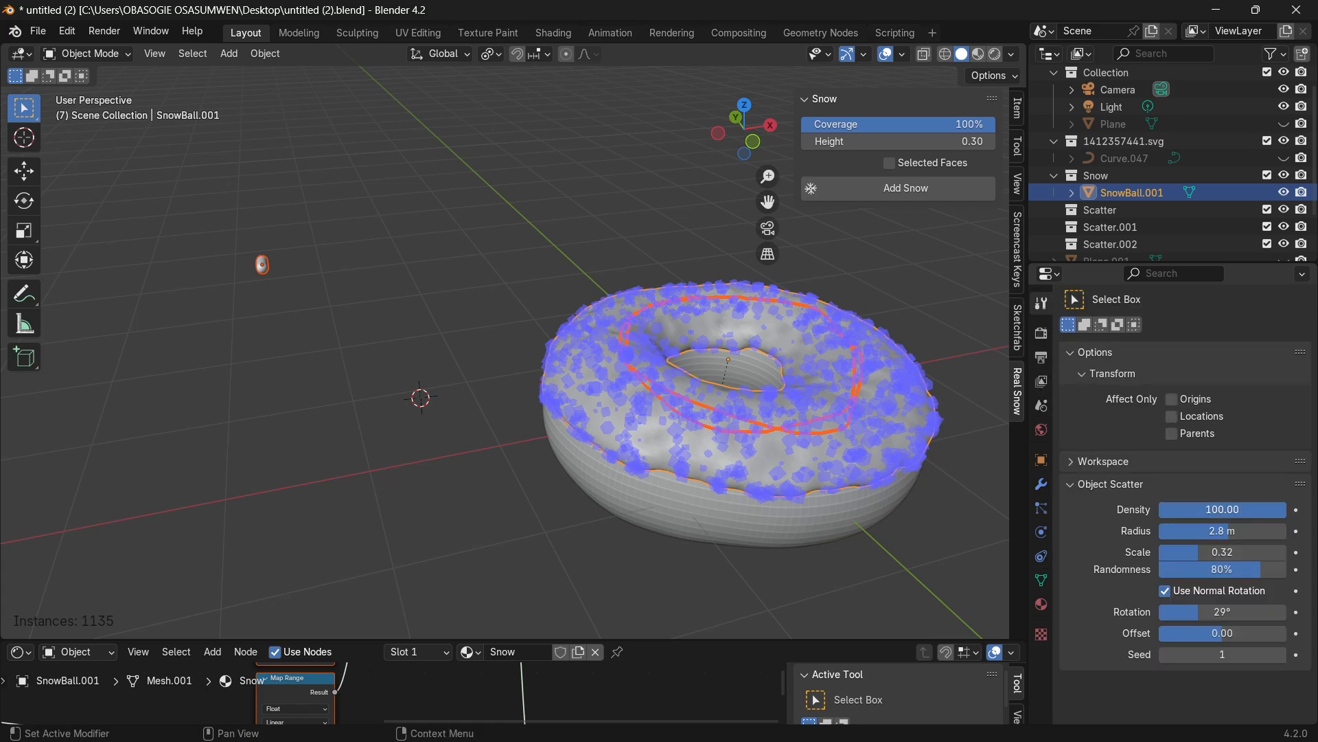
pyautogui.moveTo(1222, 509); pyautogui.dragTo(1219, 509)
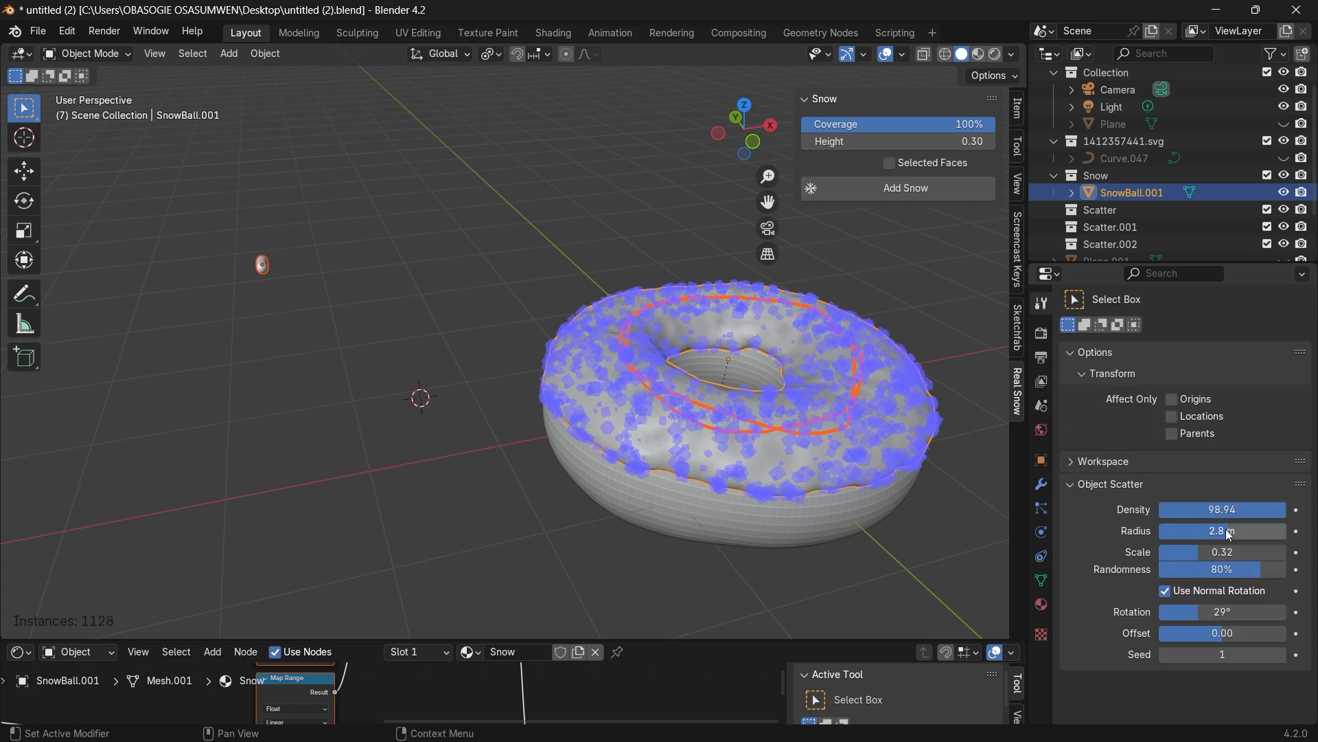